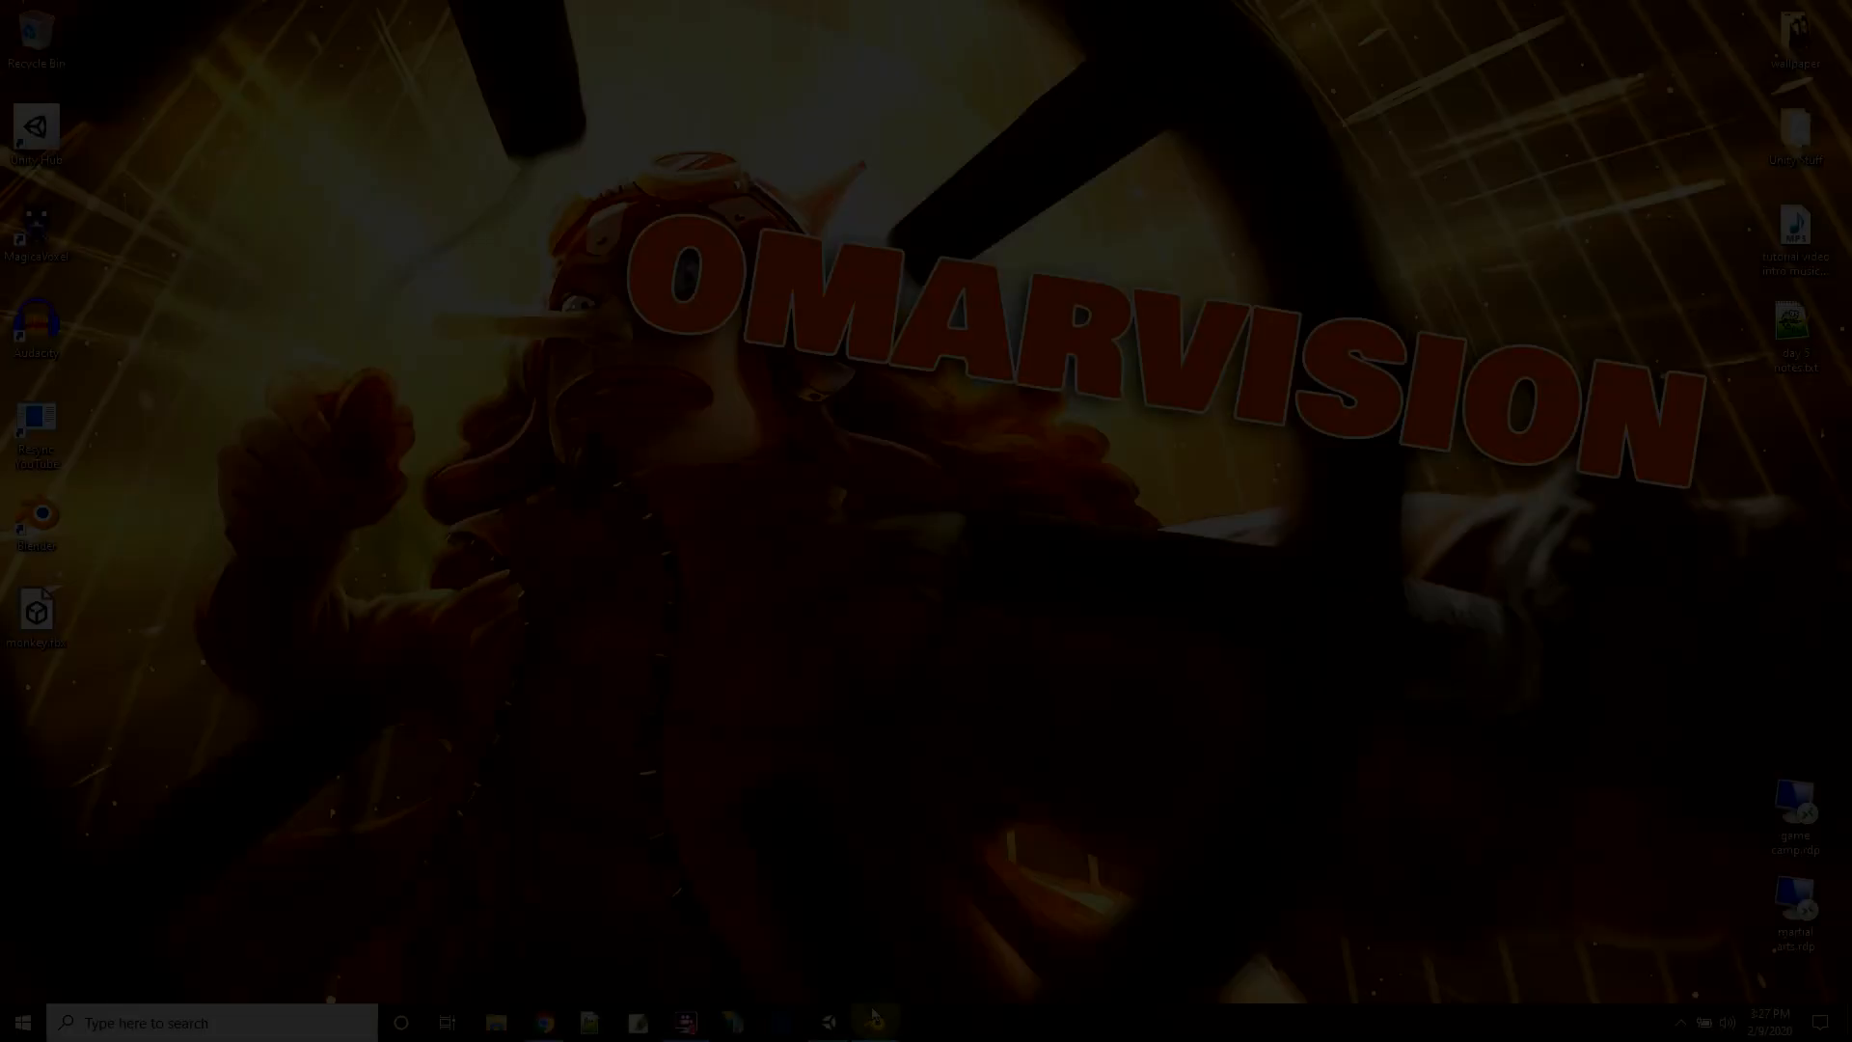
- Launch Blender to its default scene and select the default cube
click(874, 1019)
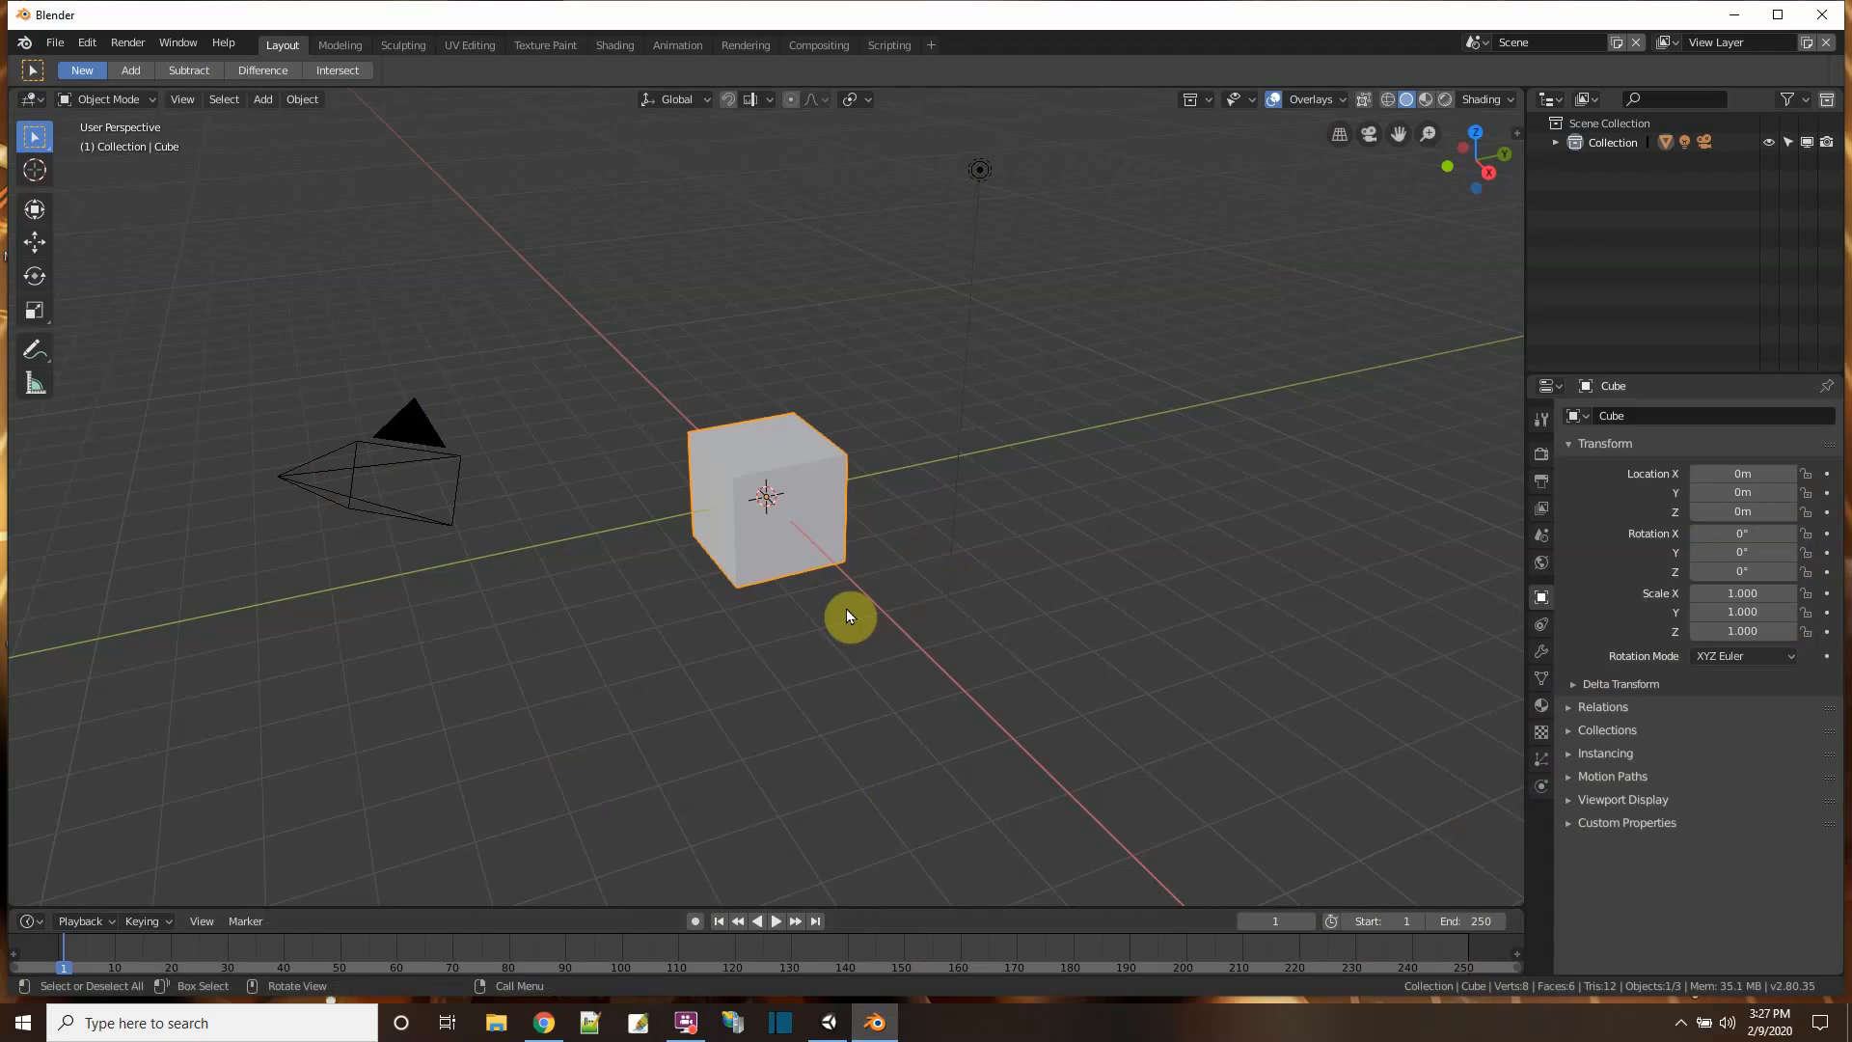
click(55, 42)
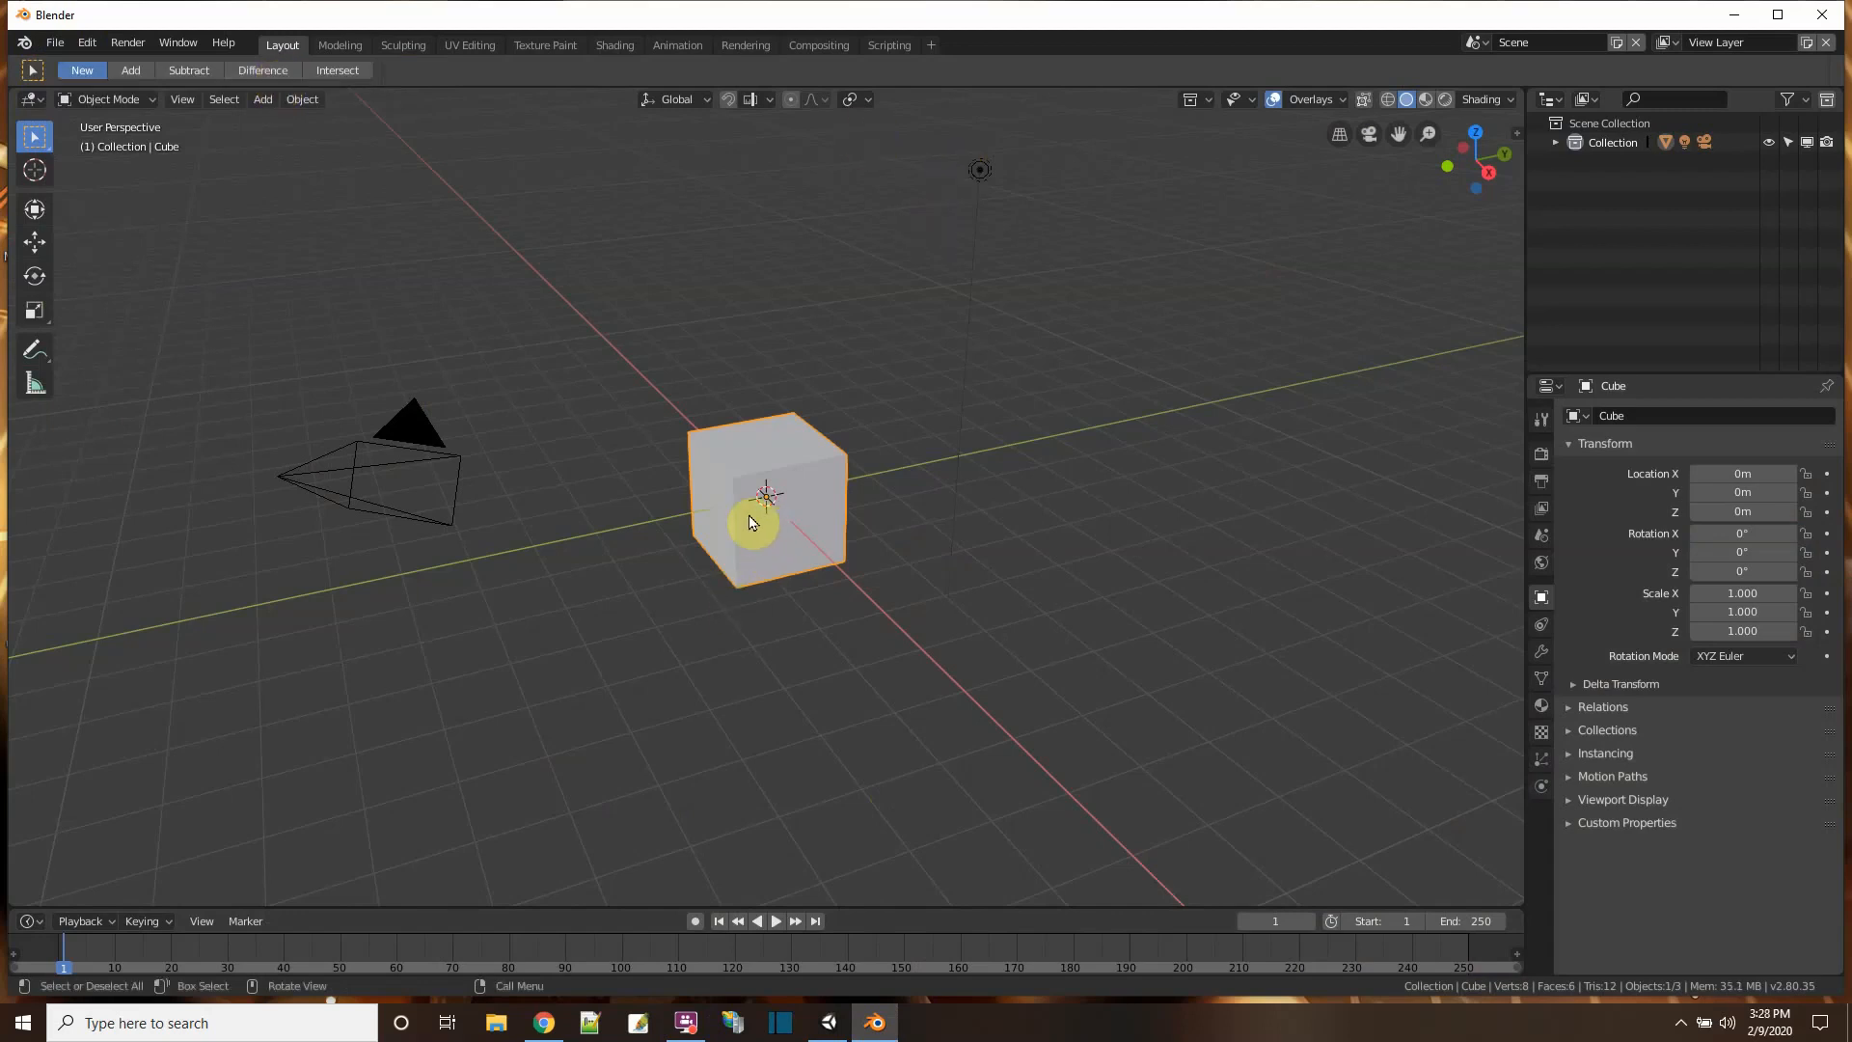
- In Edit Mode, merge all eight cube vertices At Center into a single vertex at the origin
key(Tab)
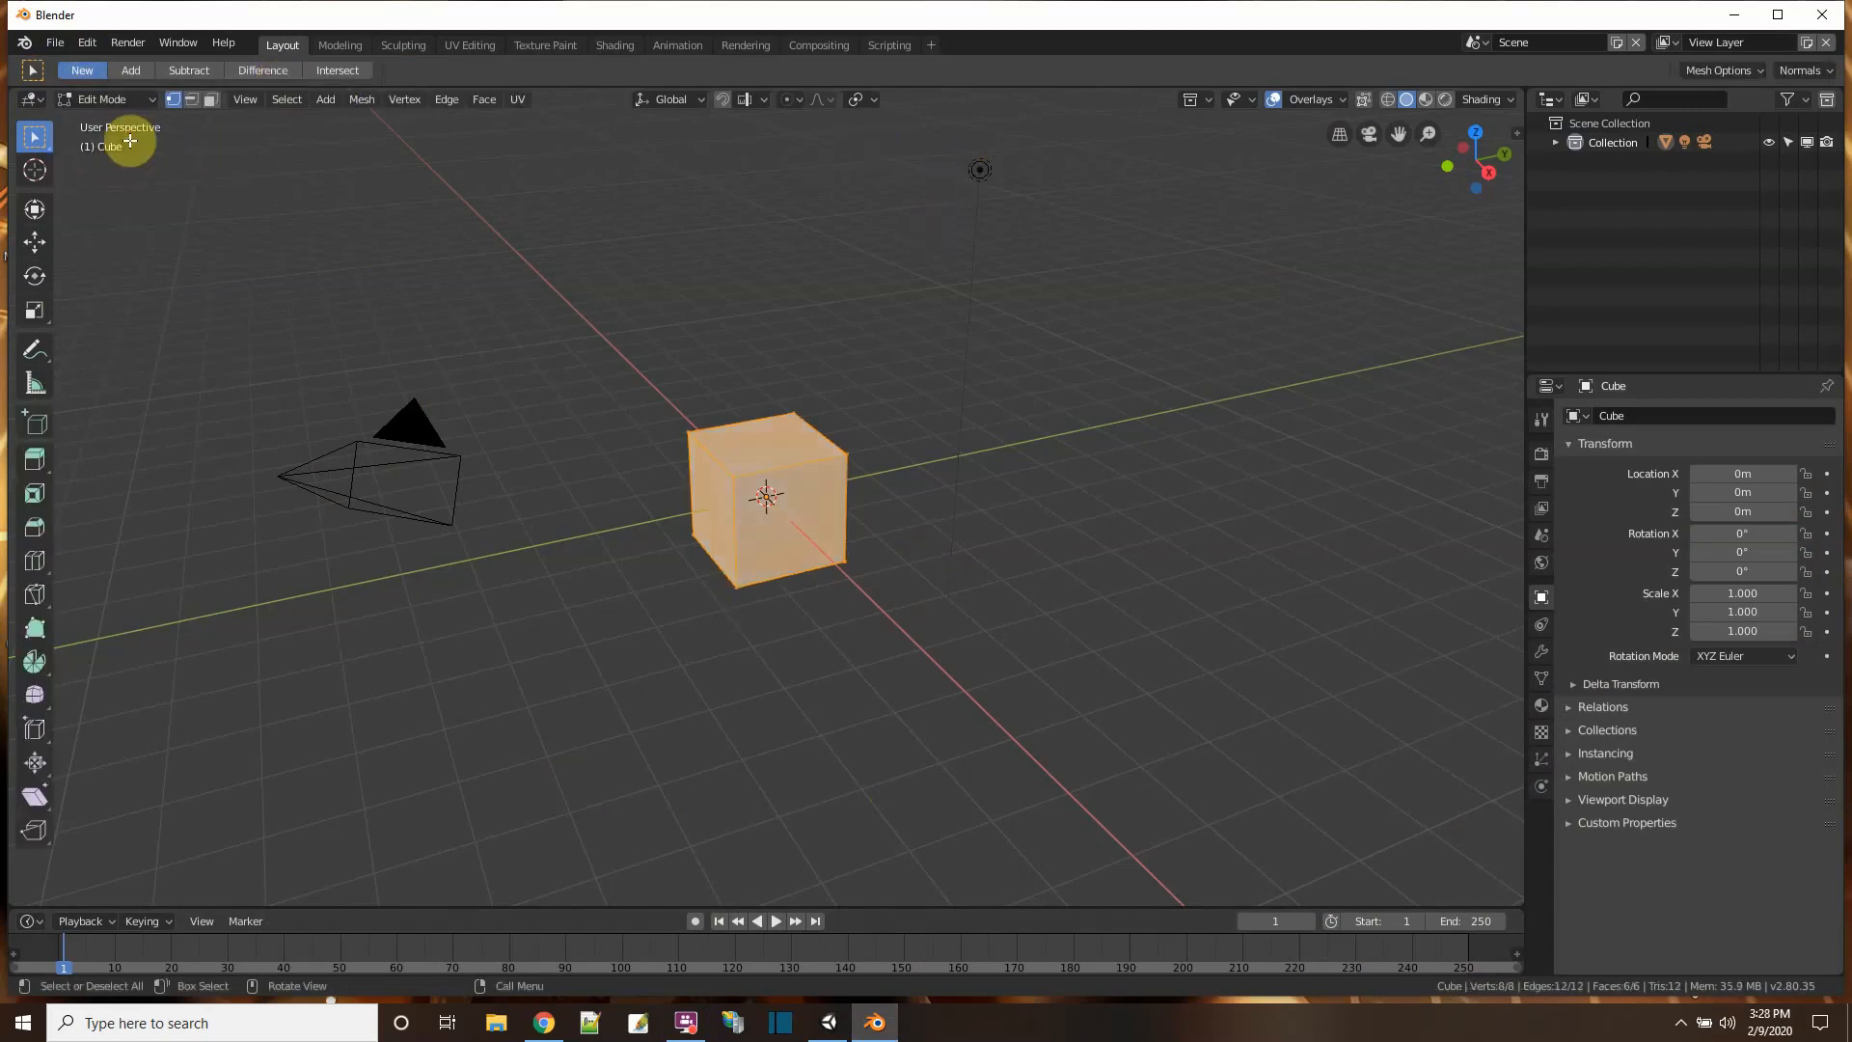
right_click(768, 499)
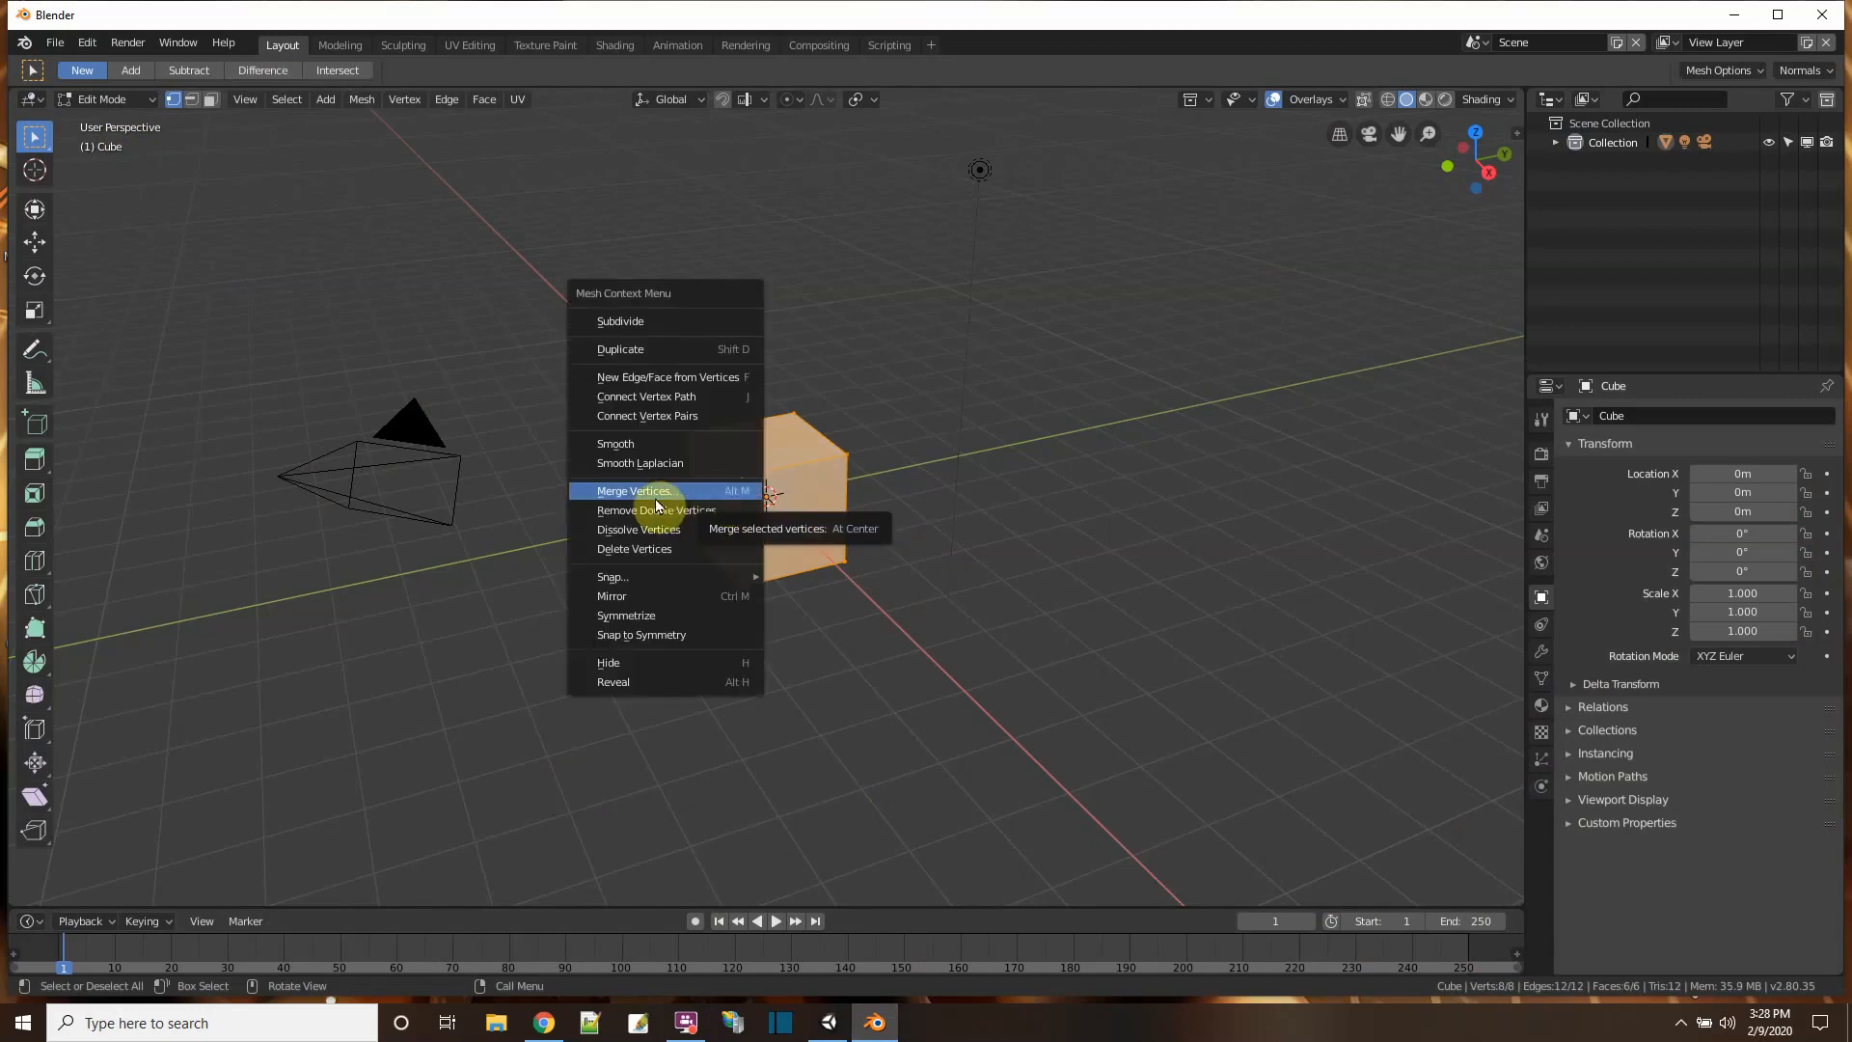
click(633, 491)
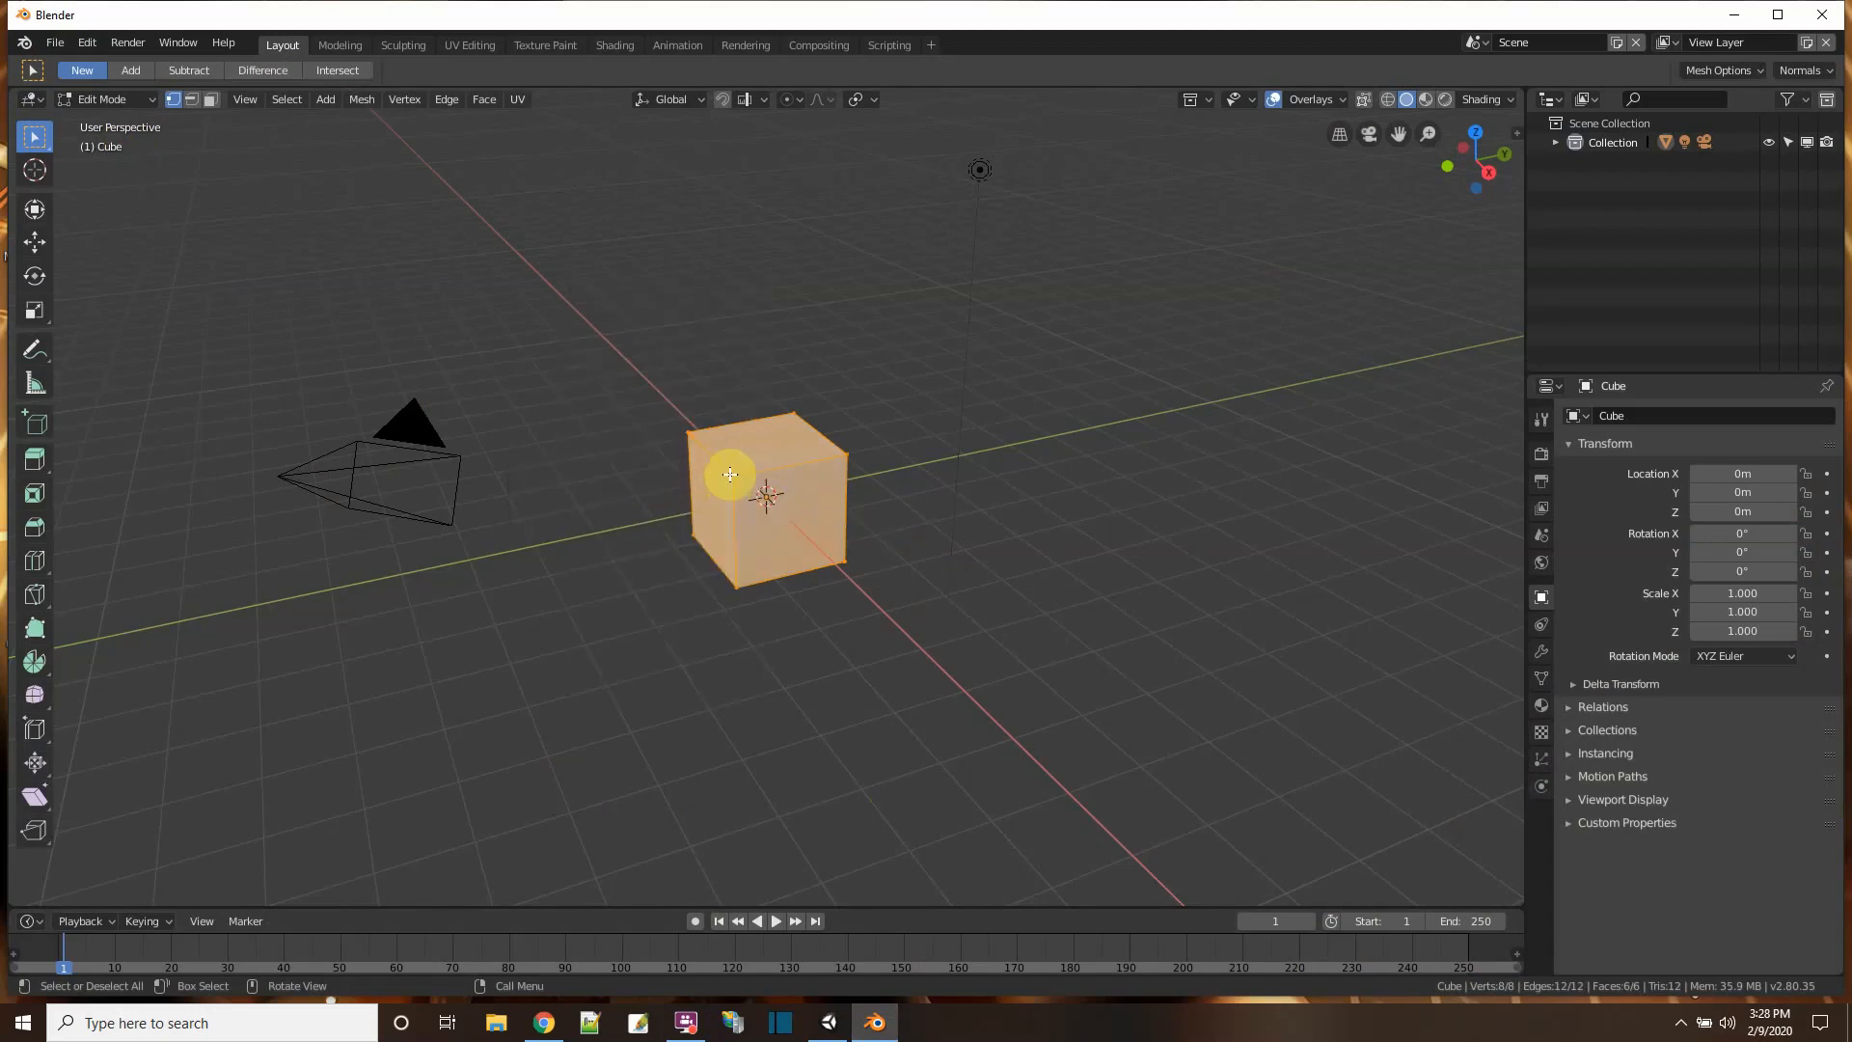
key(M)
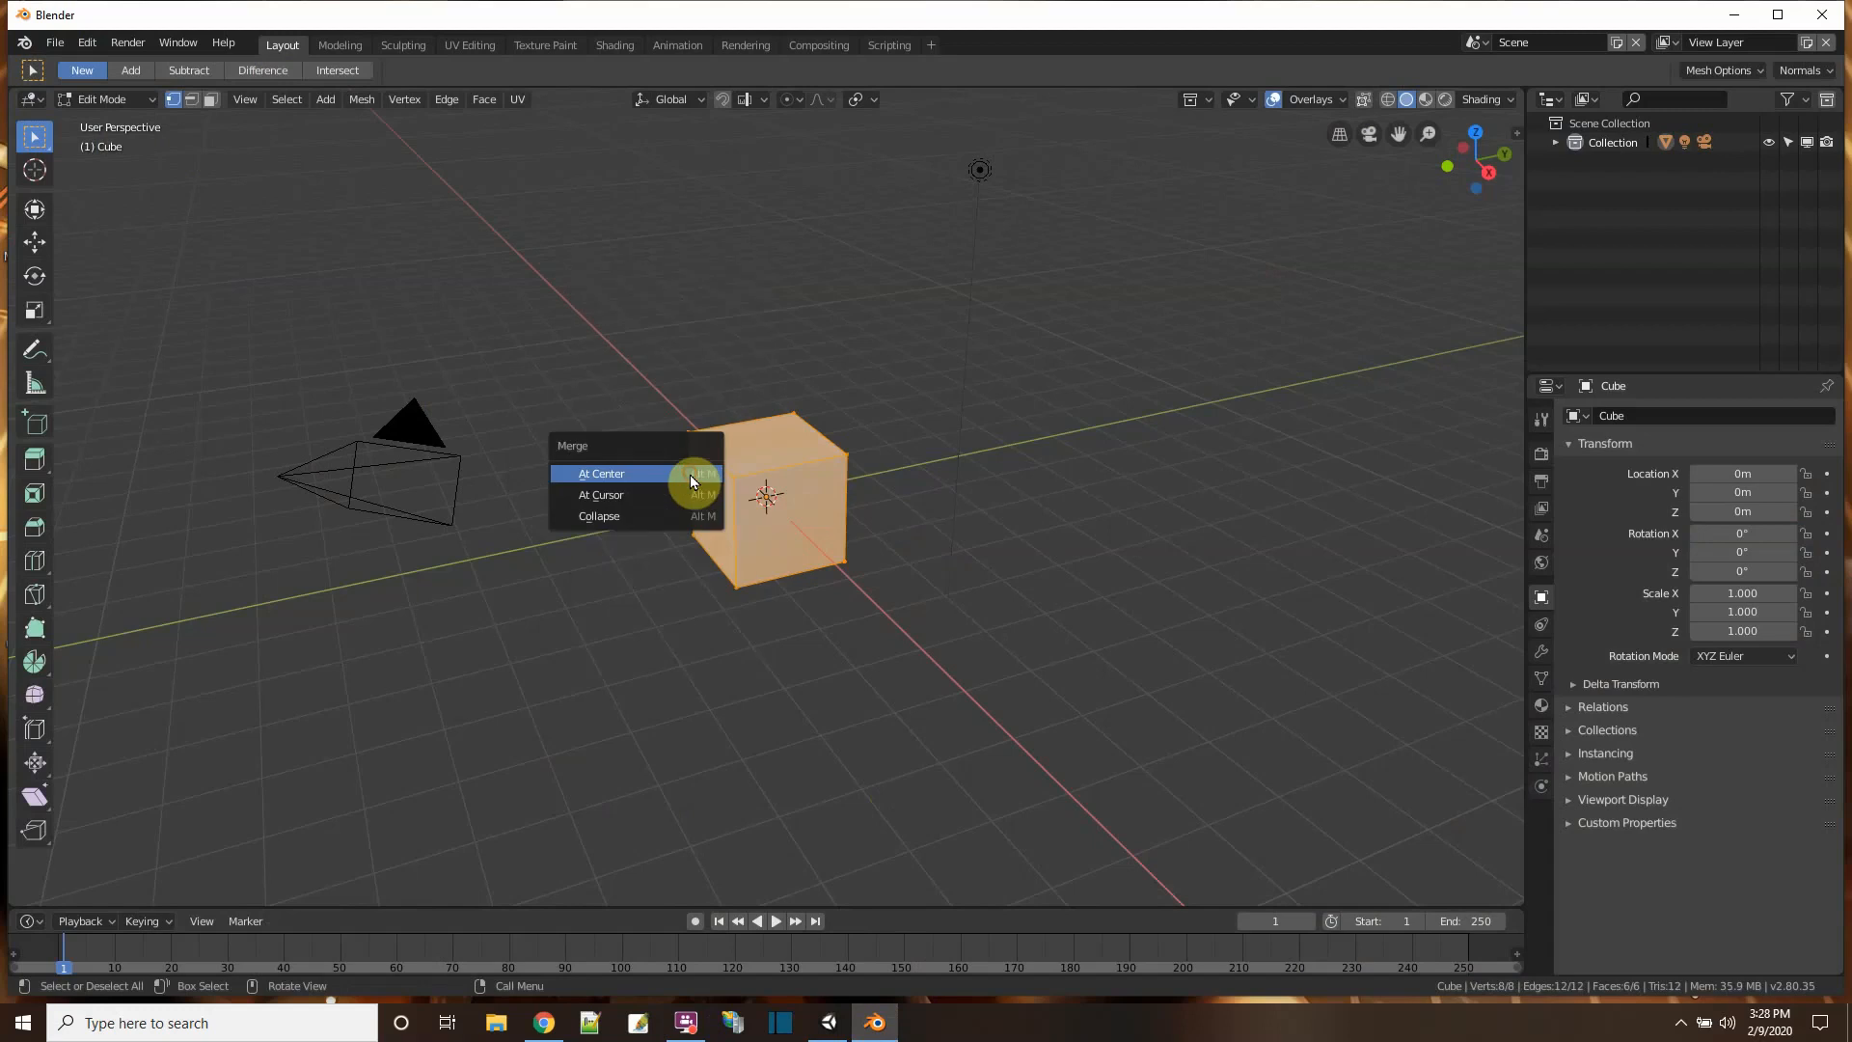
click(602, 473)
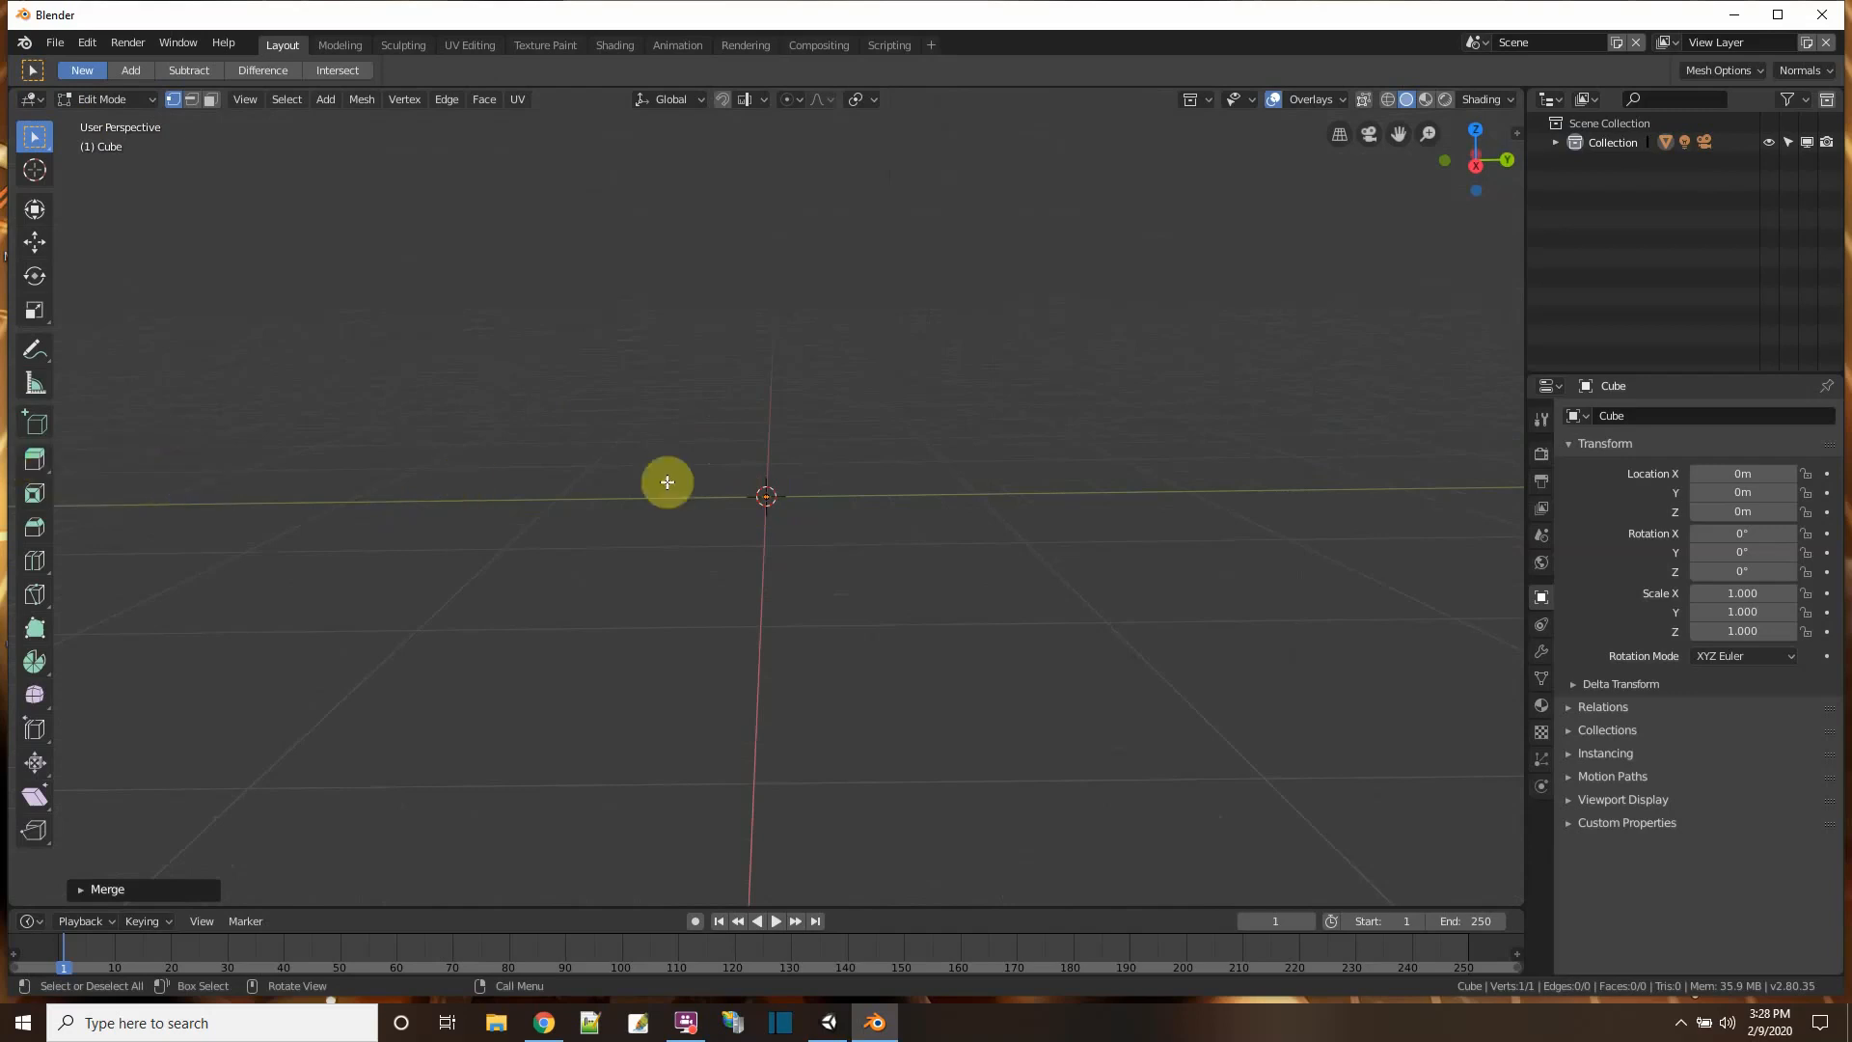
- Extrude the vertex upward in three trunk segments, then a side branch from the trunk top
drag(667, 482, 781, 447)
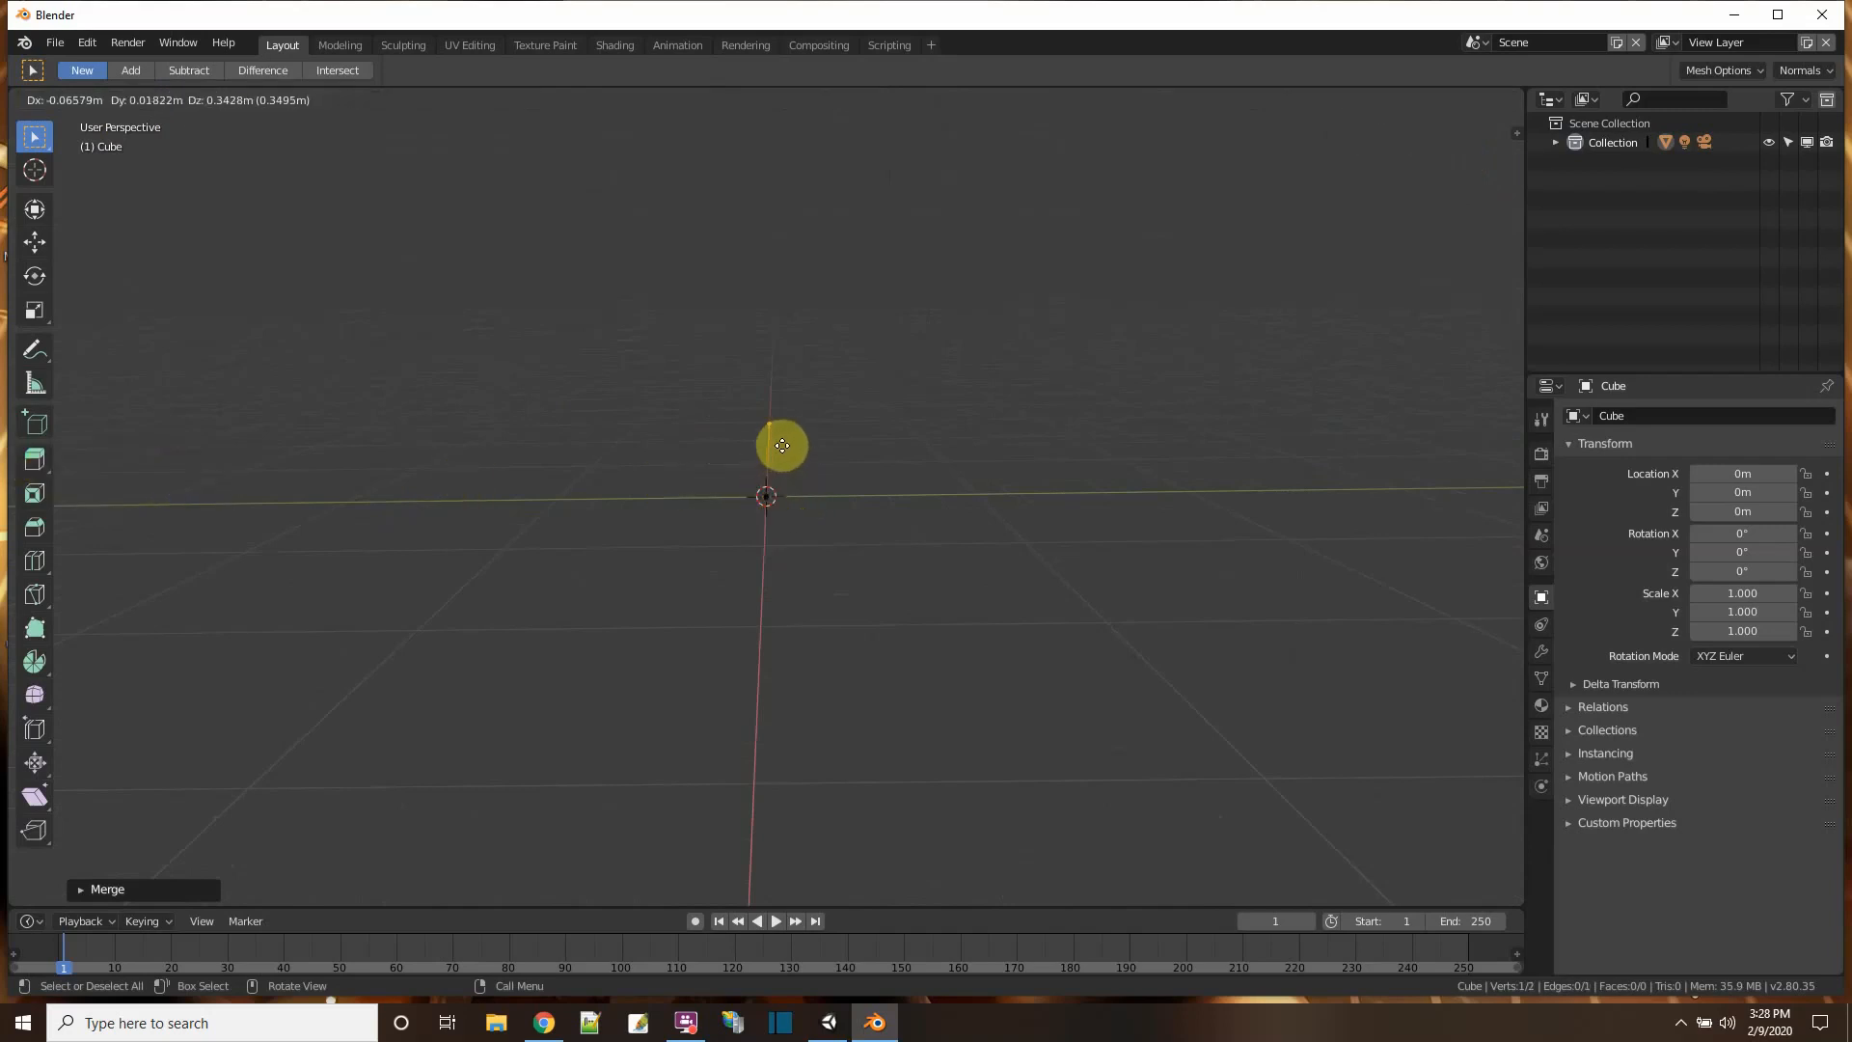
drag(781, 446, 794, 391)
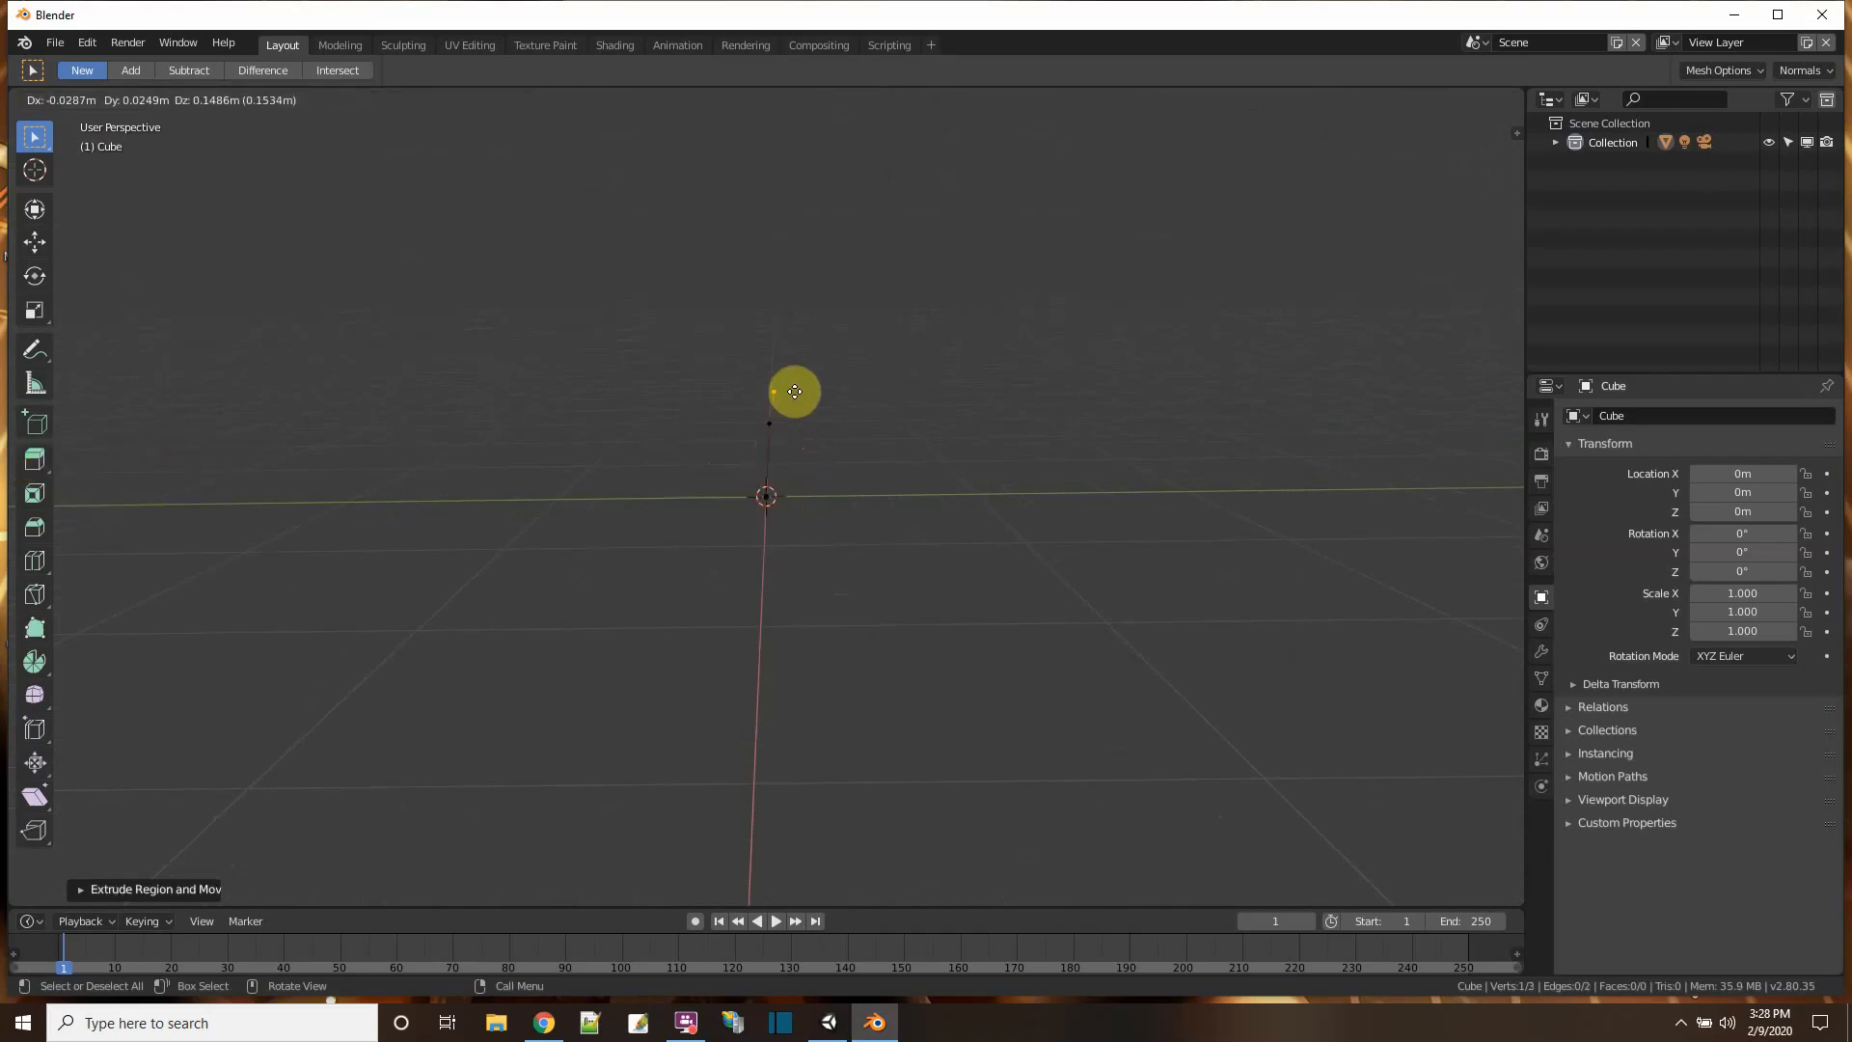
drag(794, 391, 816, 299)
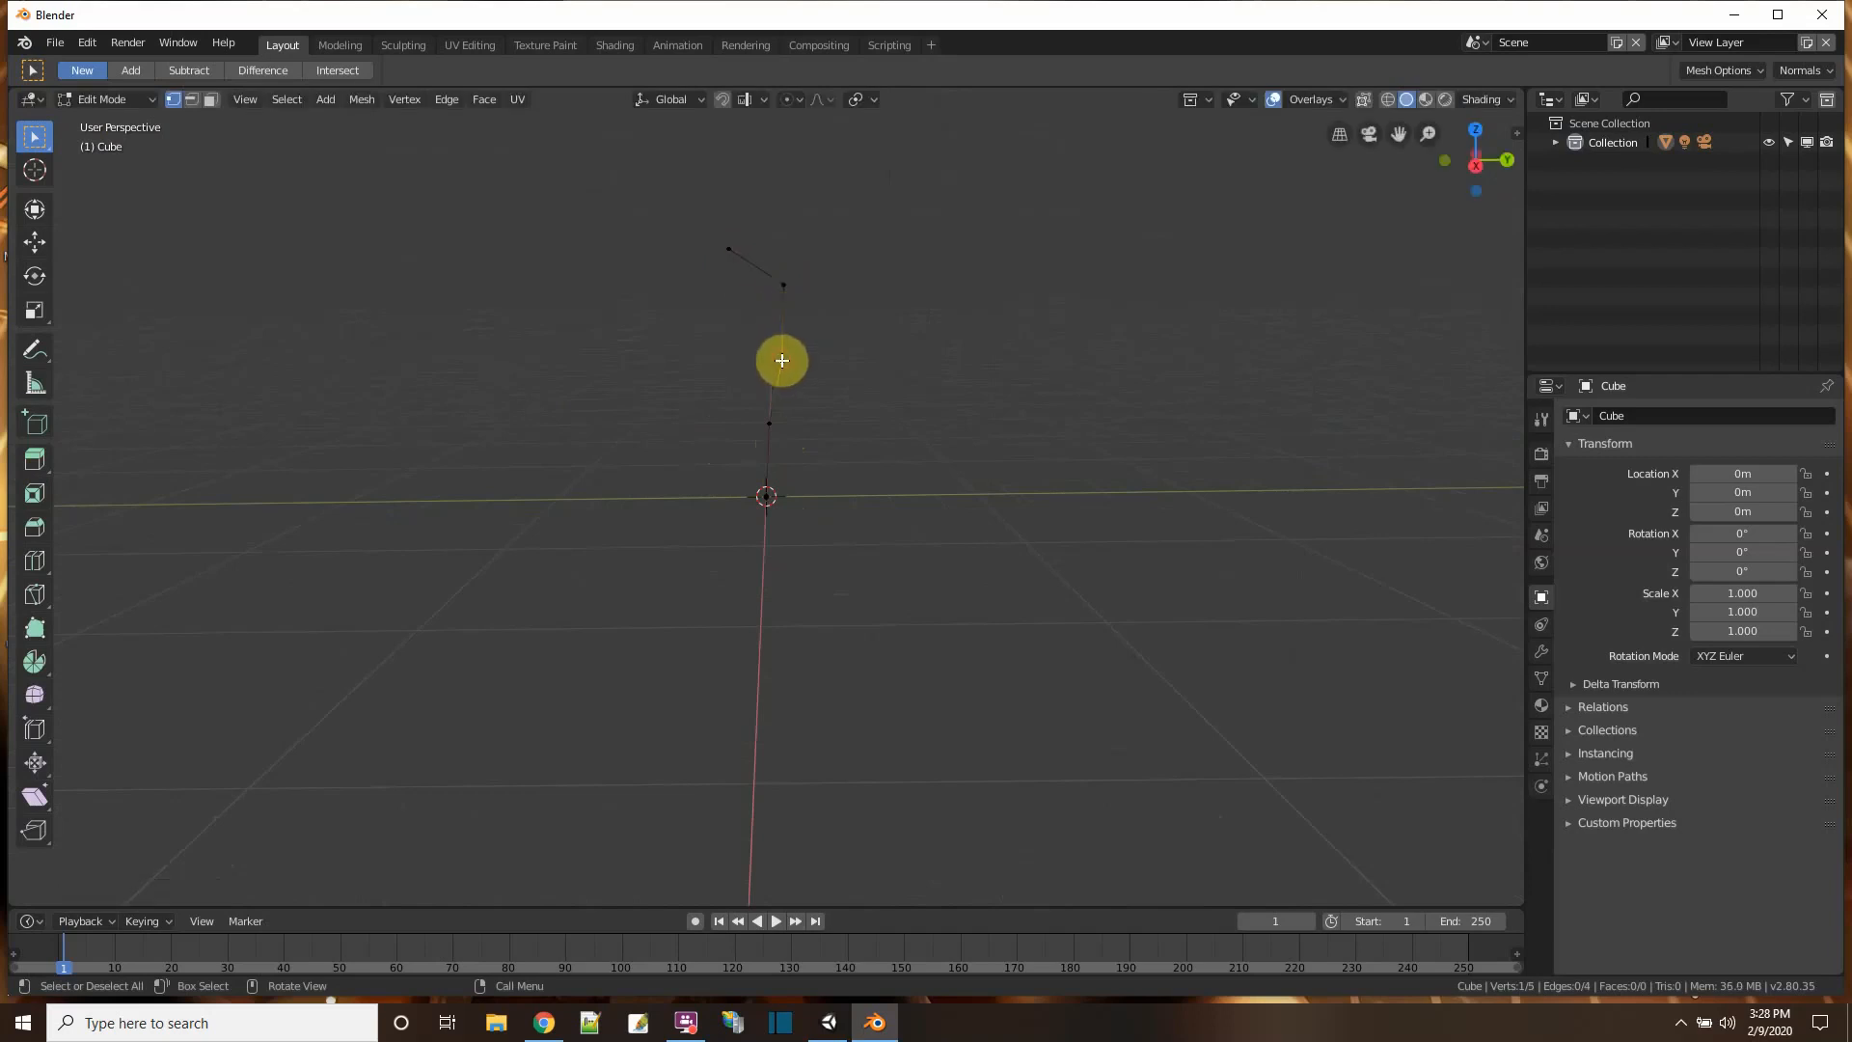
drag(781, 360, 862, 309)
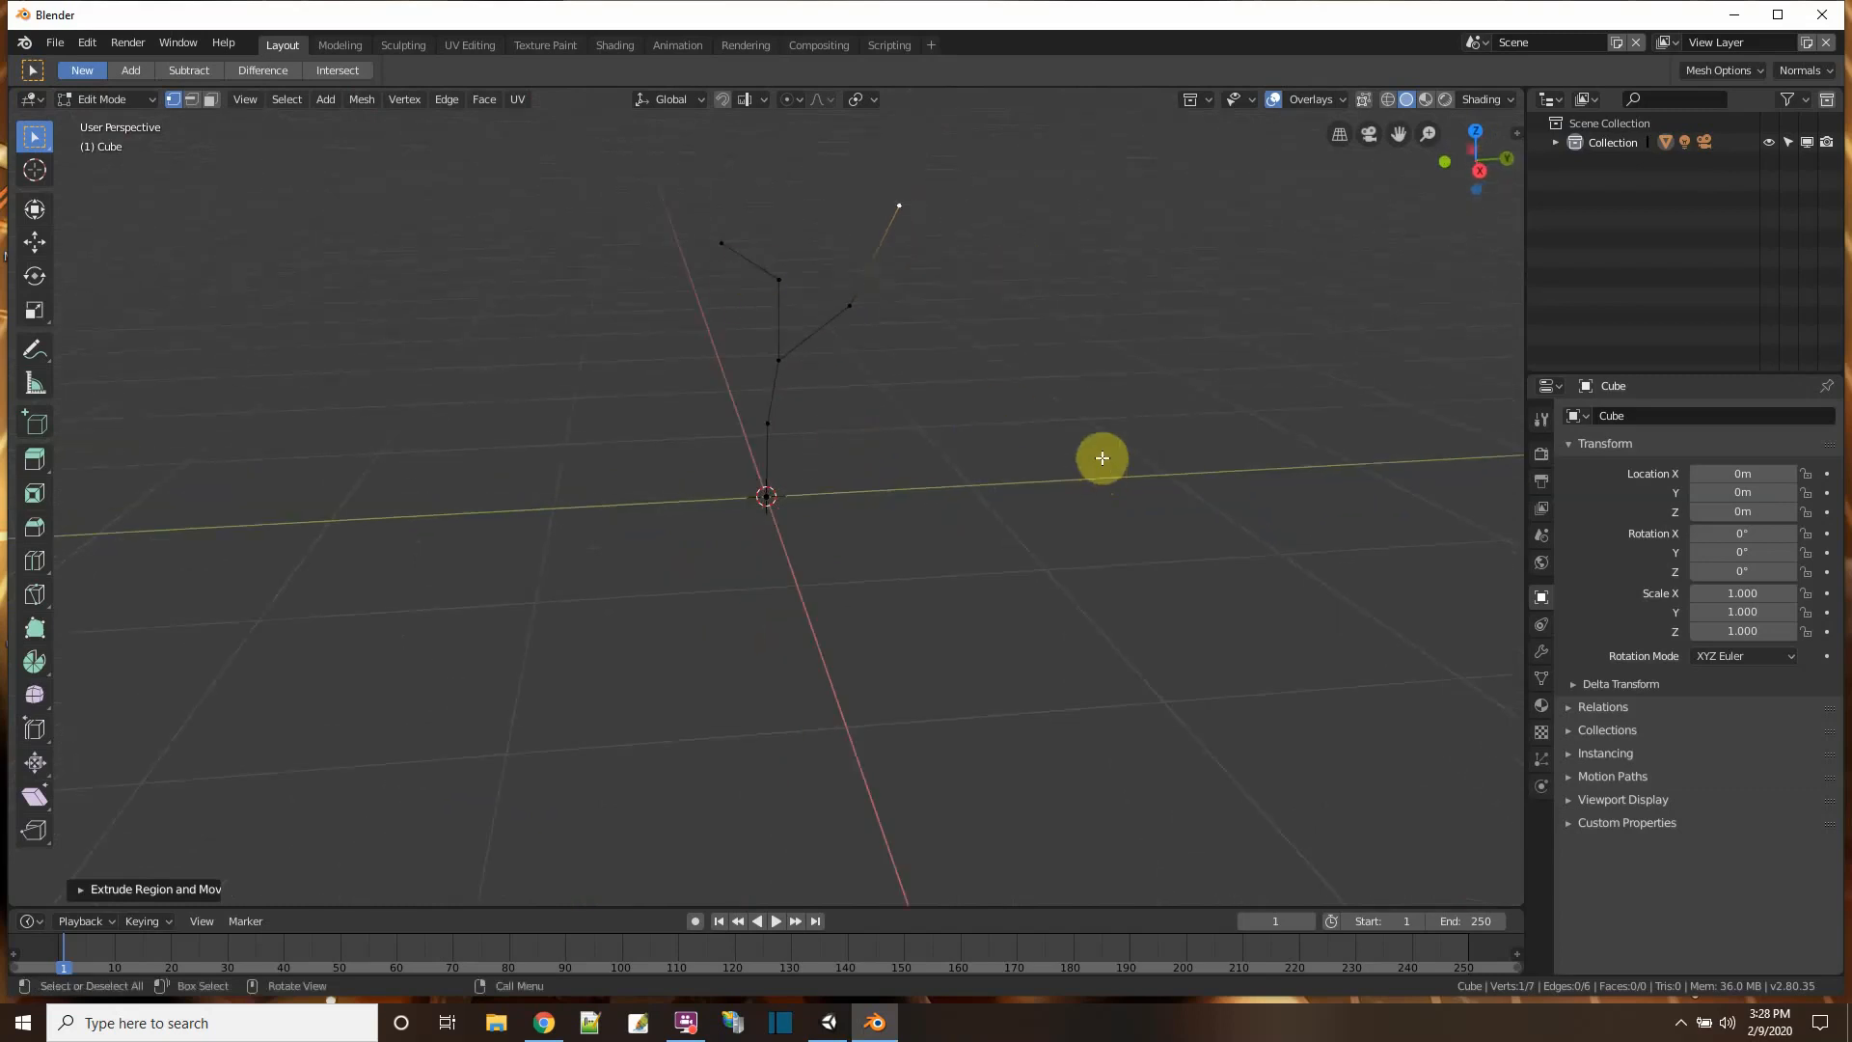
- Add a Skin modifier from Modifier Properties, wrapping the edge skeleton in blocky volume
click(1541, 651)
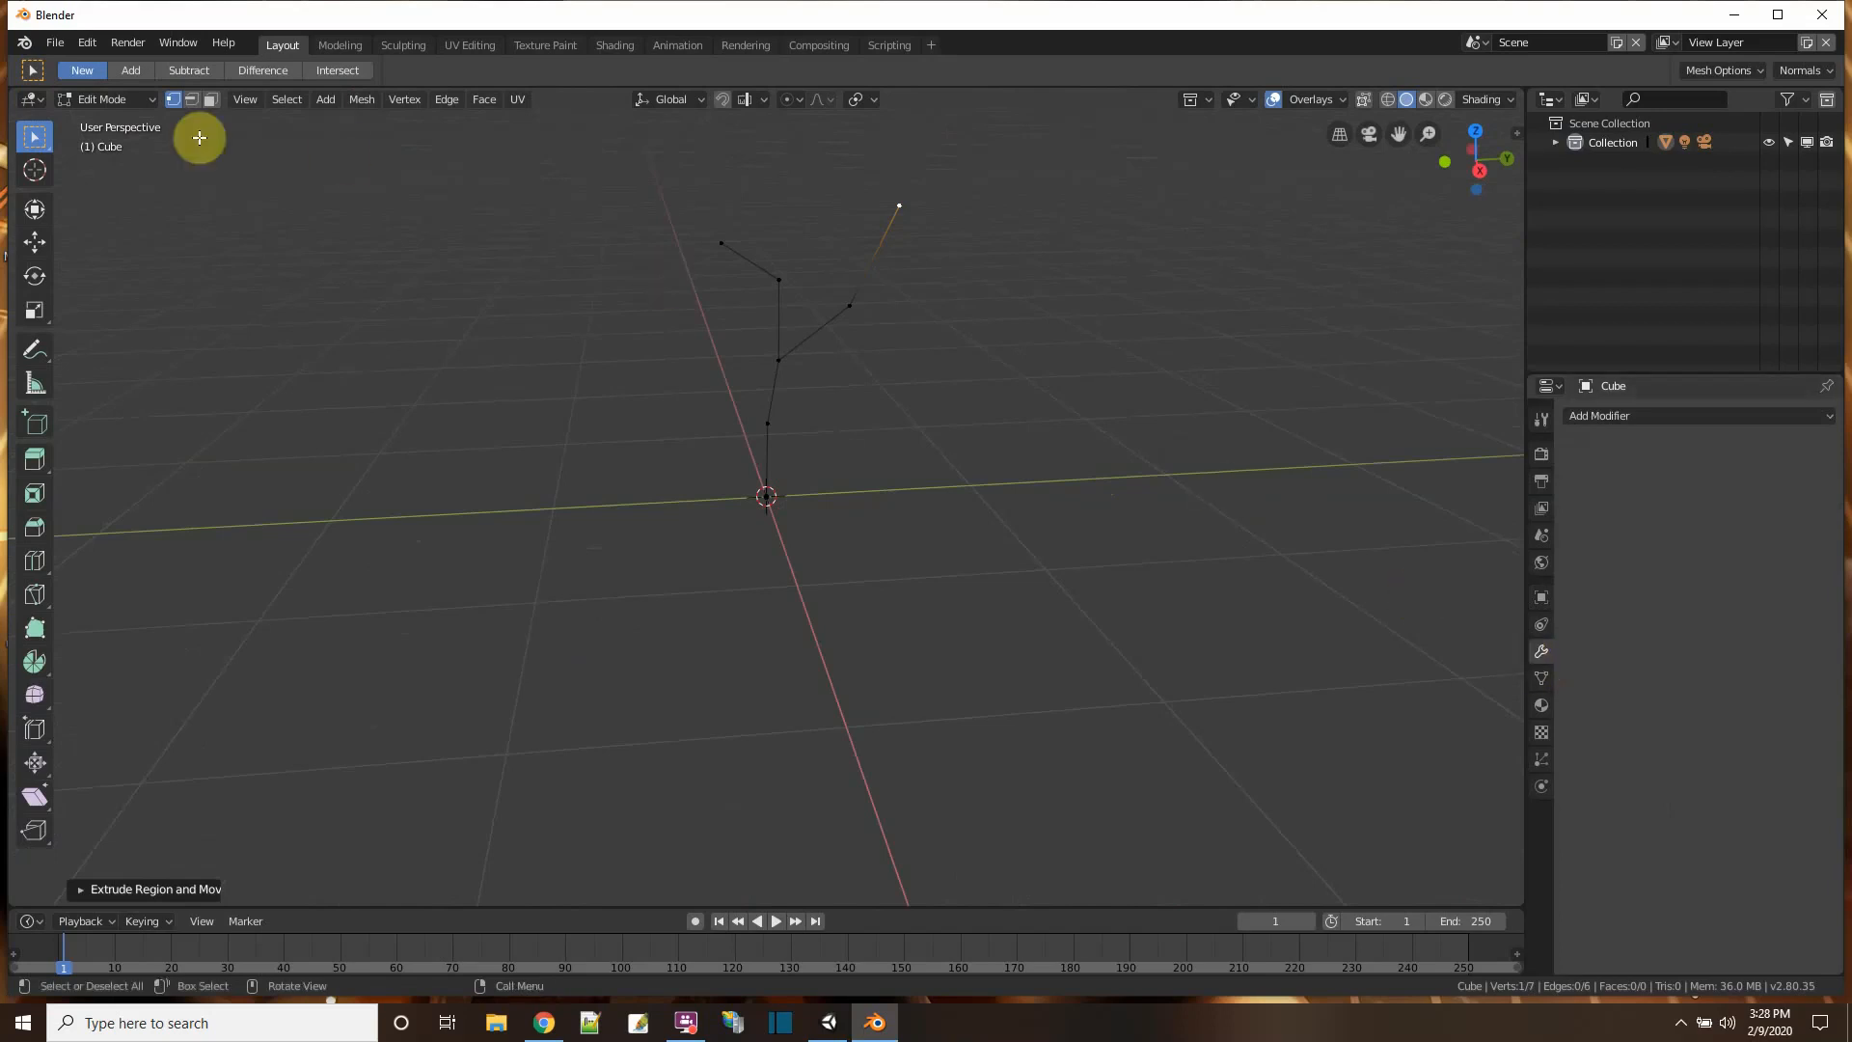
click(1600, 415)
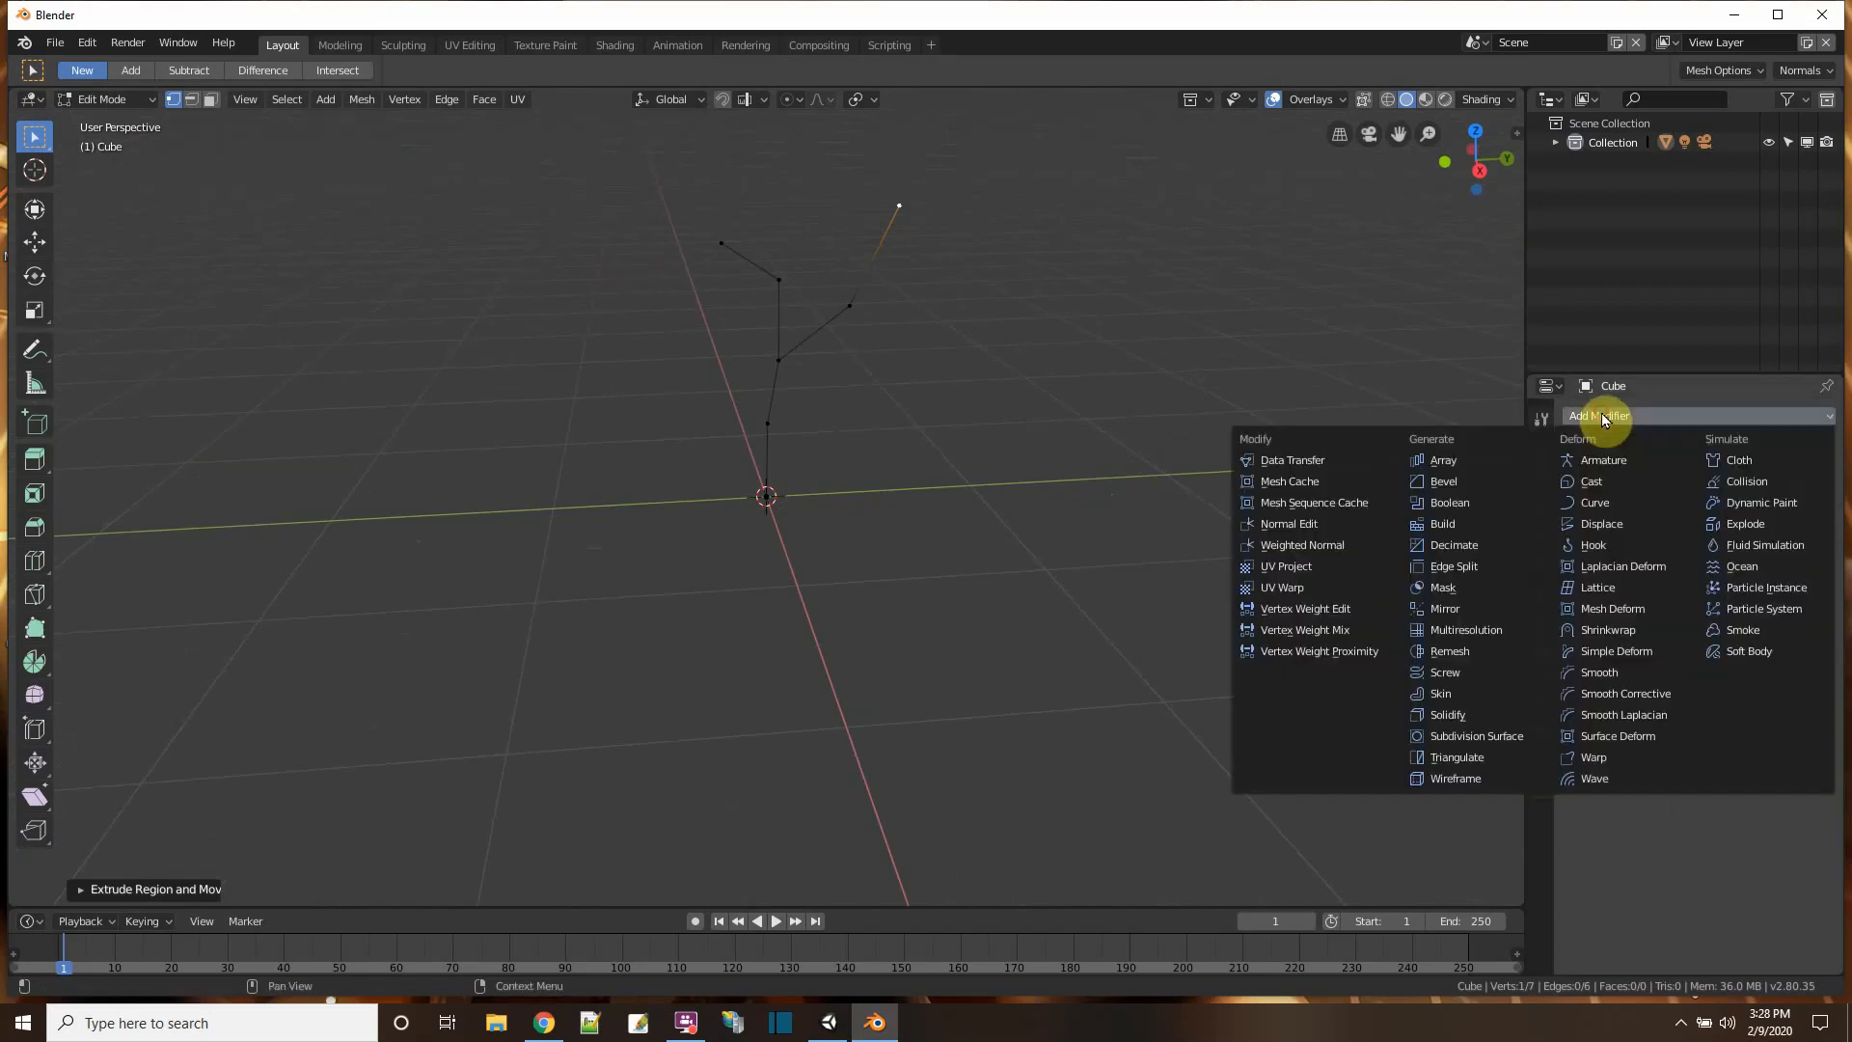
mouse_move(1440, 694)
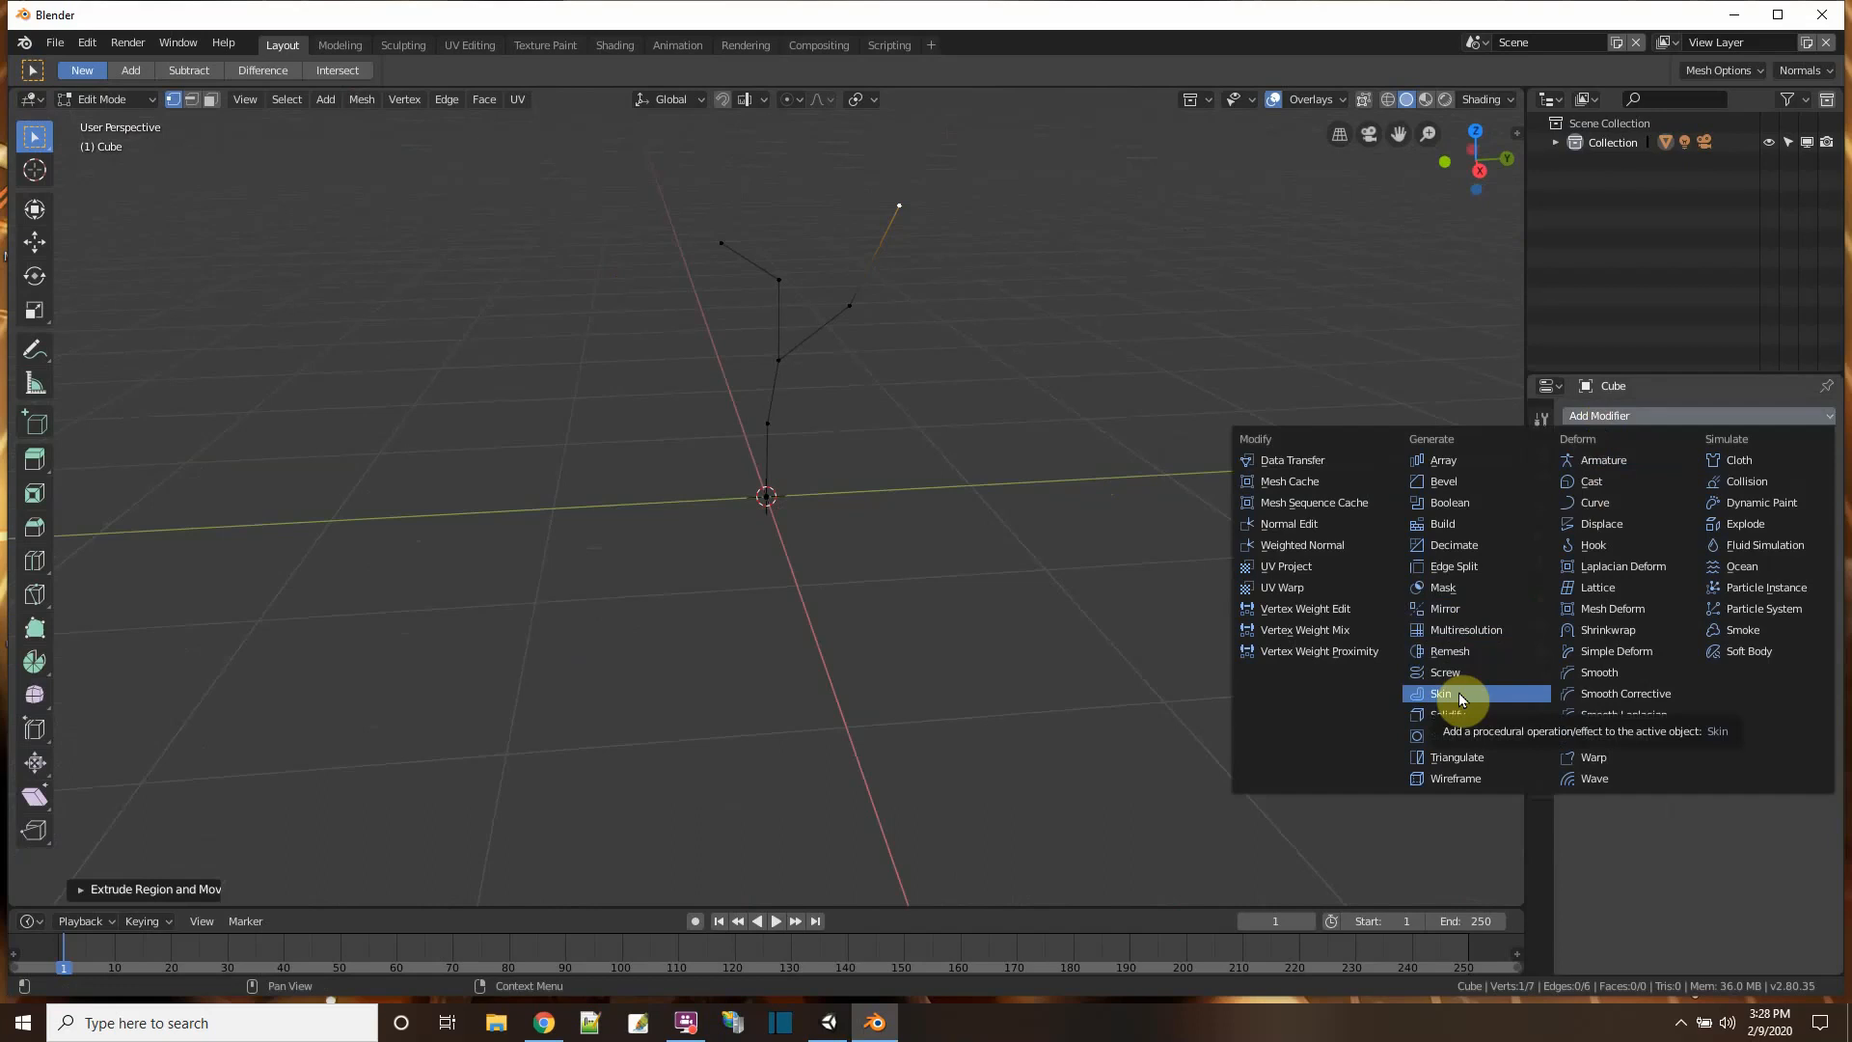
click(1442, 694)
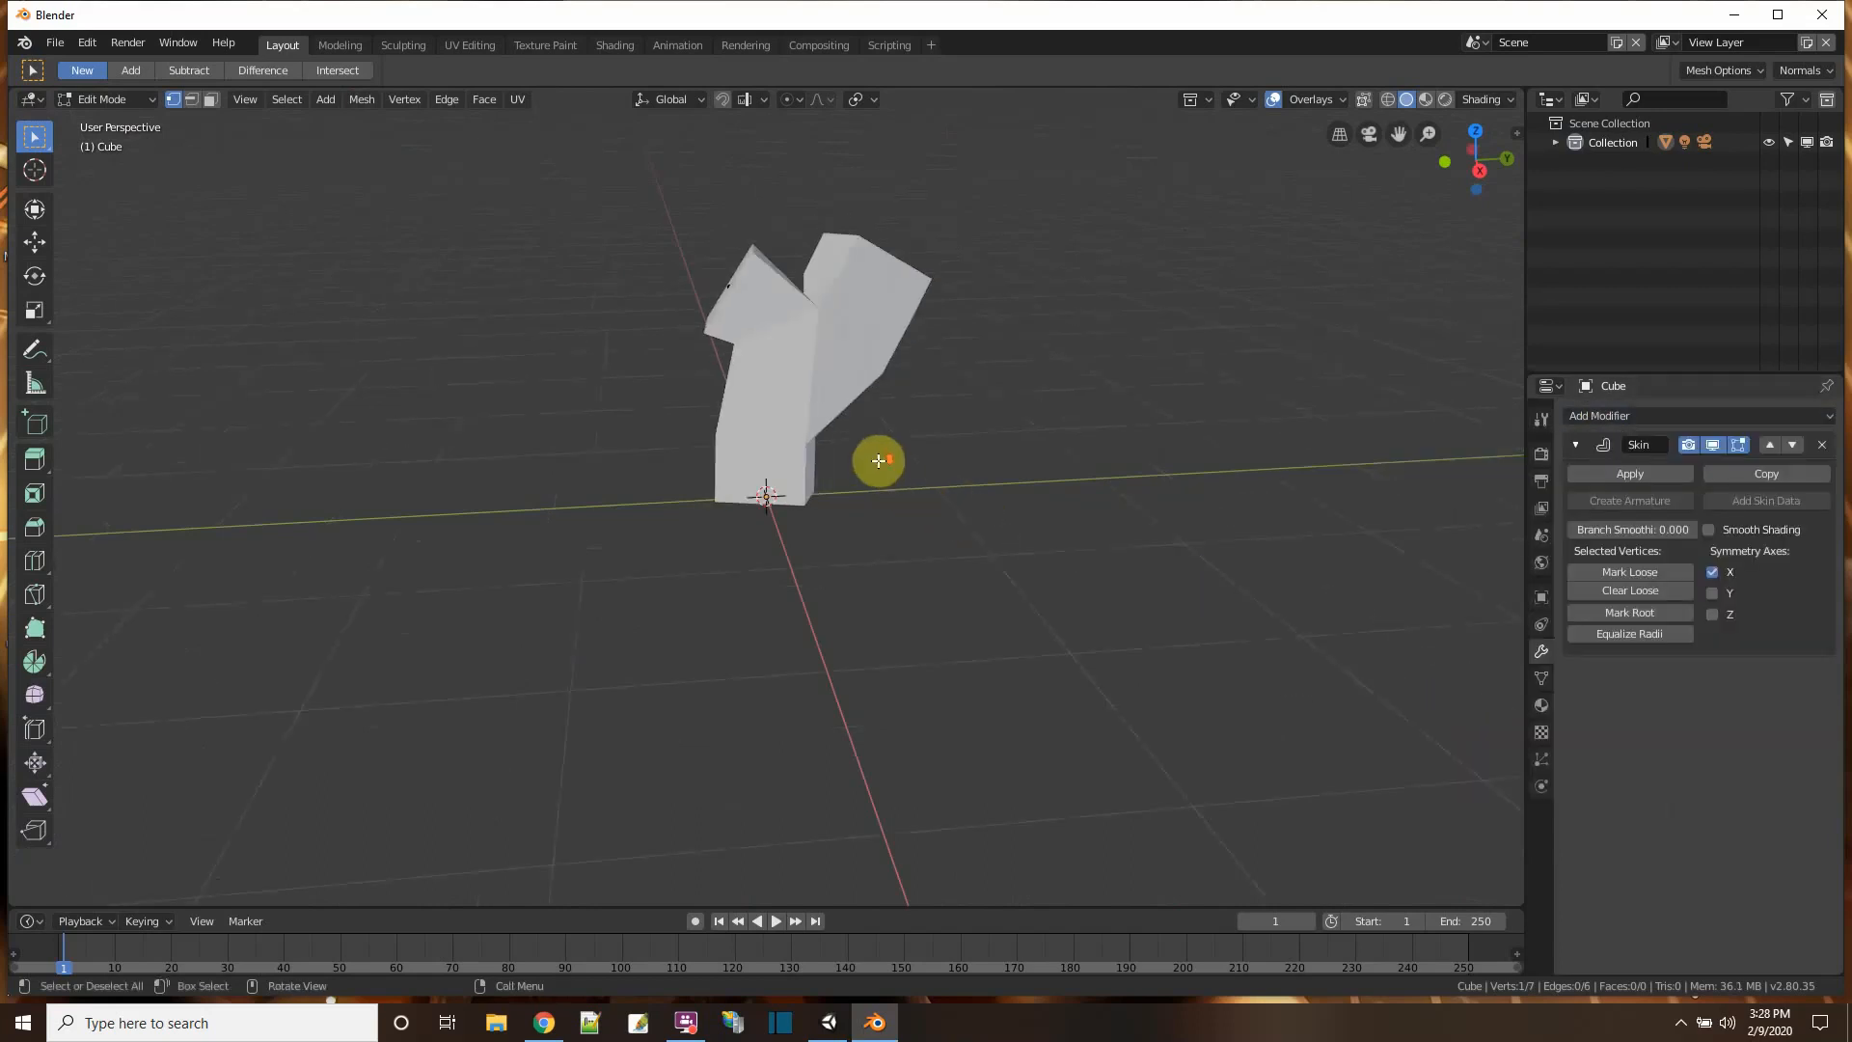
drag(878, 461, 904, 508)
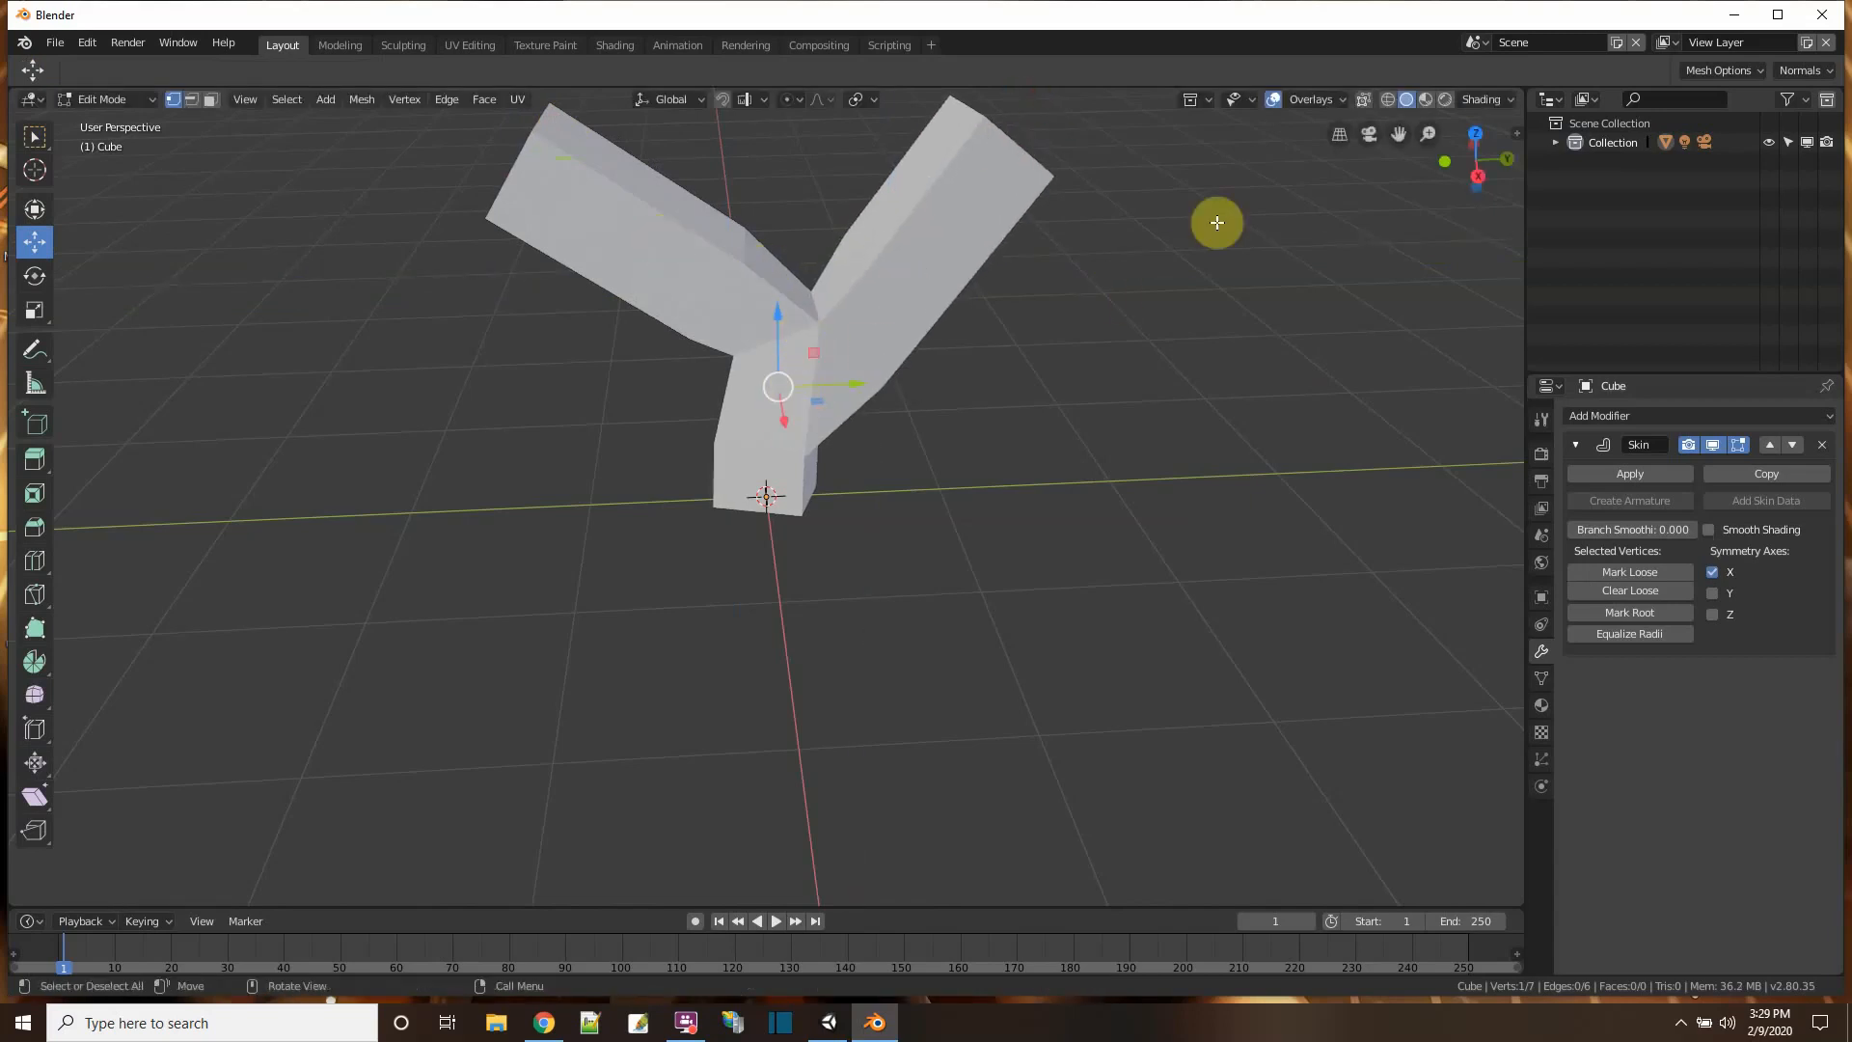
- In wireframe, reposition the branch-split vertex and extrude the trunk downward into a slimmer Y shape
click(1385, 100)
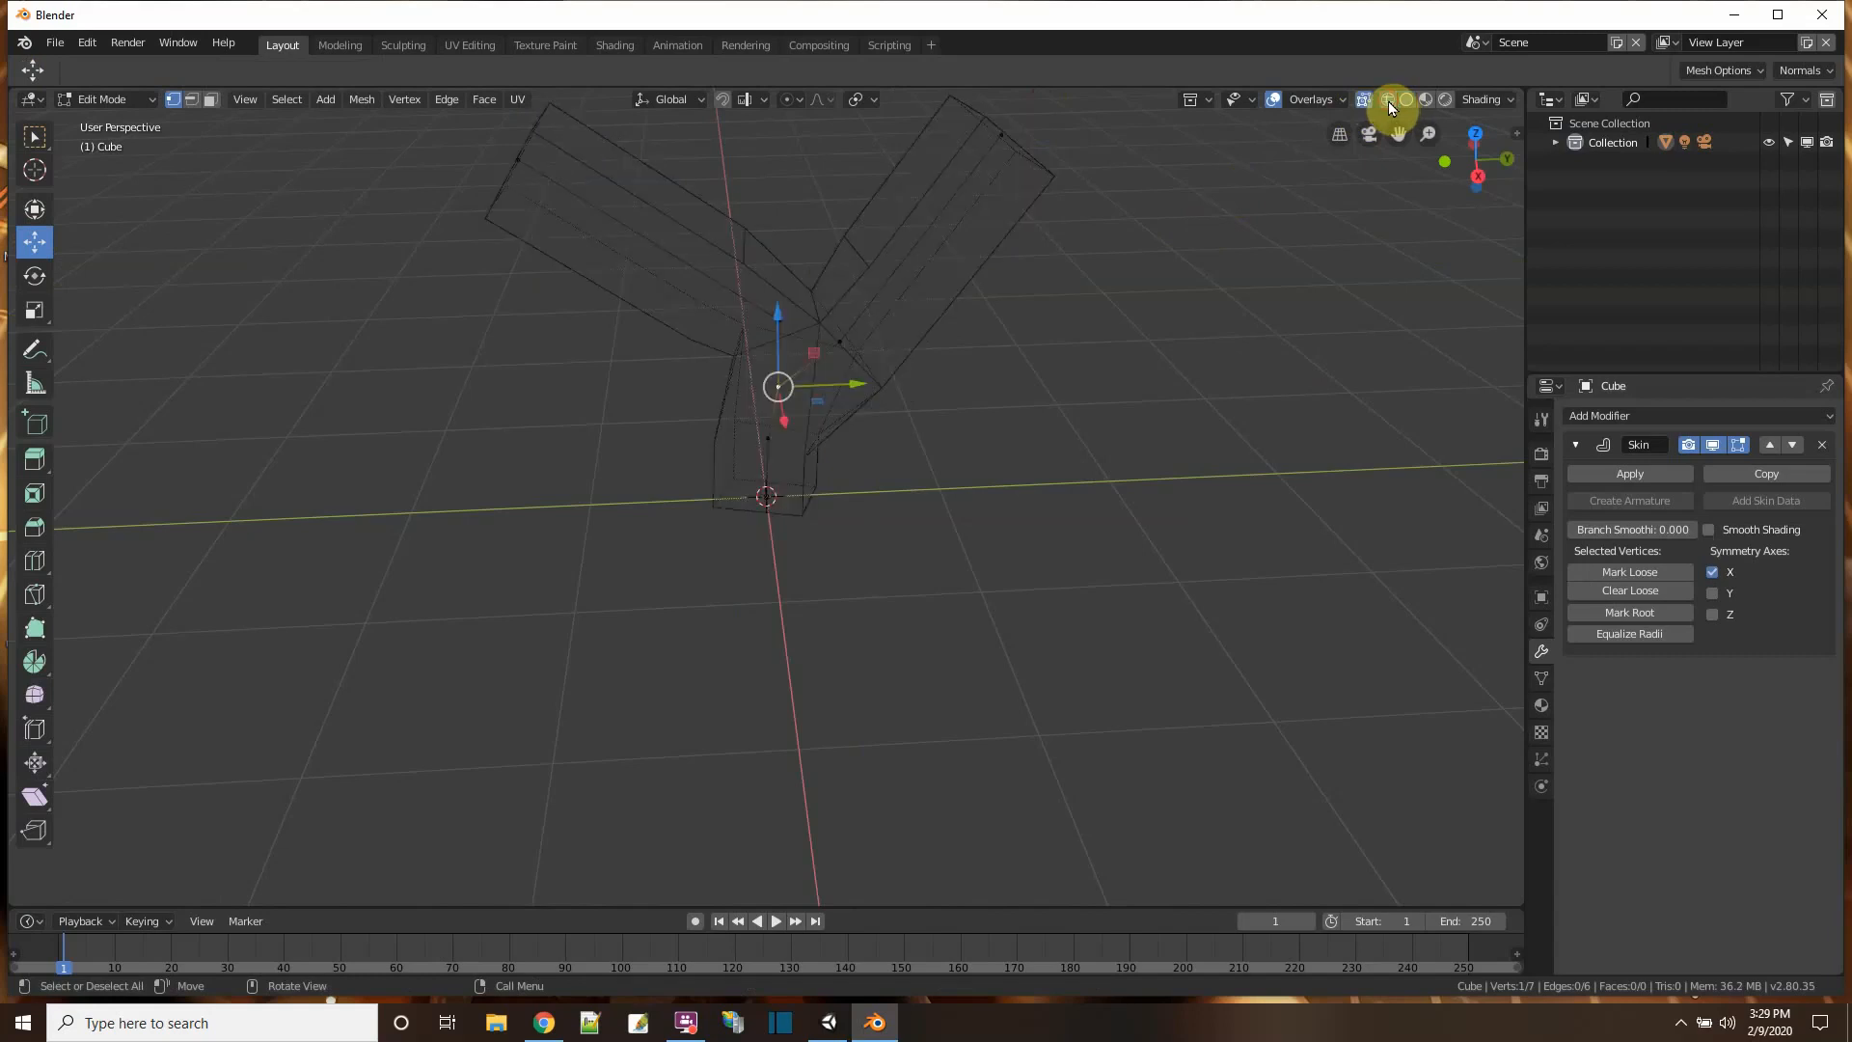
drag(777, 385, 846, 343)
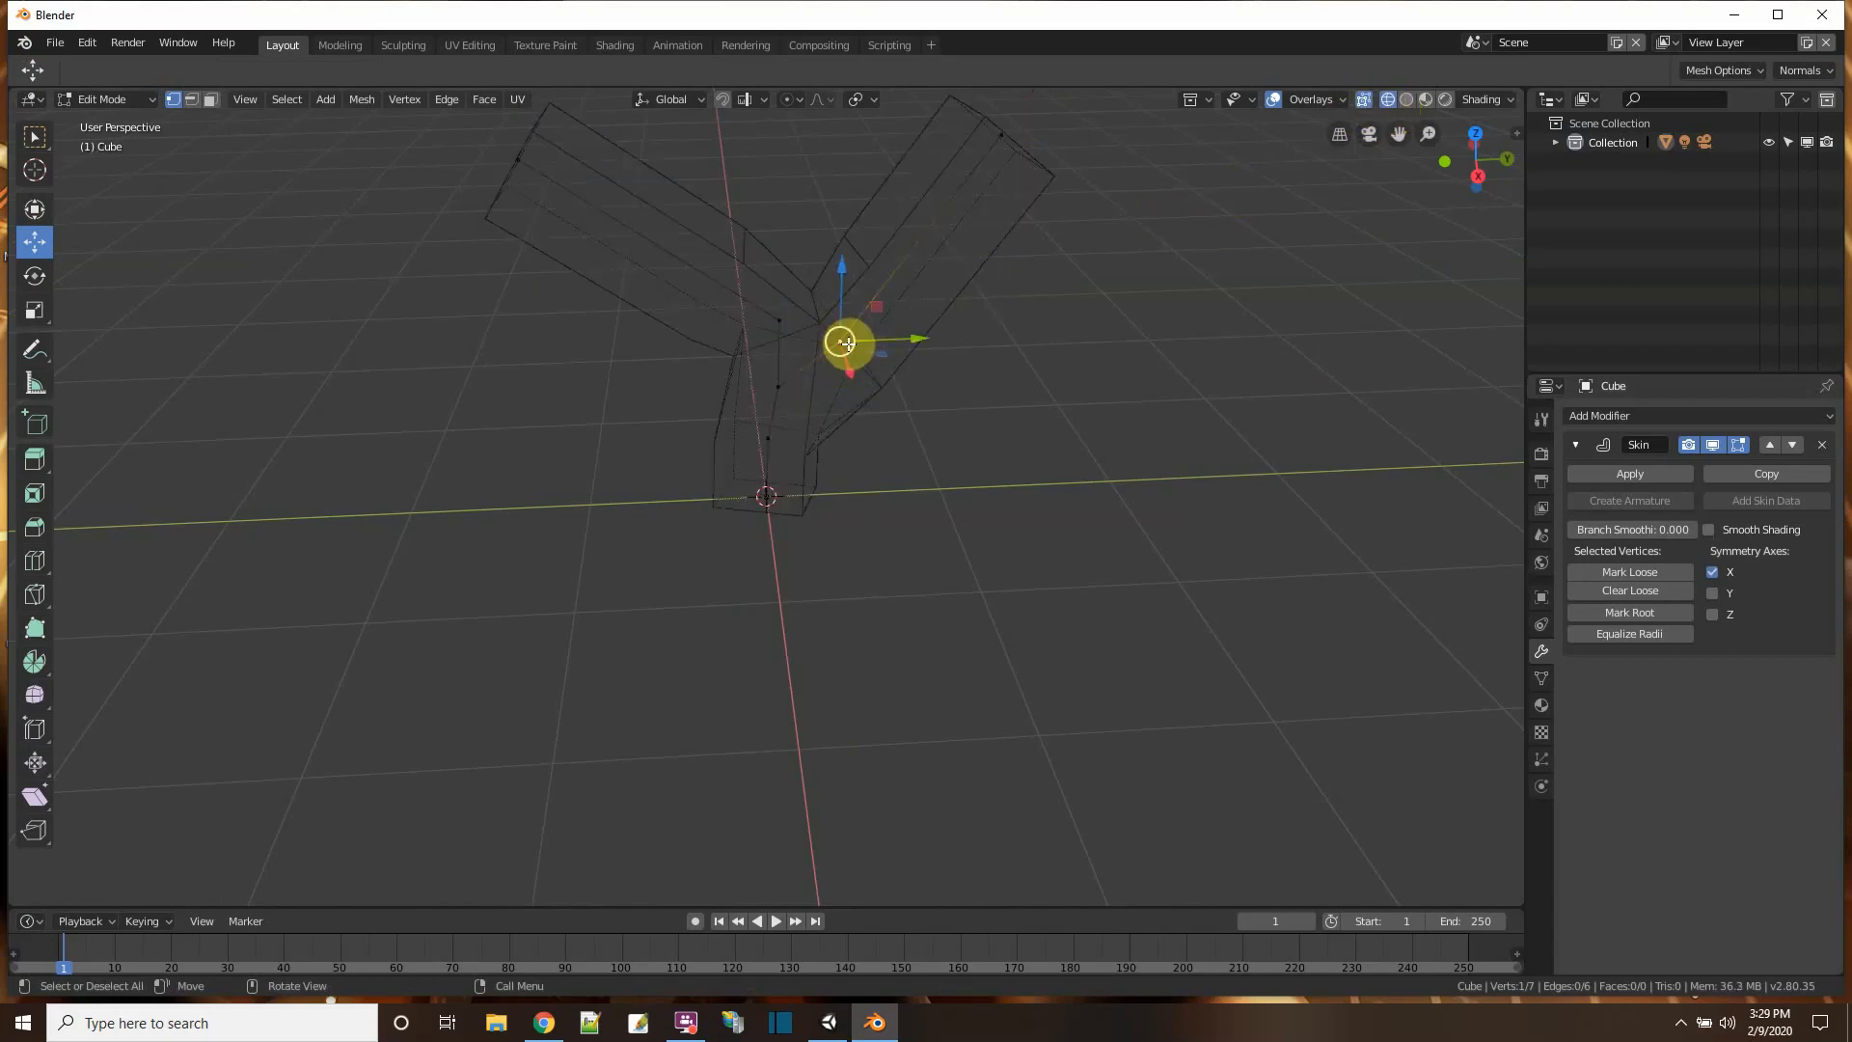
drag(847, 342, 886, 237)
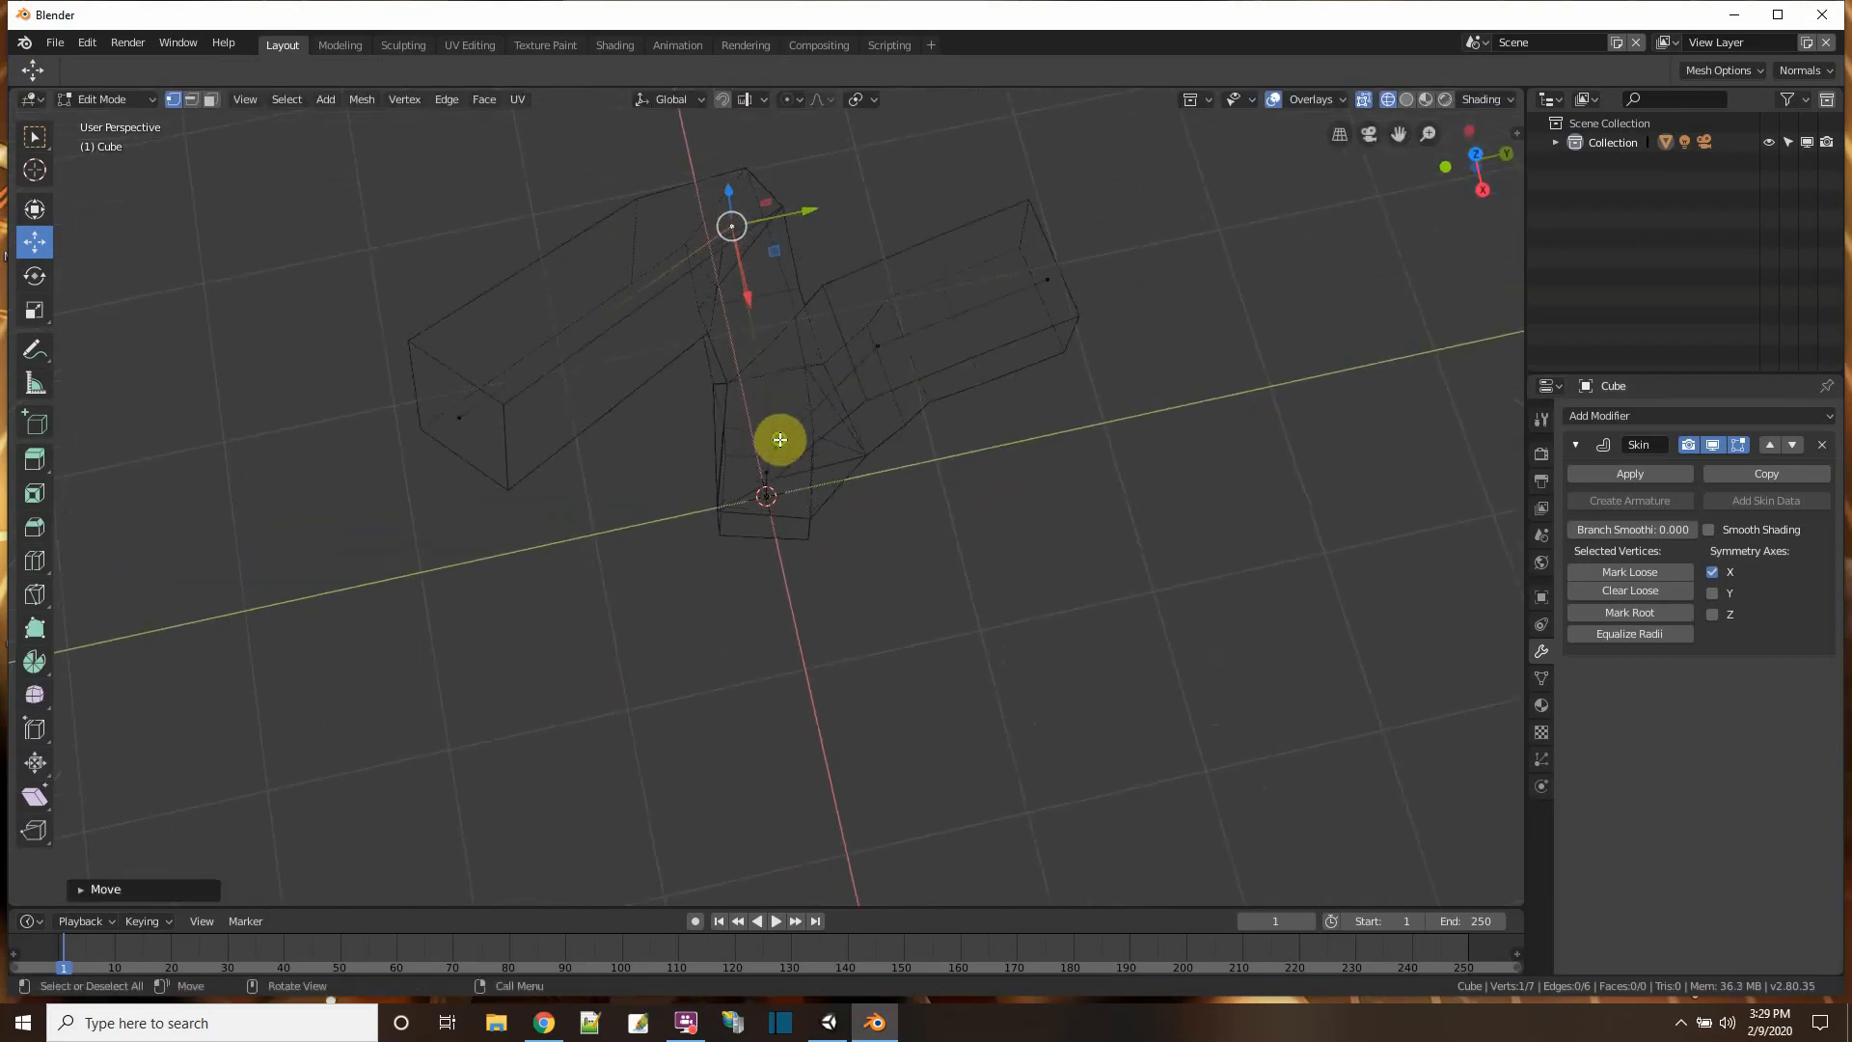
drag(779, 440, 656, 223)
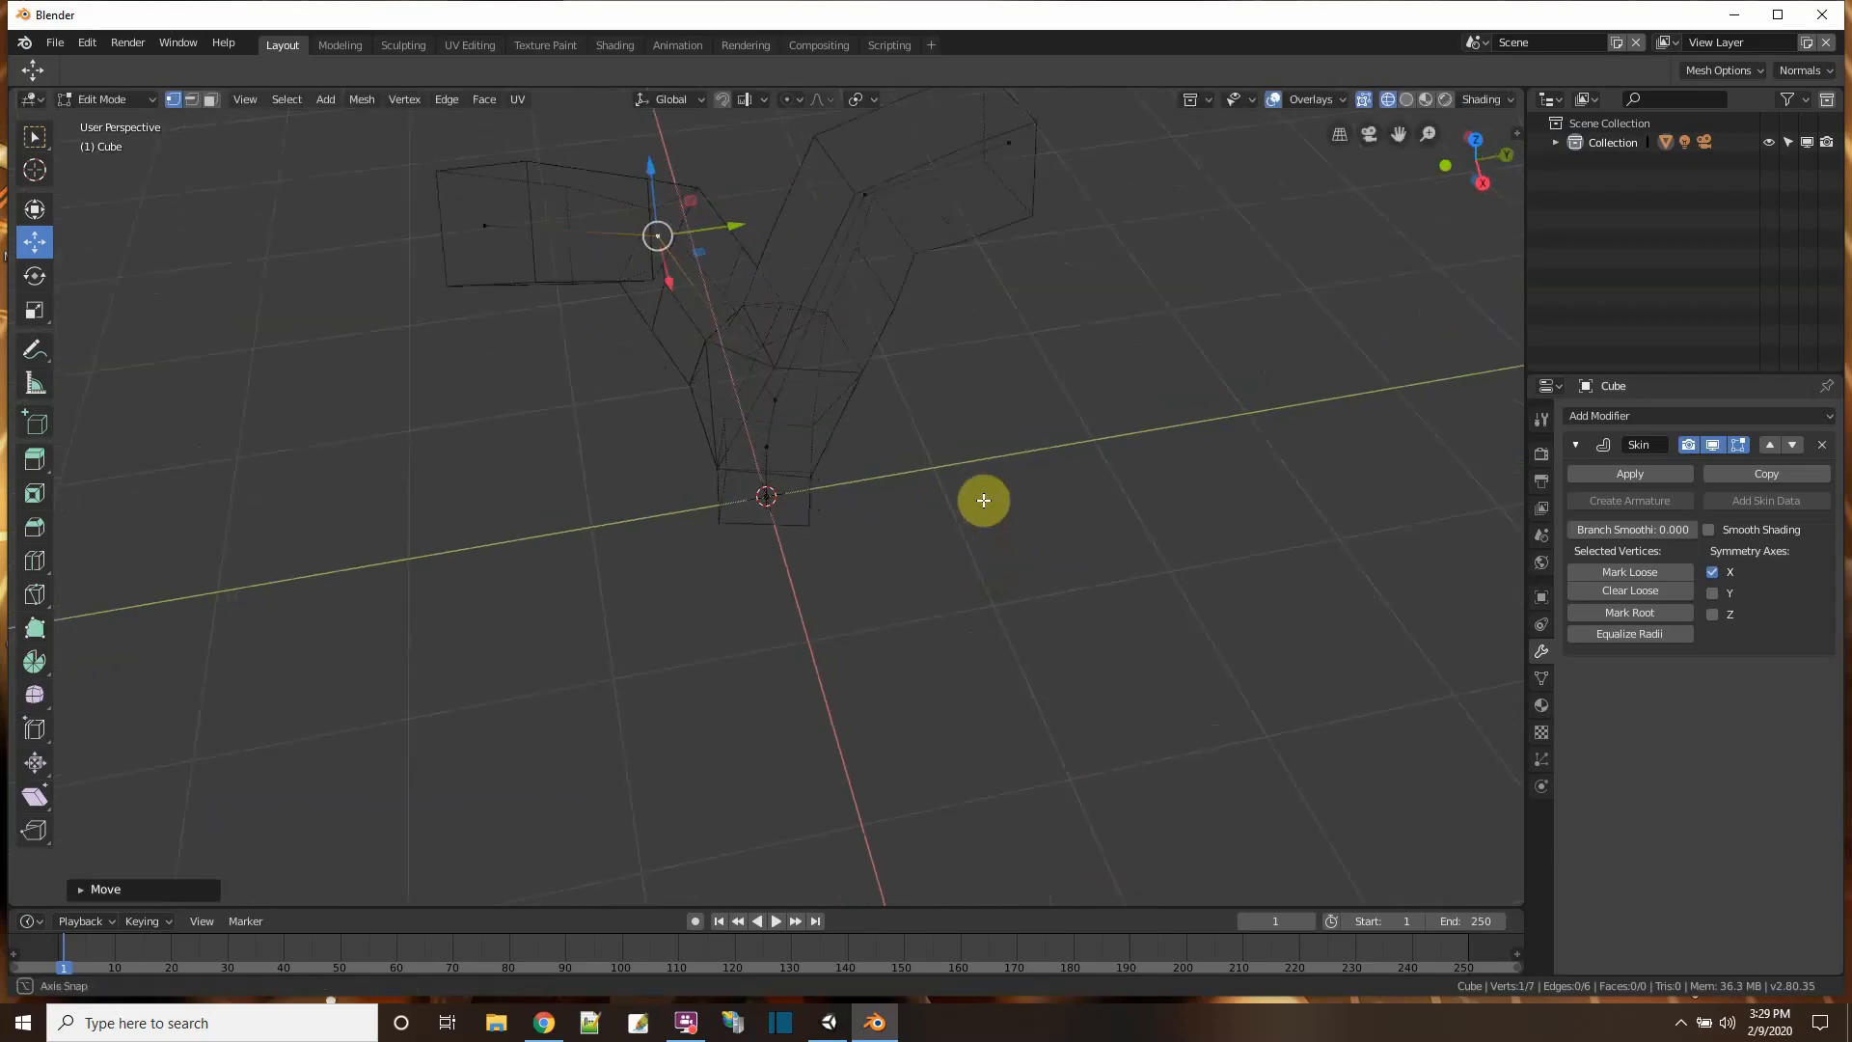
drag(983, 500, 784, 386)
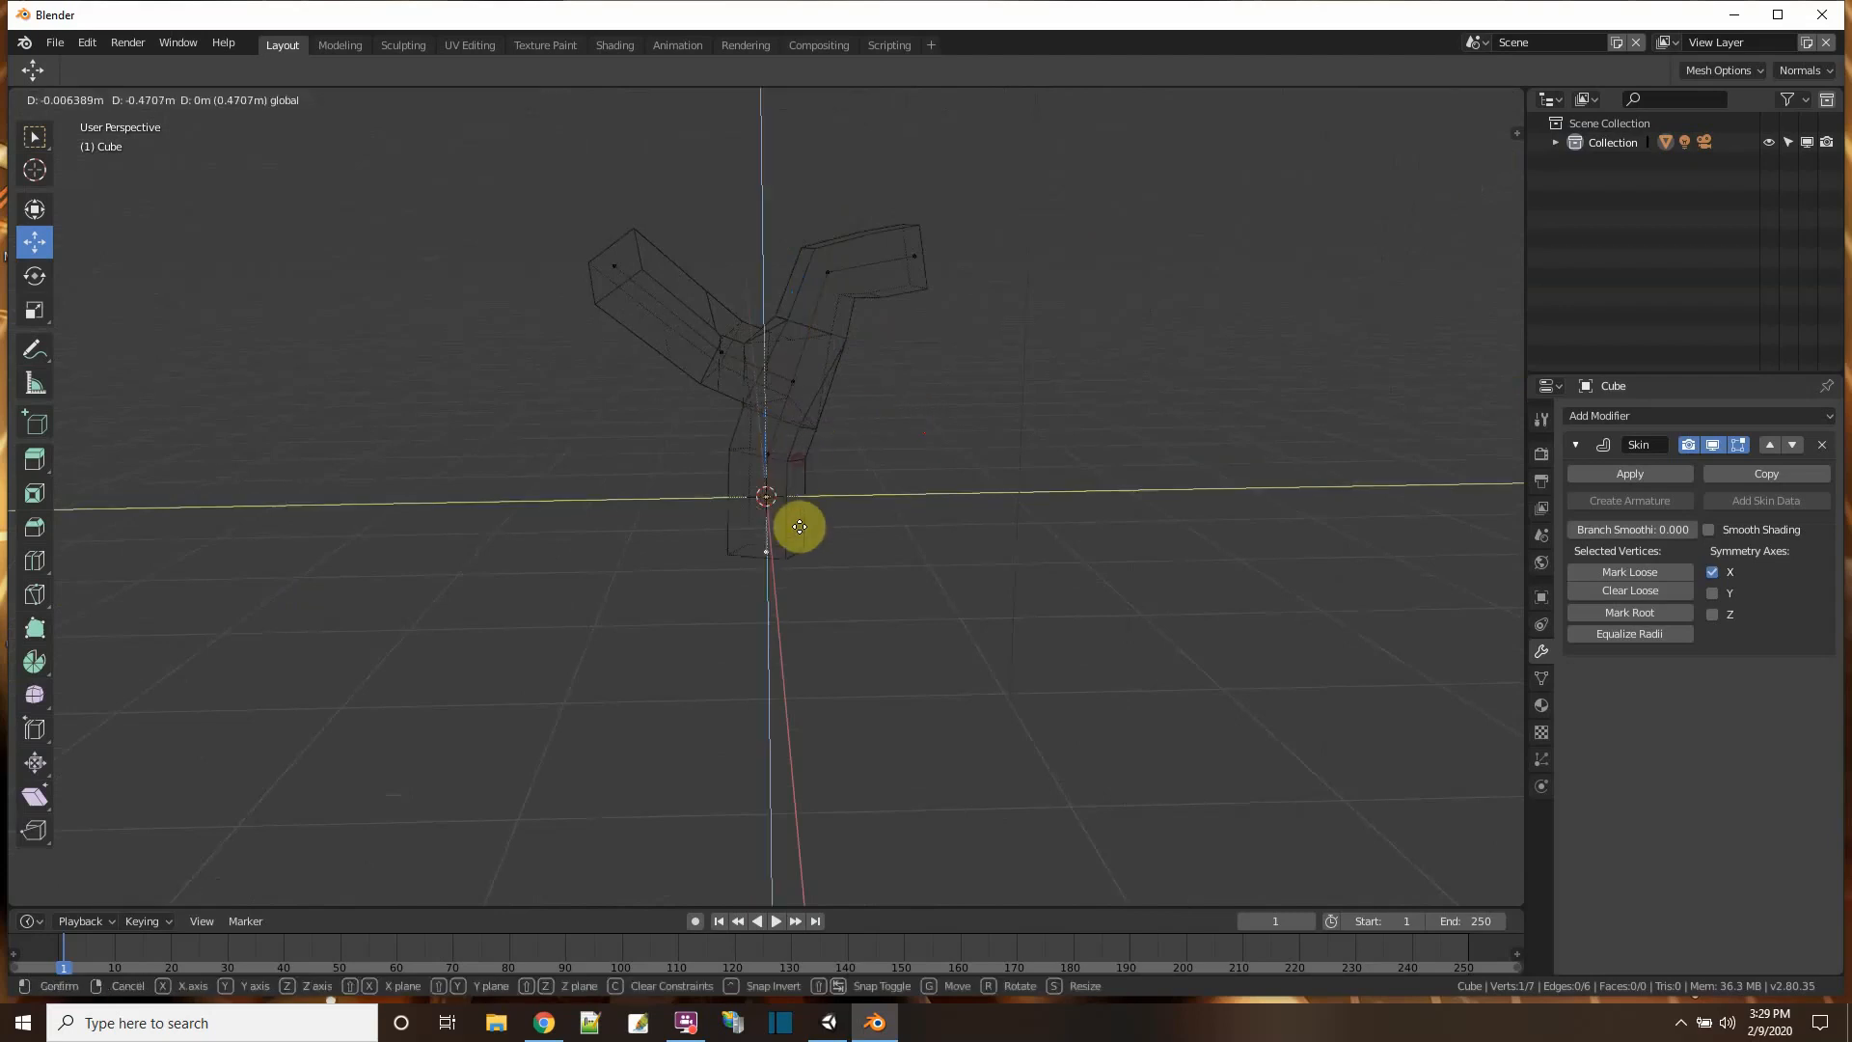
click(796, 528)
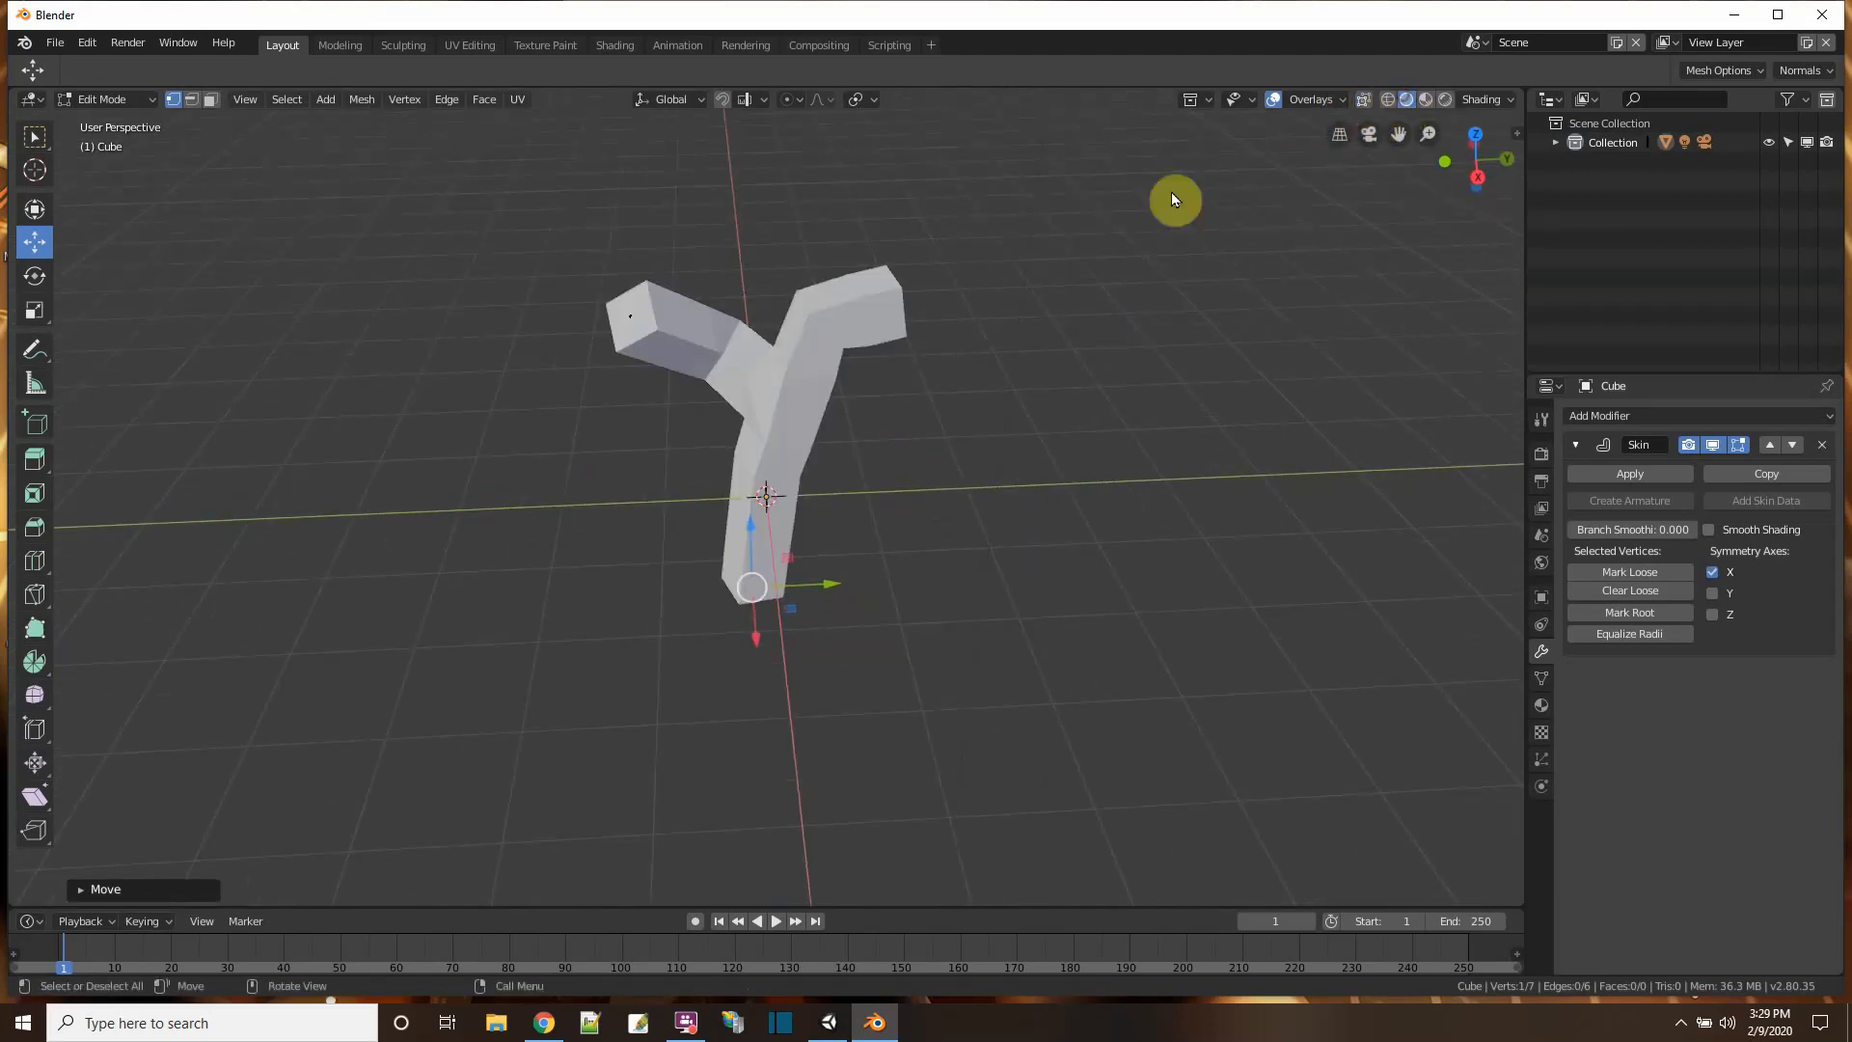
mouse_move(798, 631)
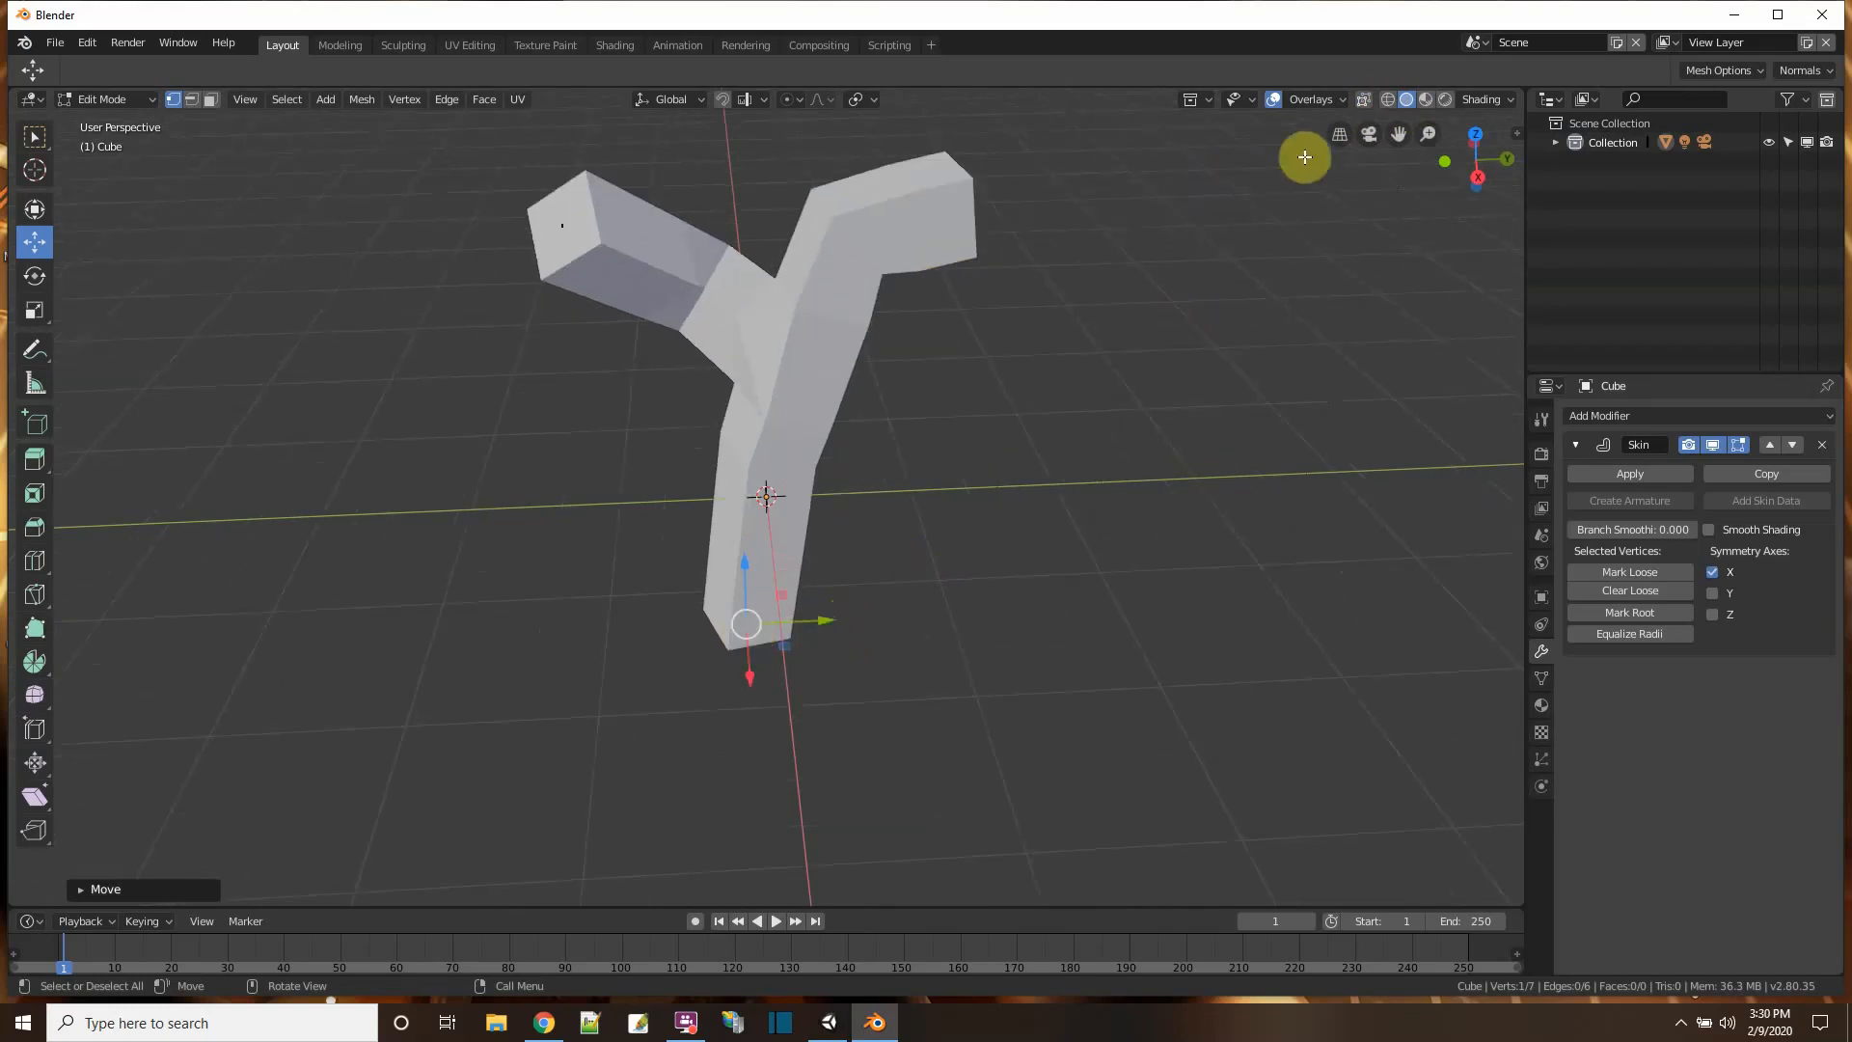
- In wireframe, skin-resize the trunk base vertices larger to give the tree a wide flared base
click(1388, 99)
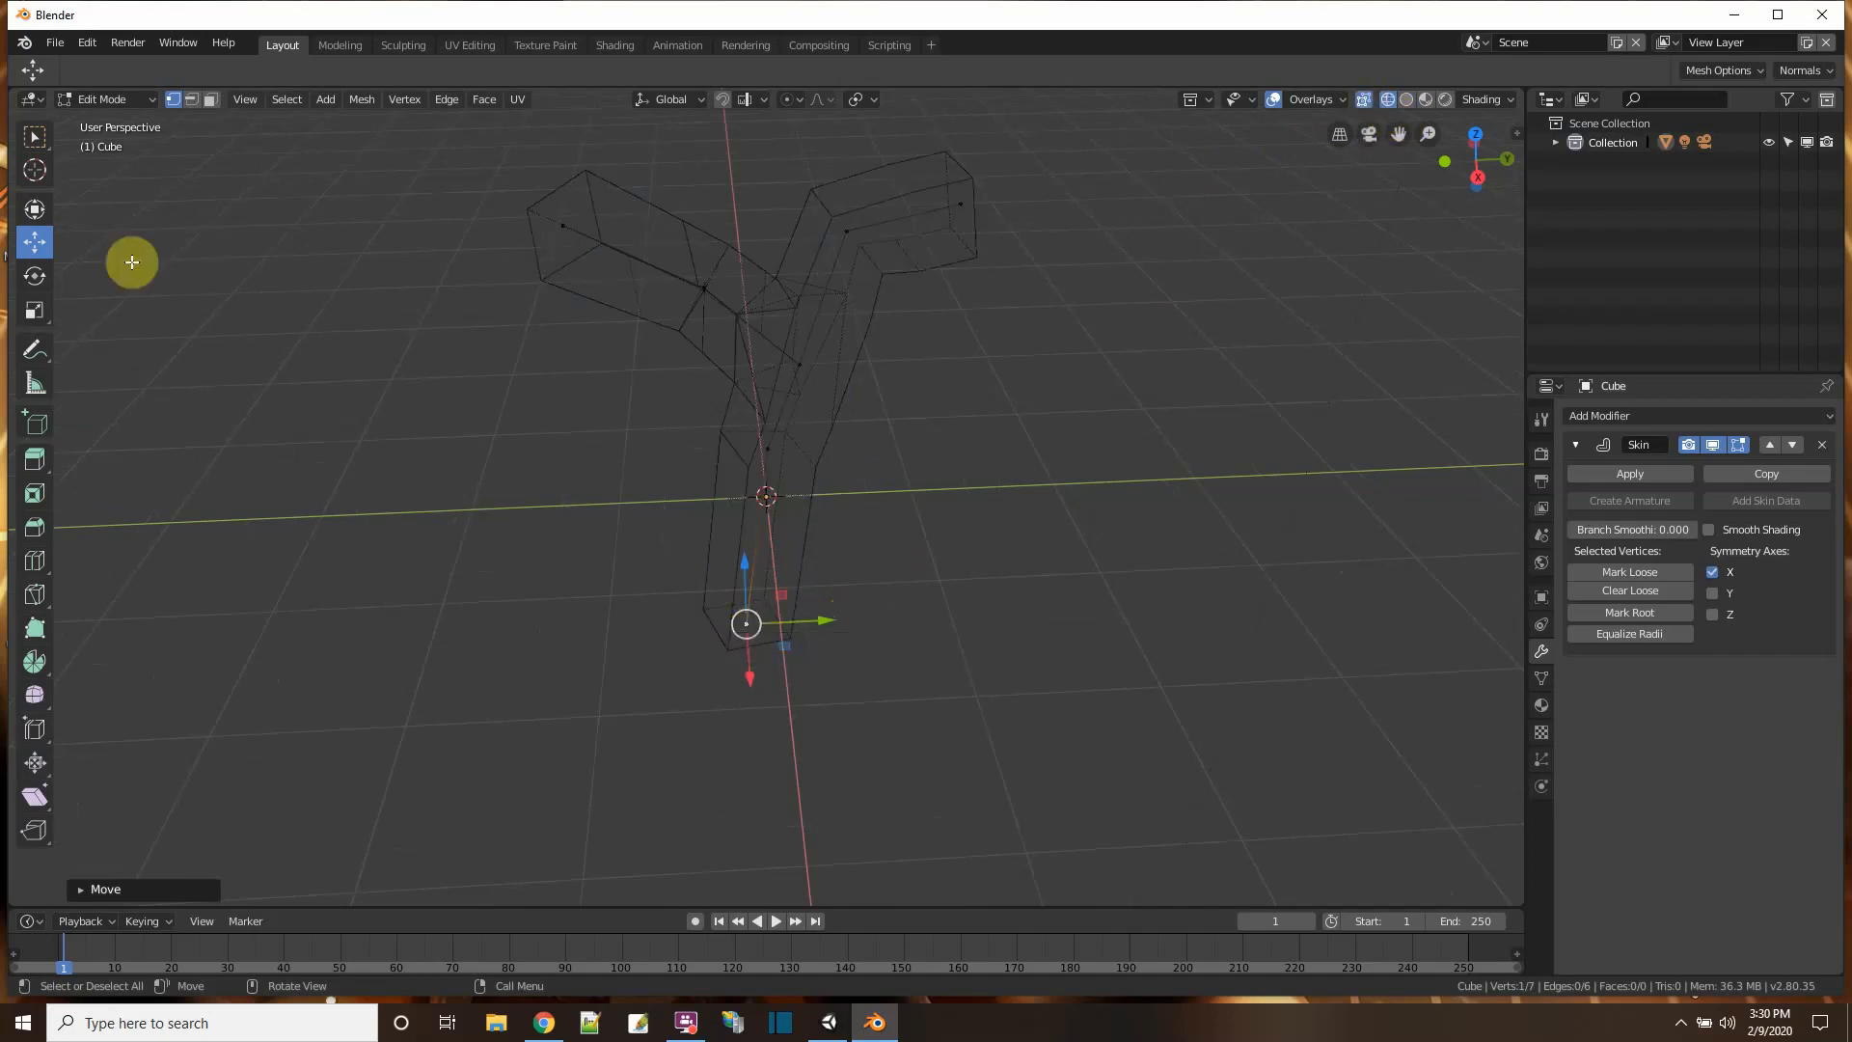
mouse_move(95, 261)
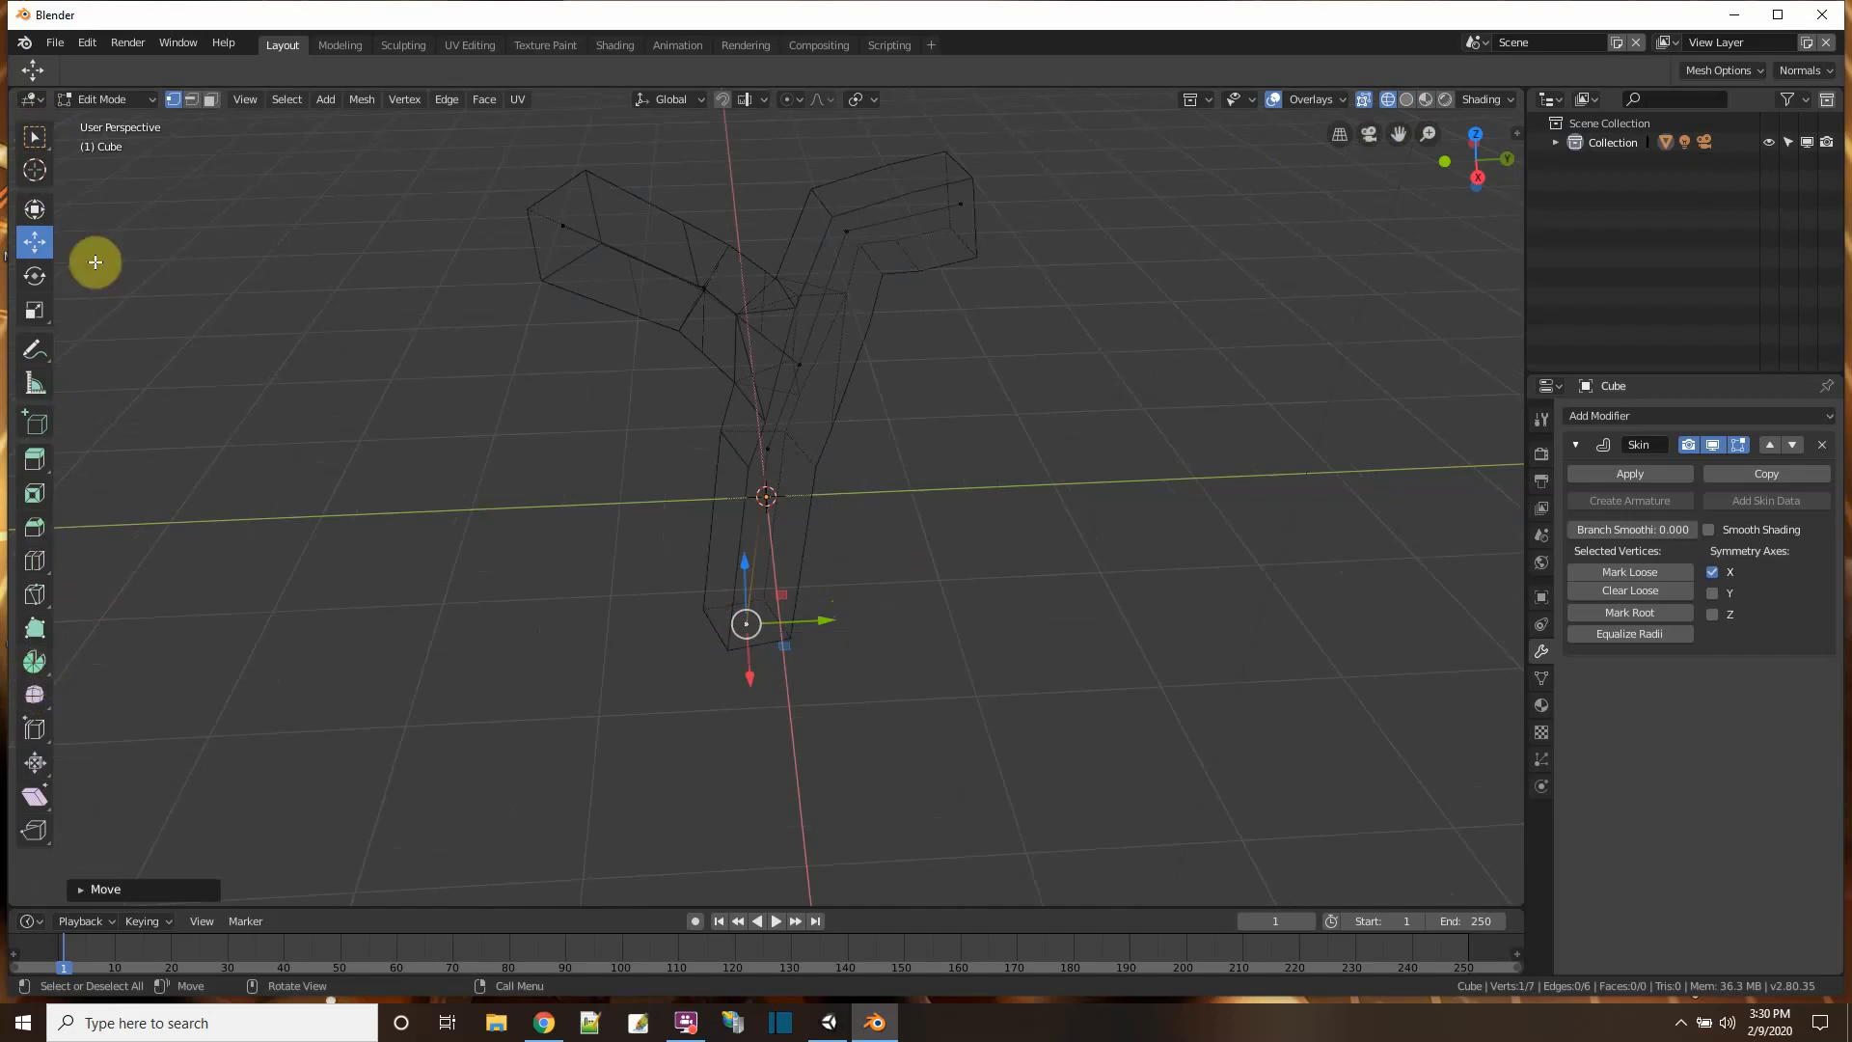
mouse_move(265, 815)
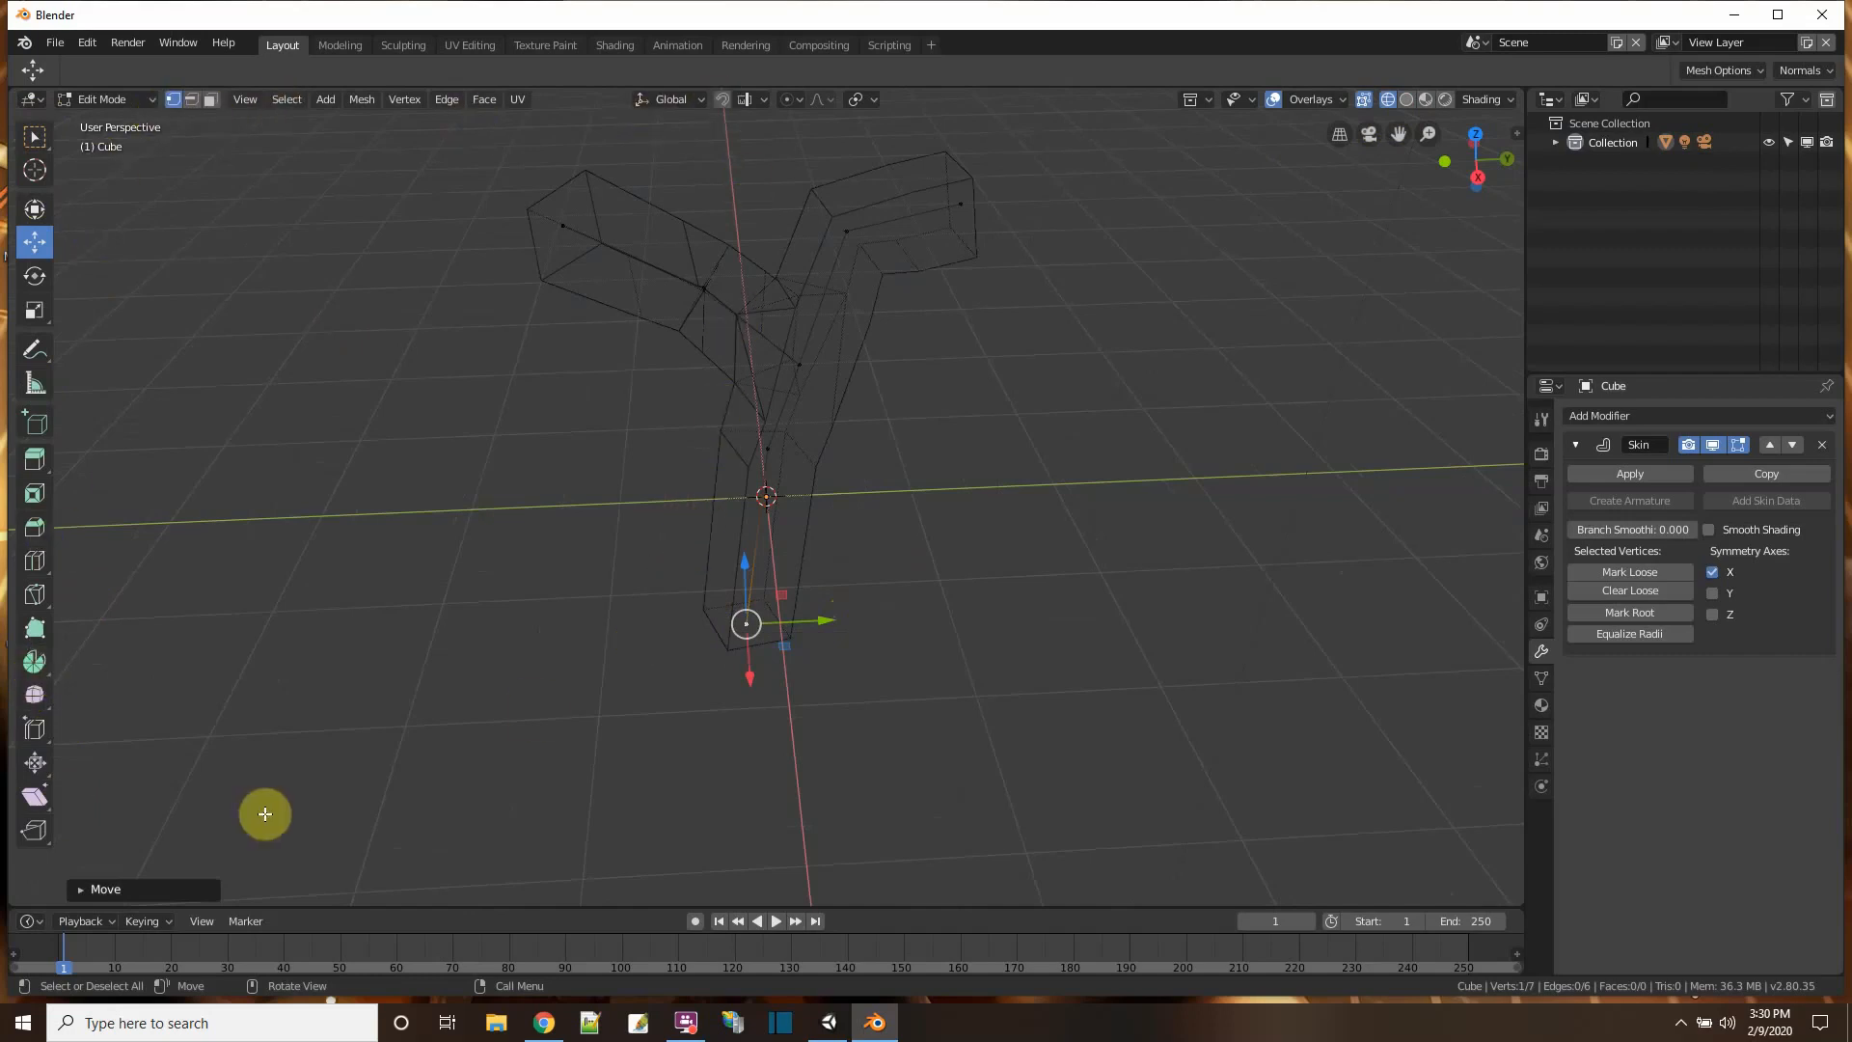
mouse_move(274, 812)
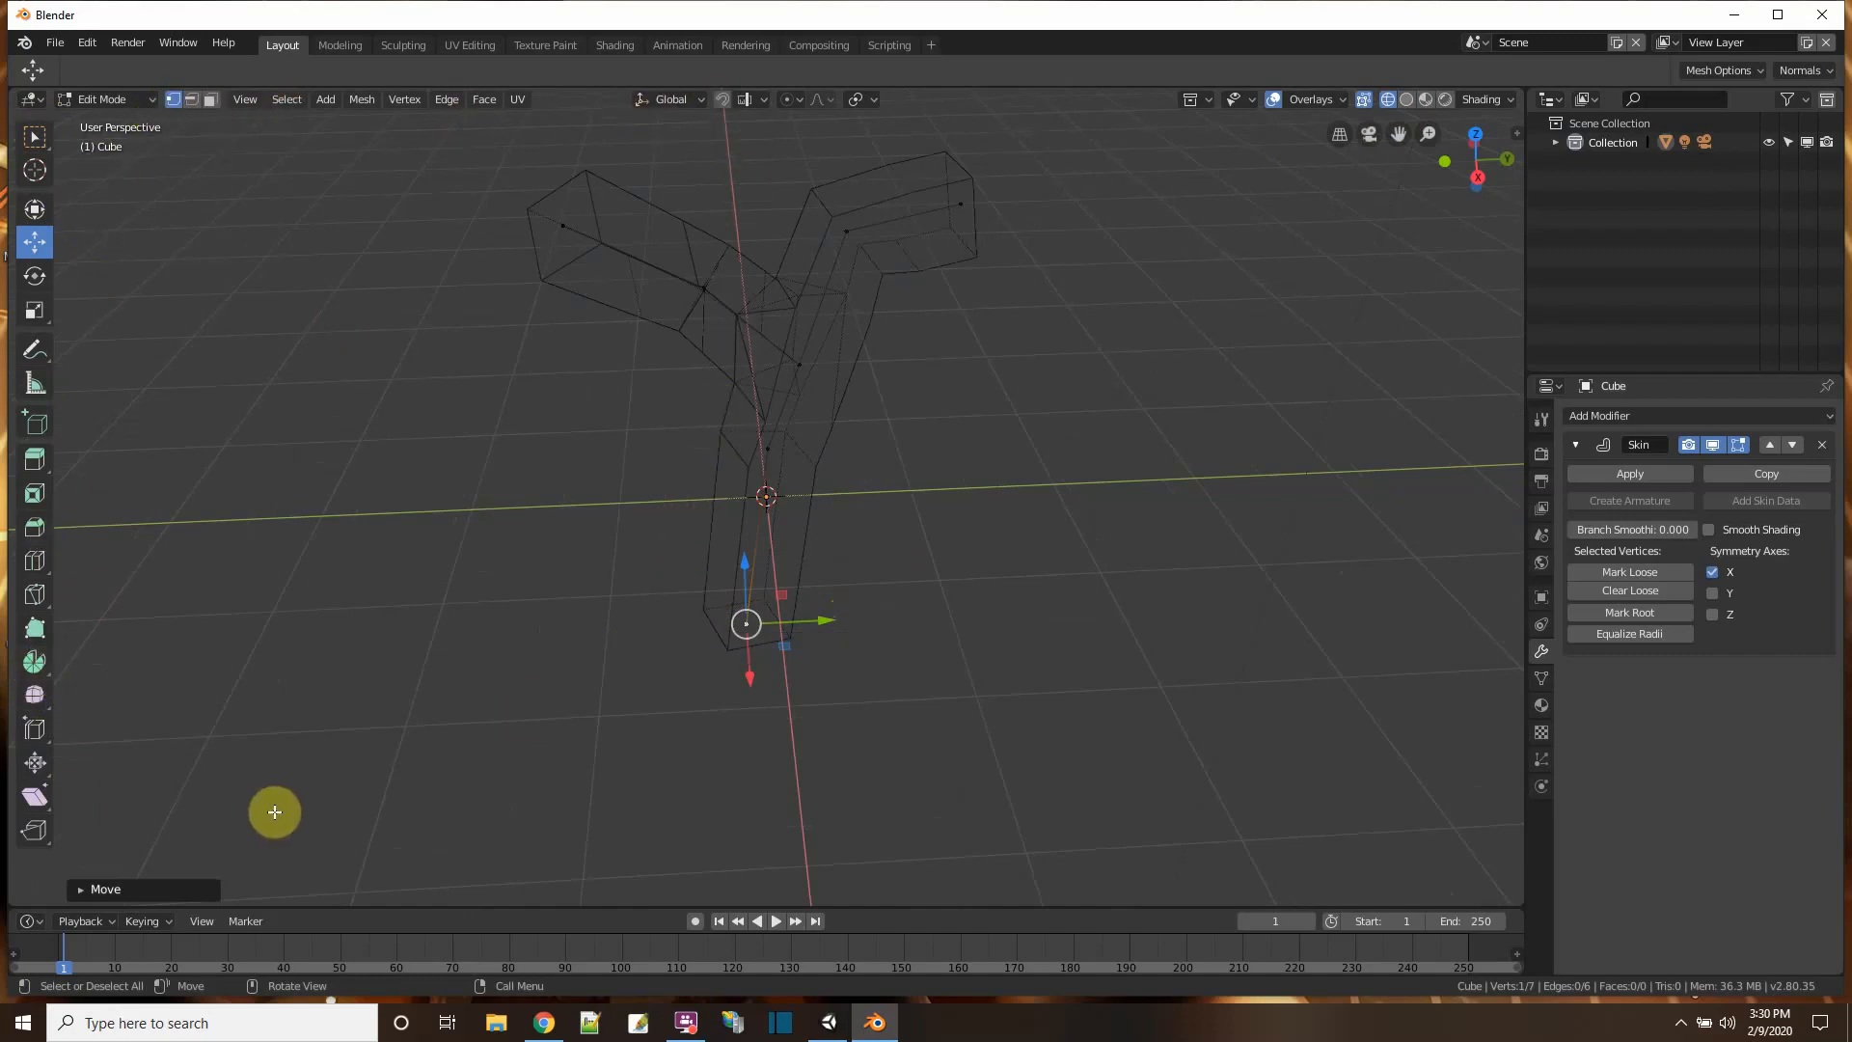
key(g)
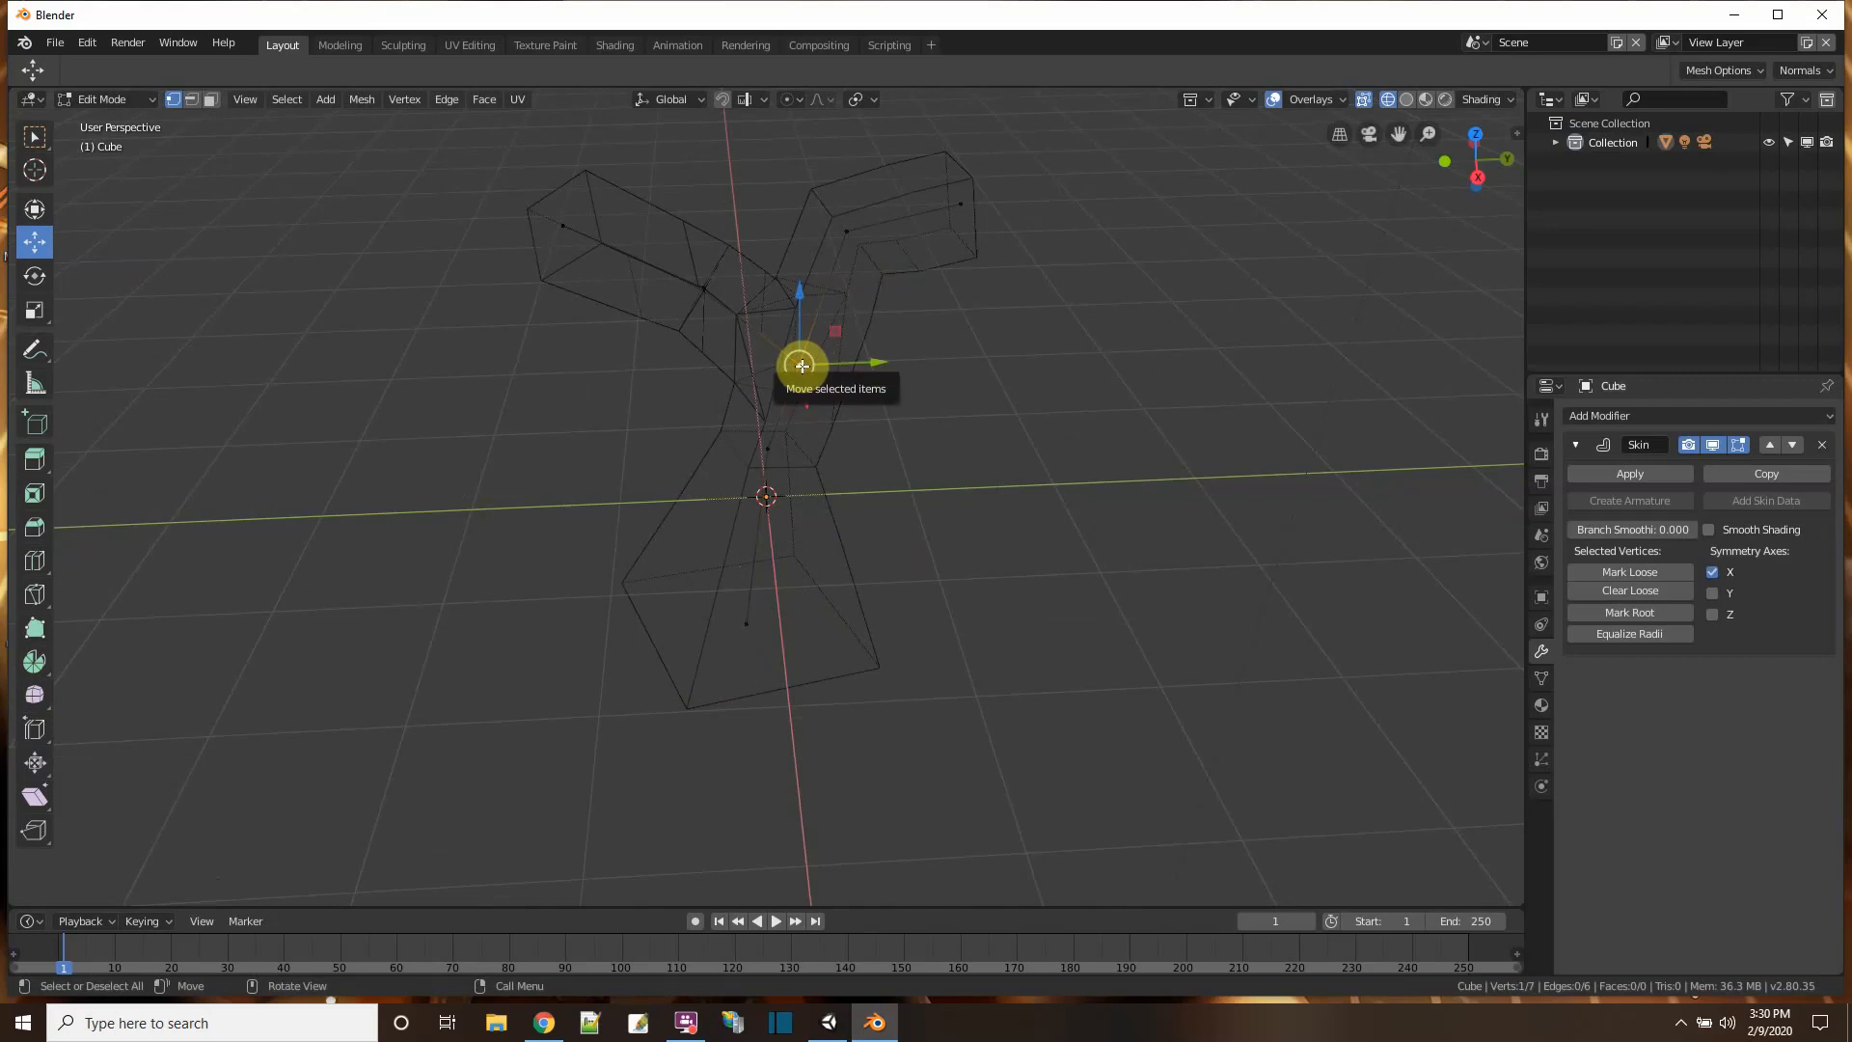
key(s)
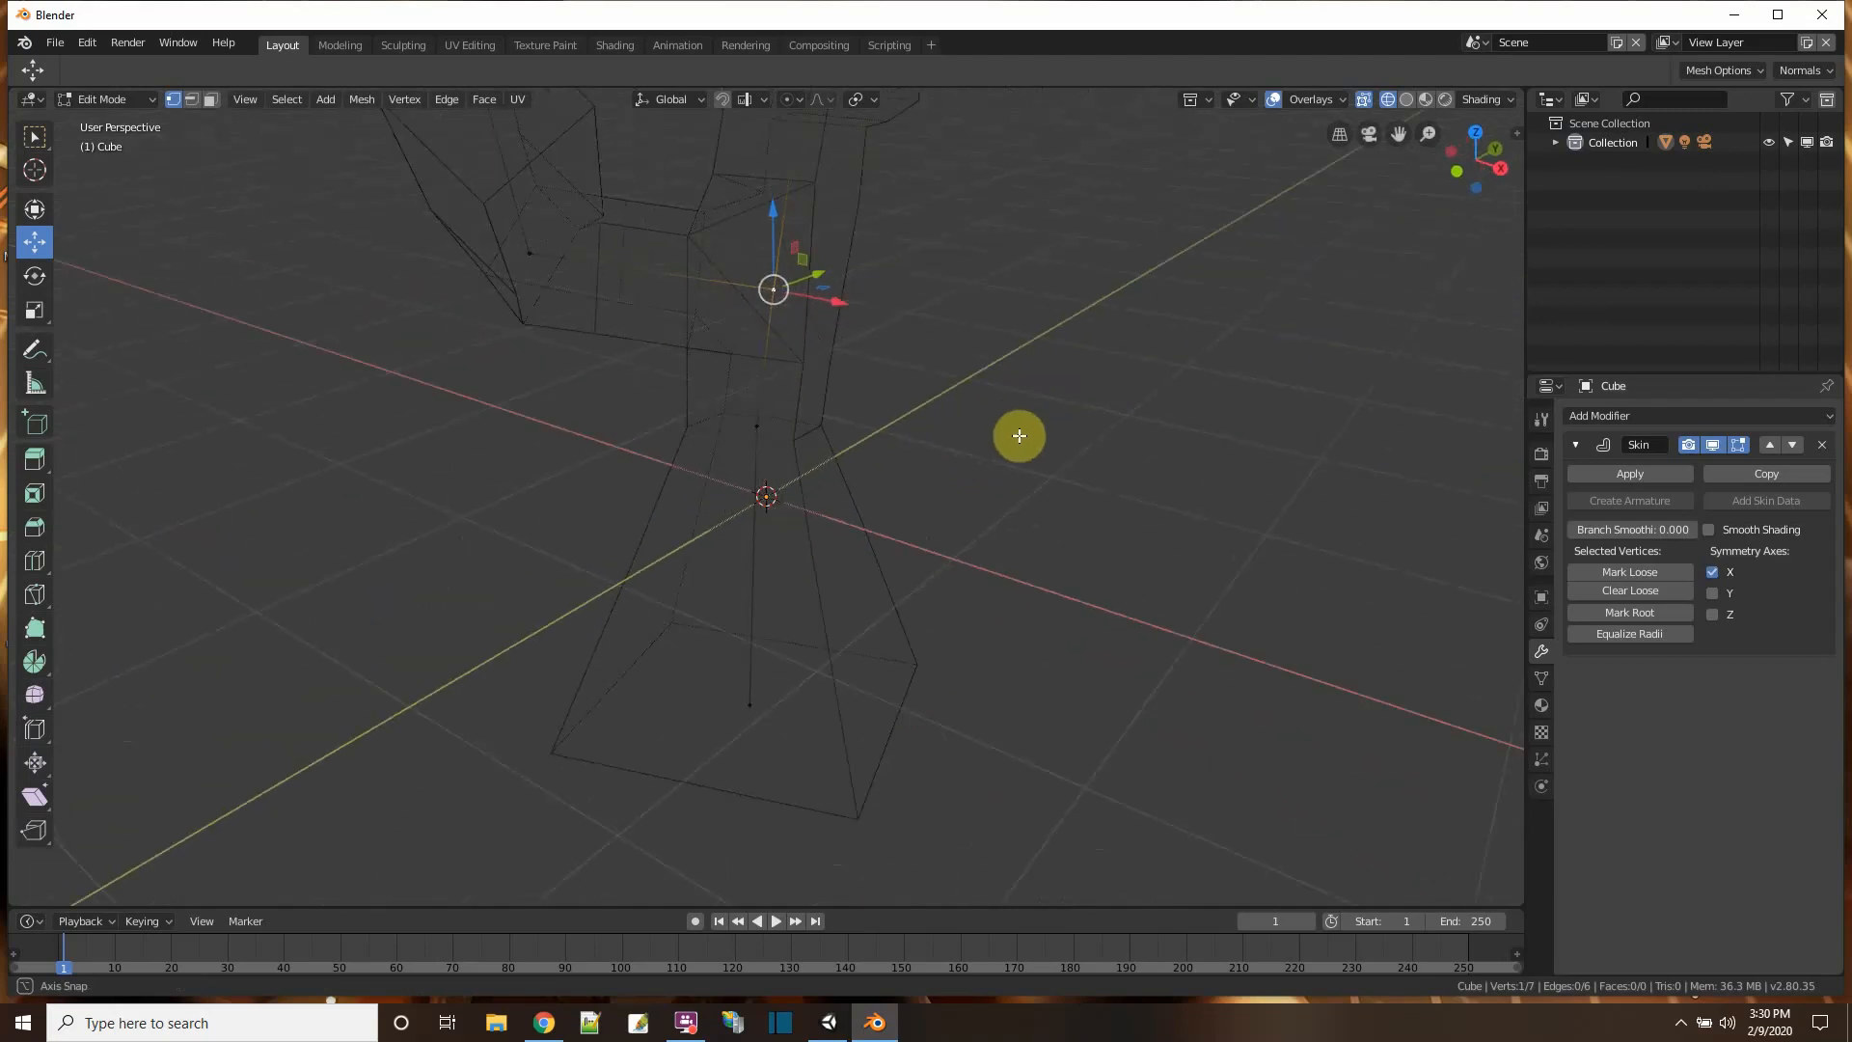
drag(1020, 435, 767, 383)
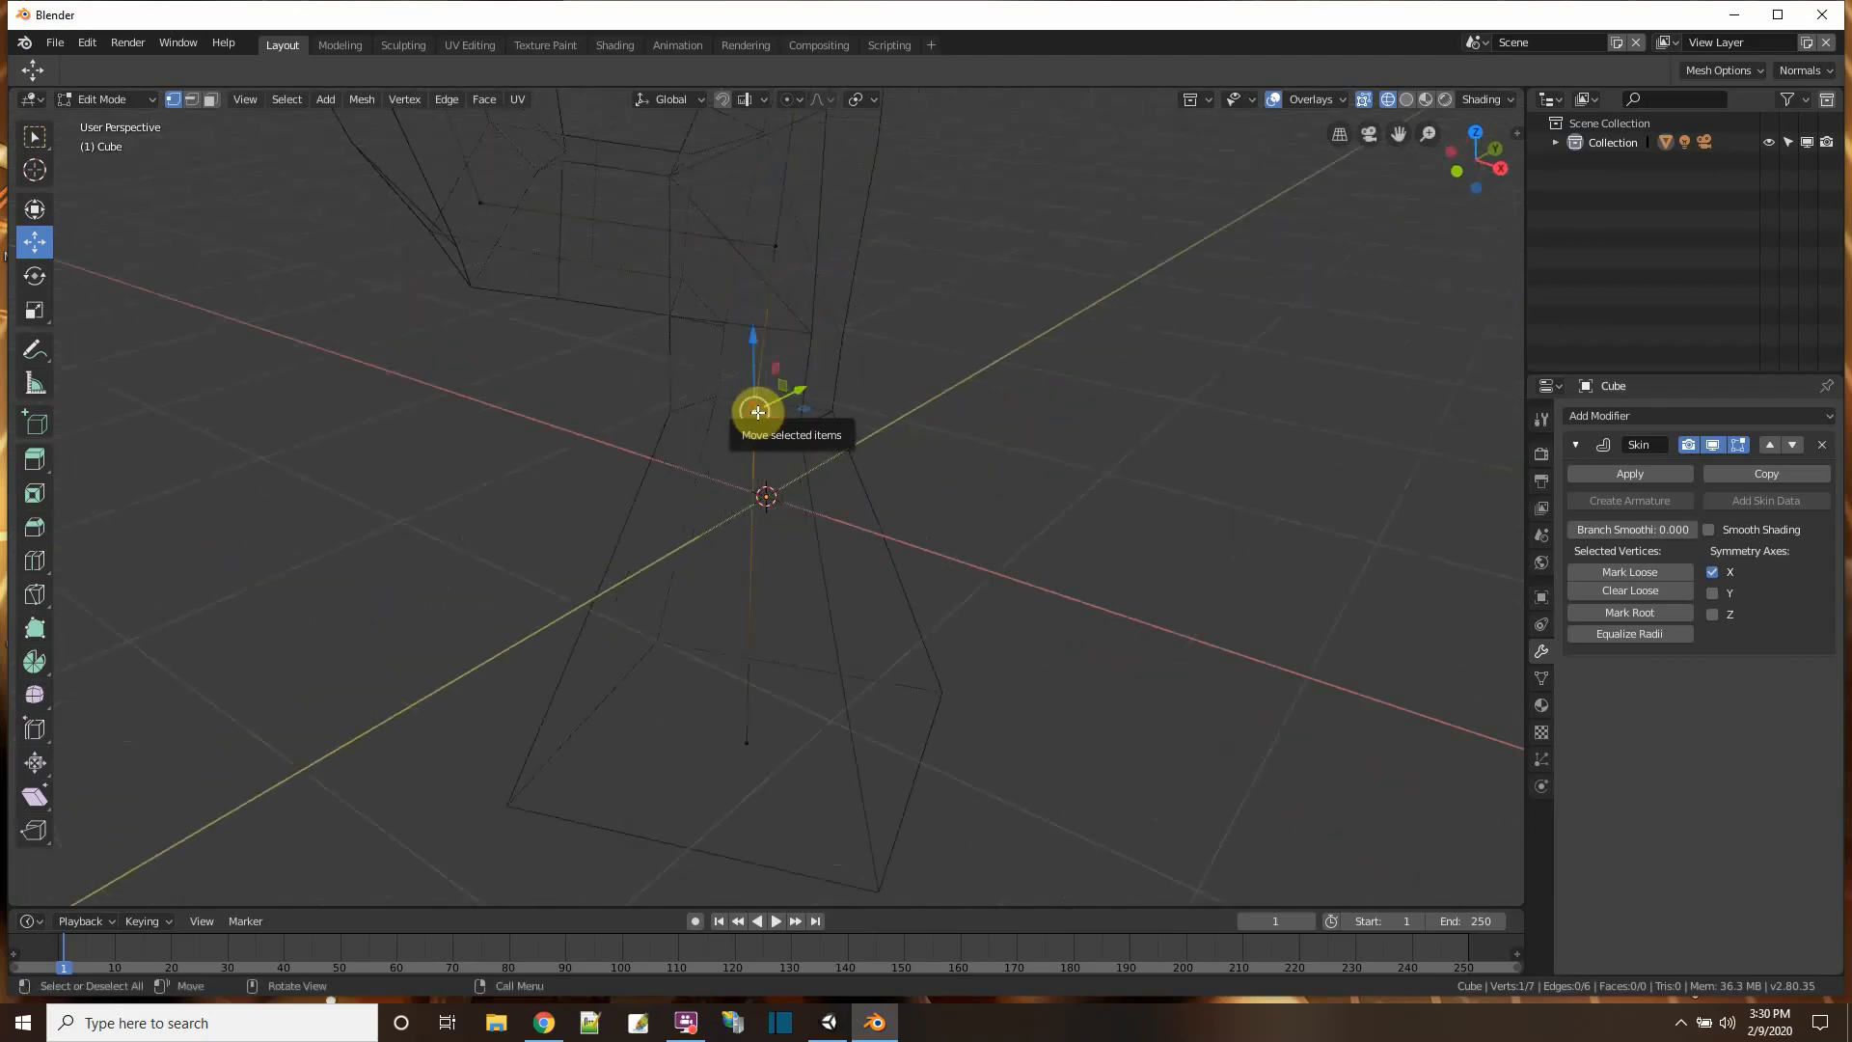
key(s)
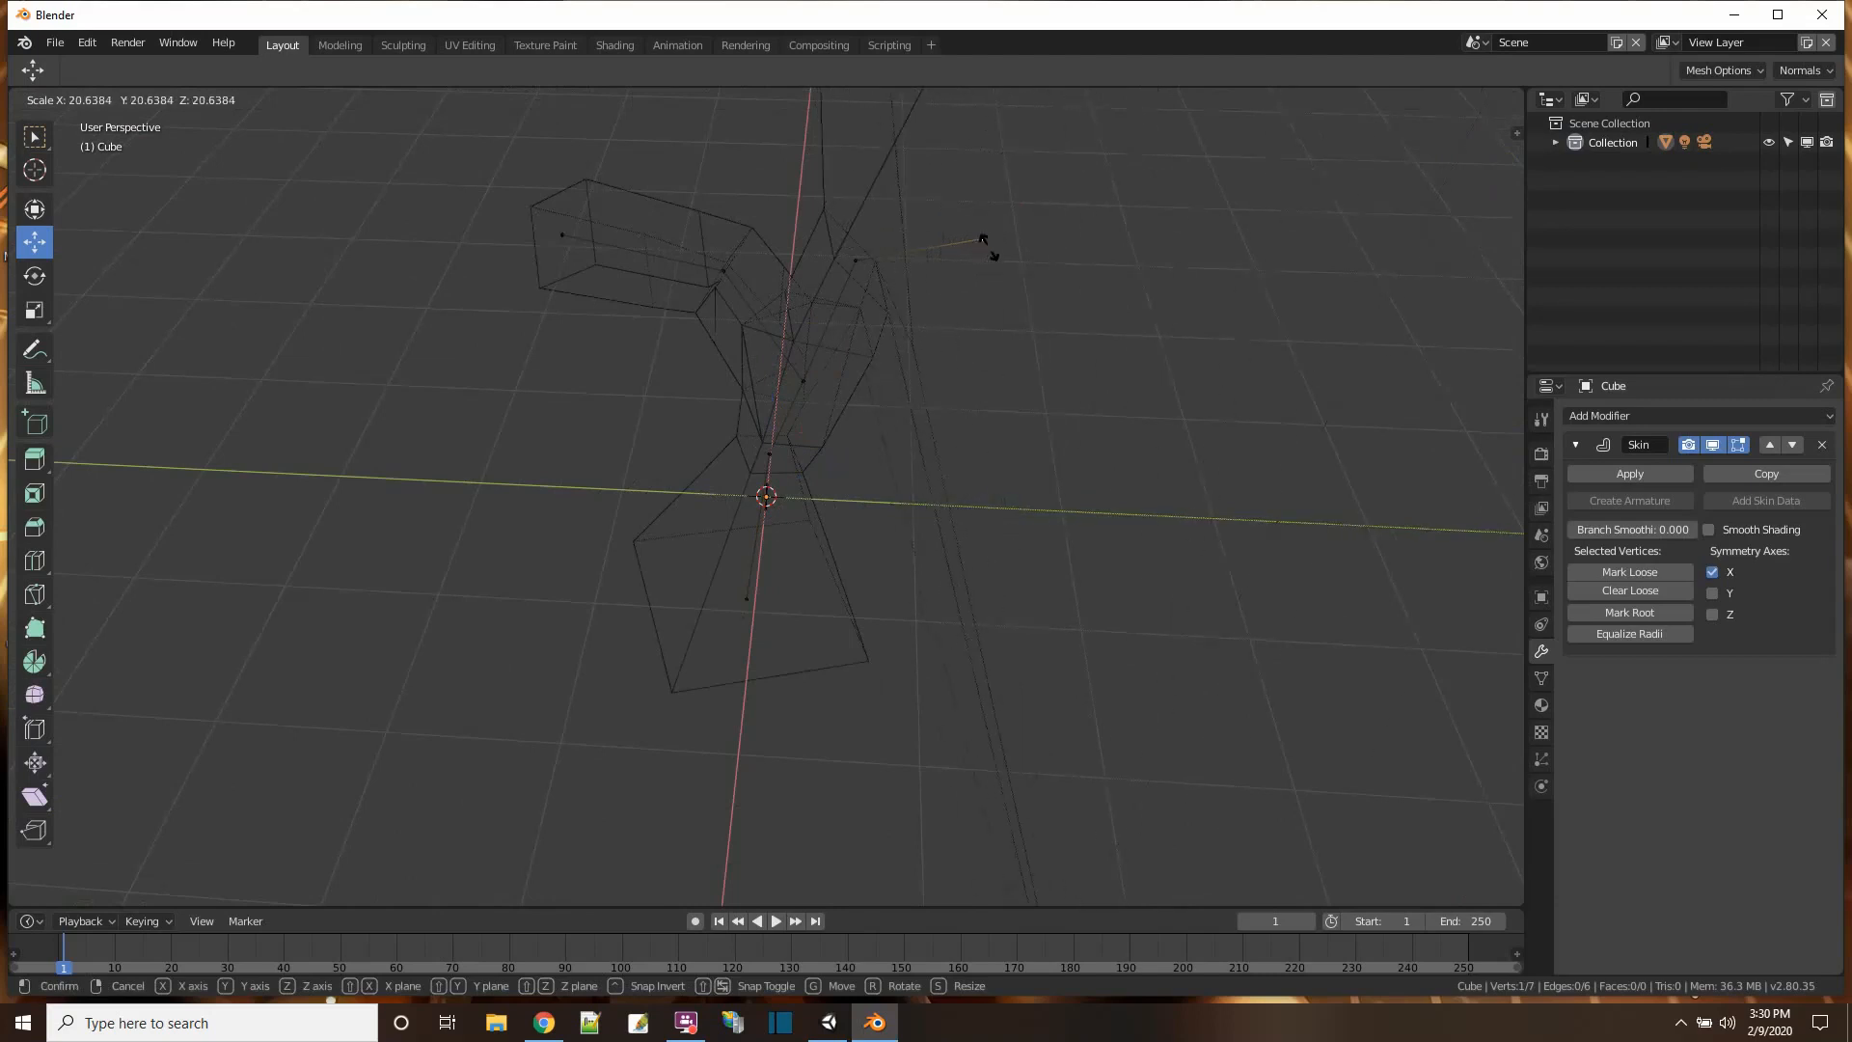
mouse_move(997, 240)
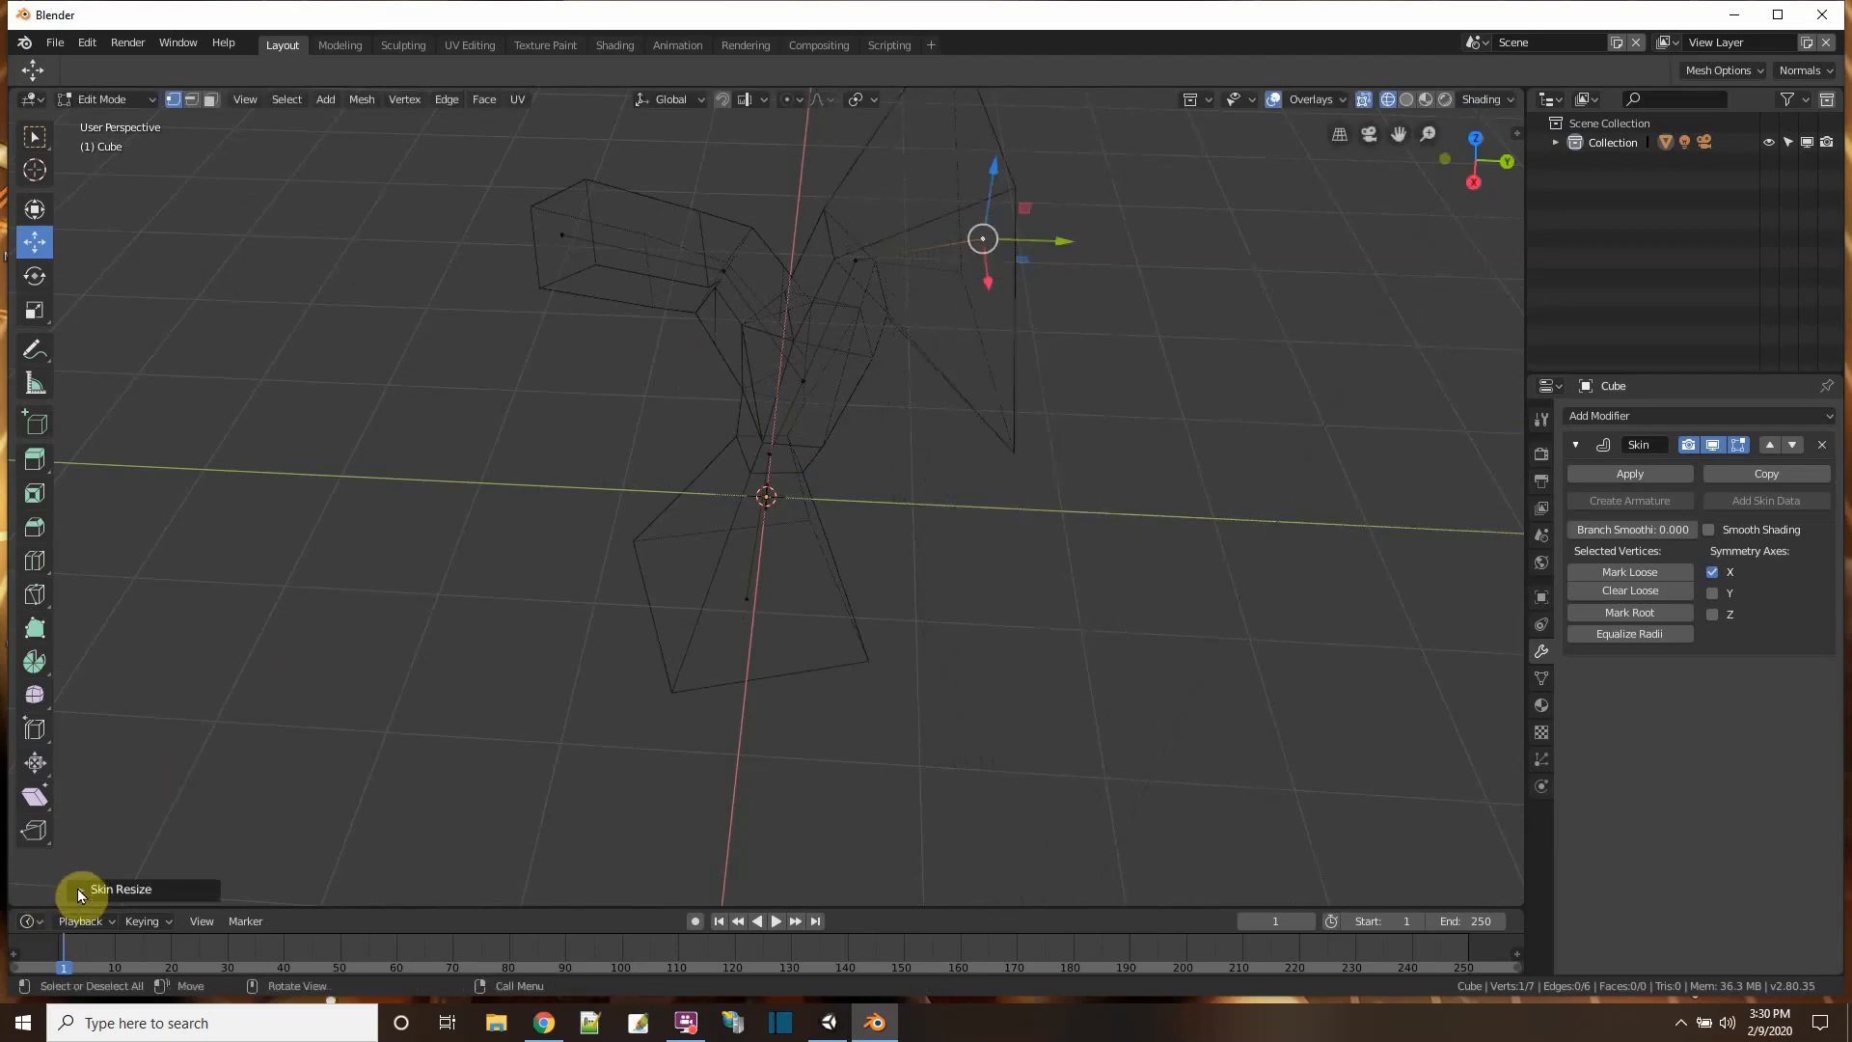
- Skin-resize the left branch tip to about 0.578 scale so the branch tapers
click(82, 889)
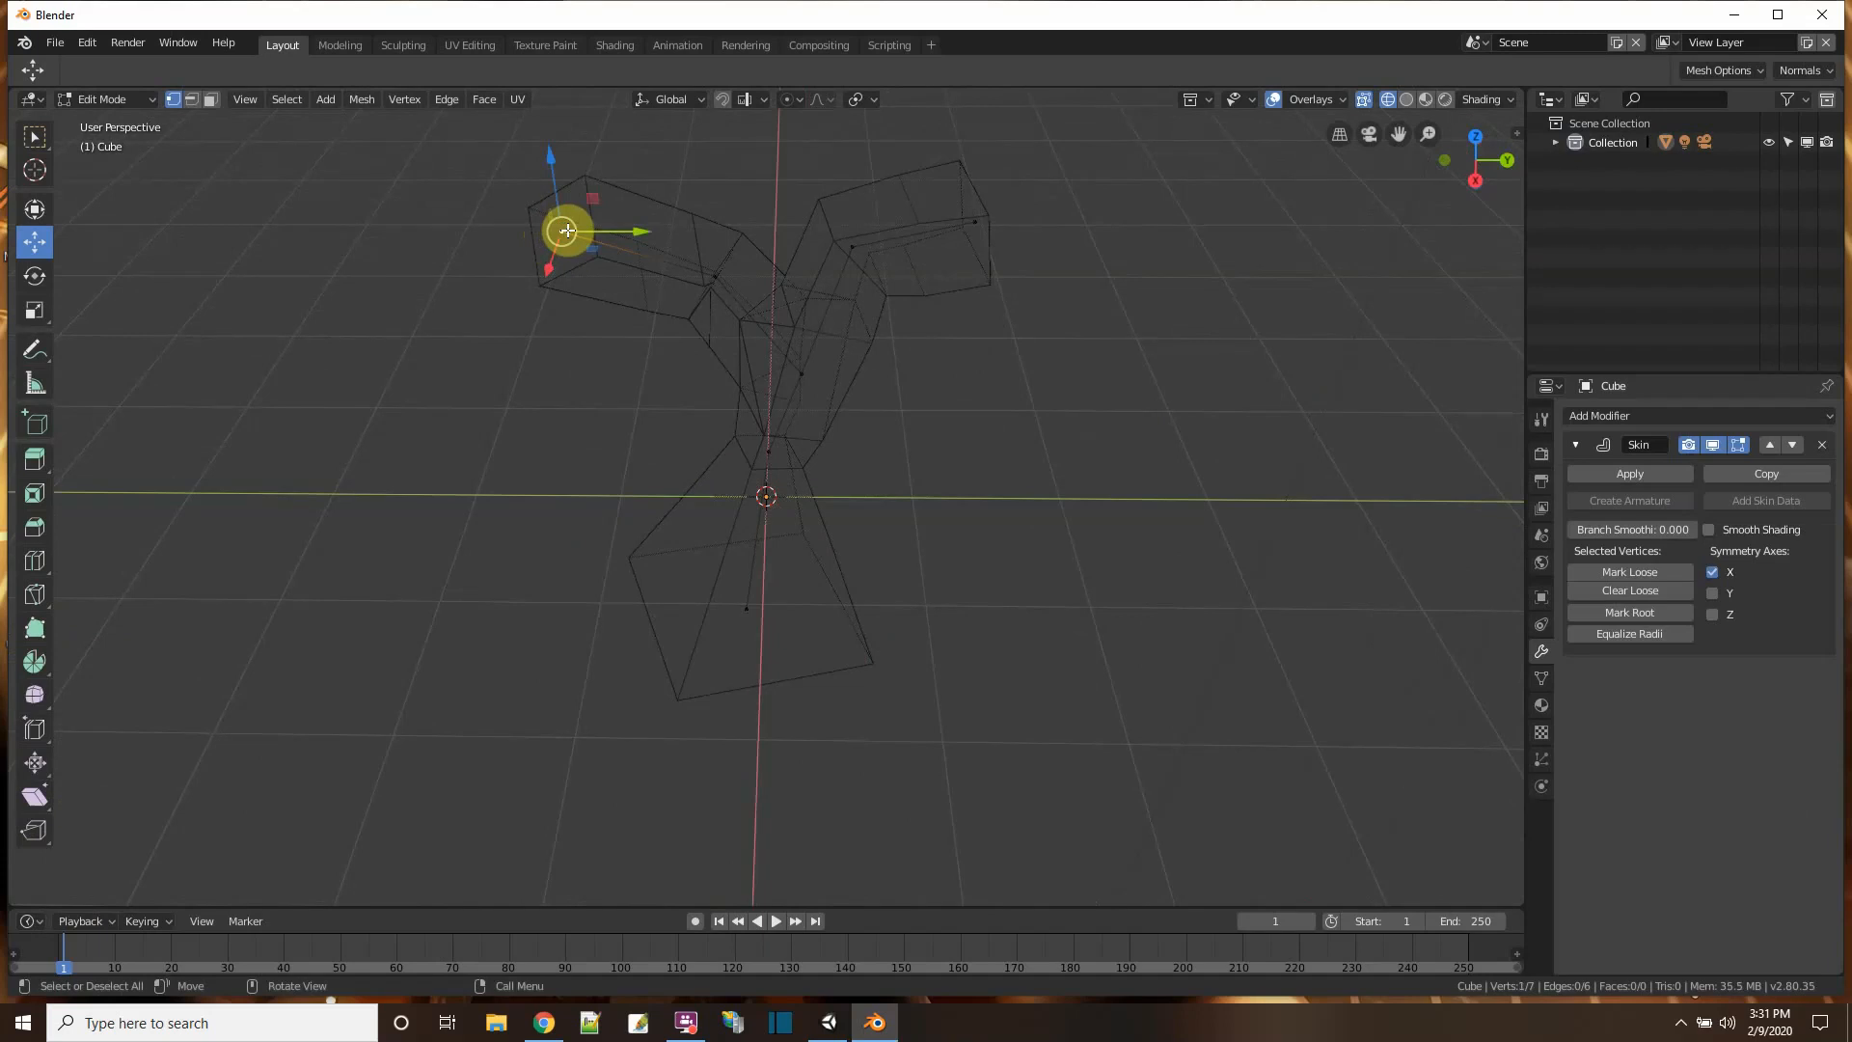
key(g)
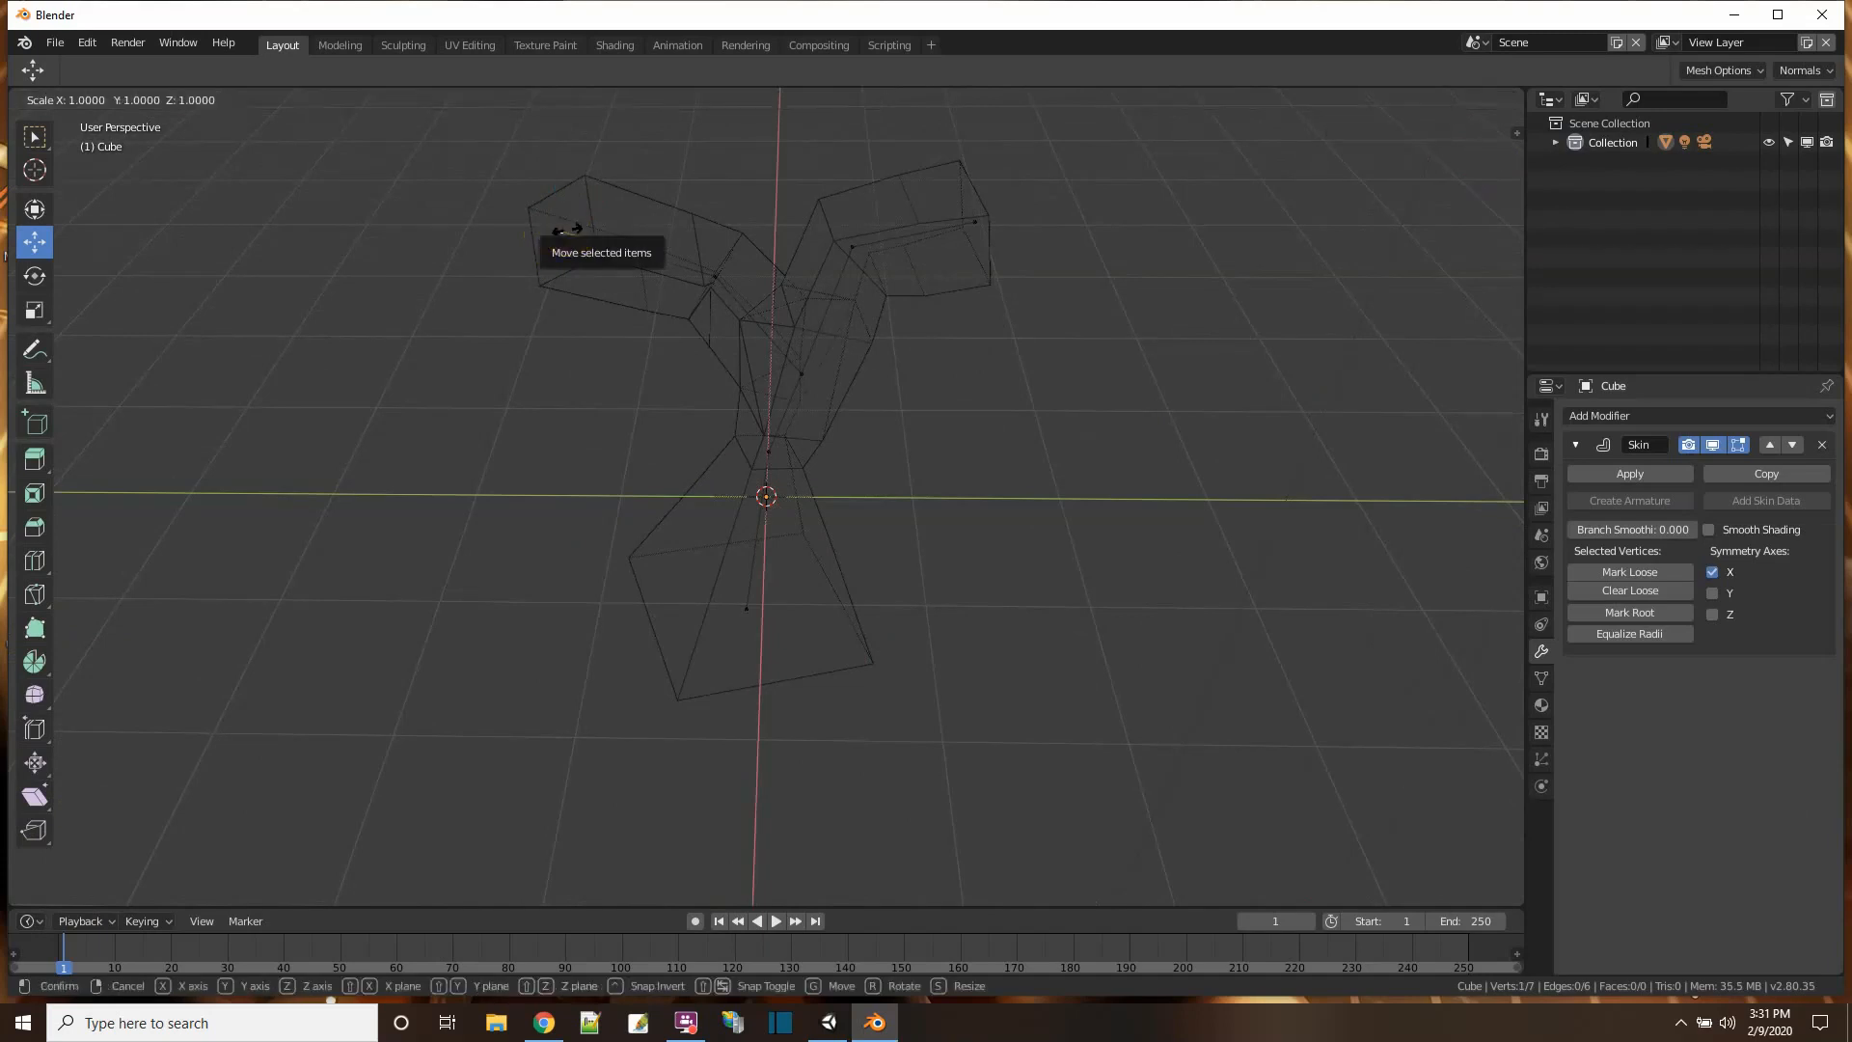
click(945, 384)
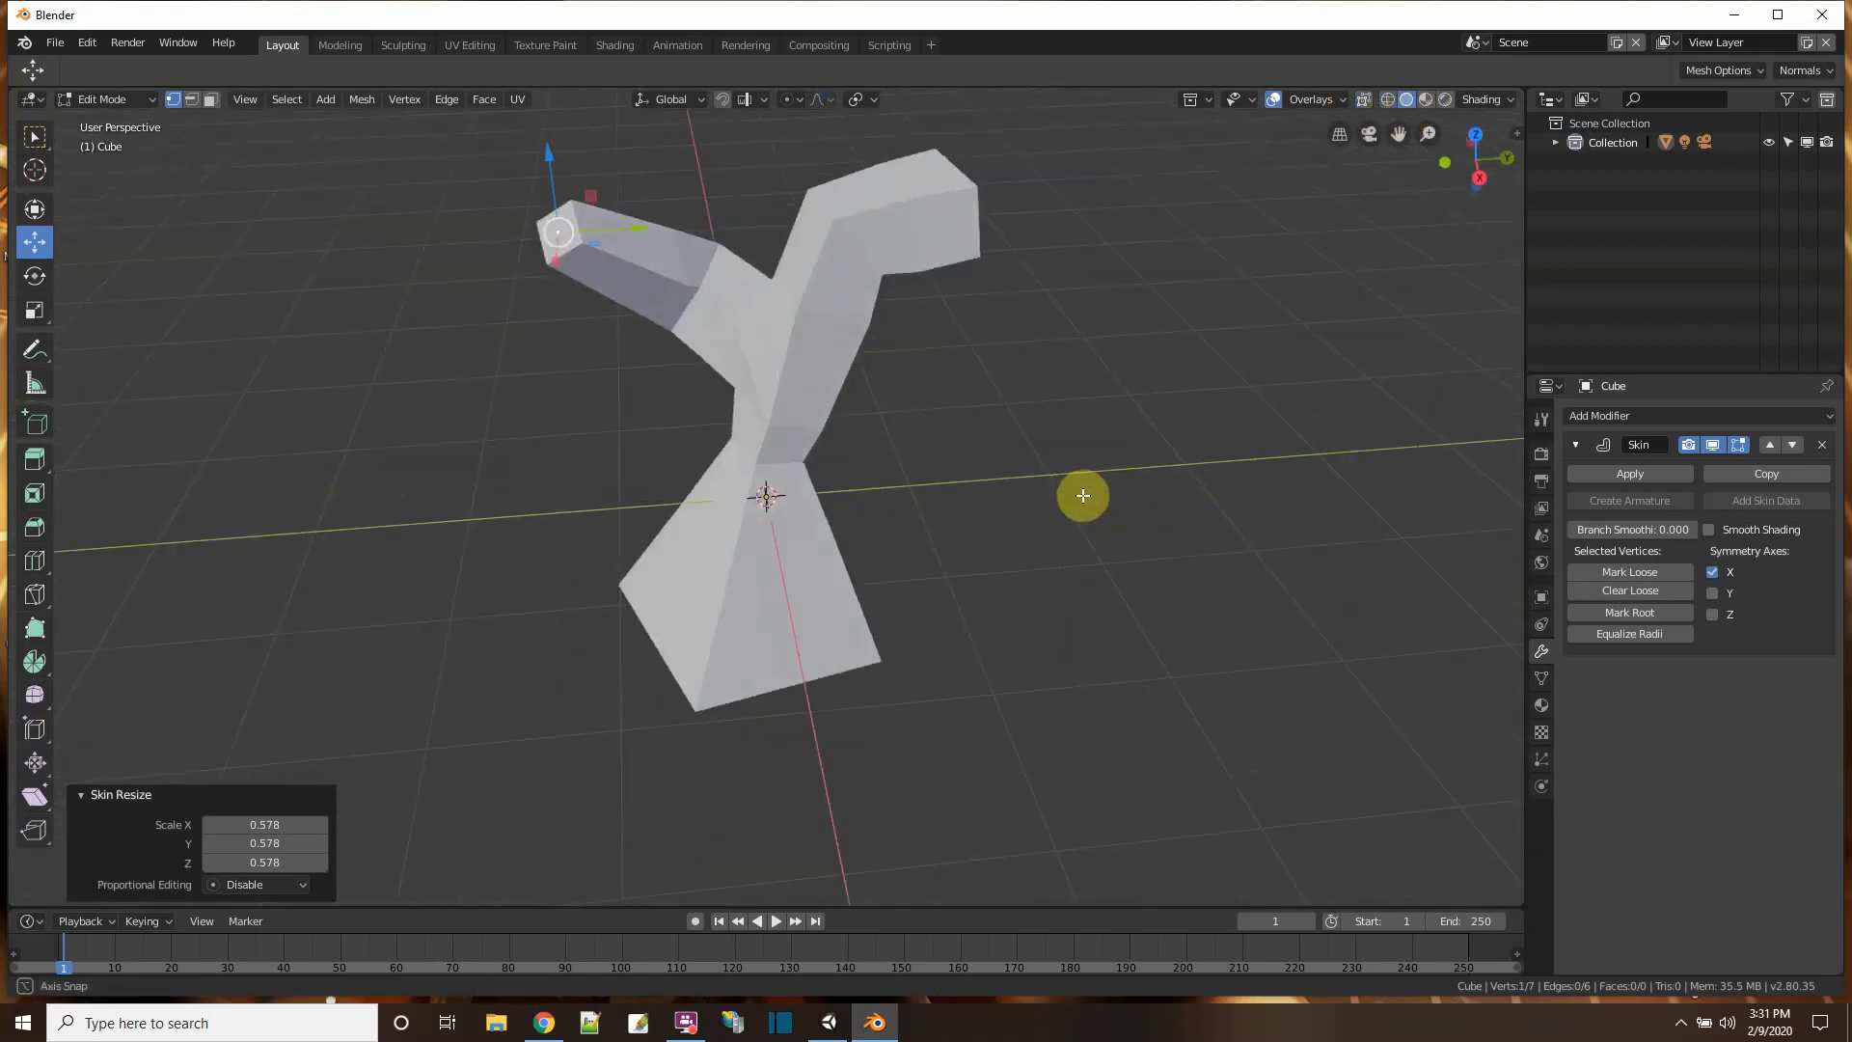
mouse_move(671, 442)
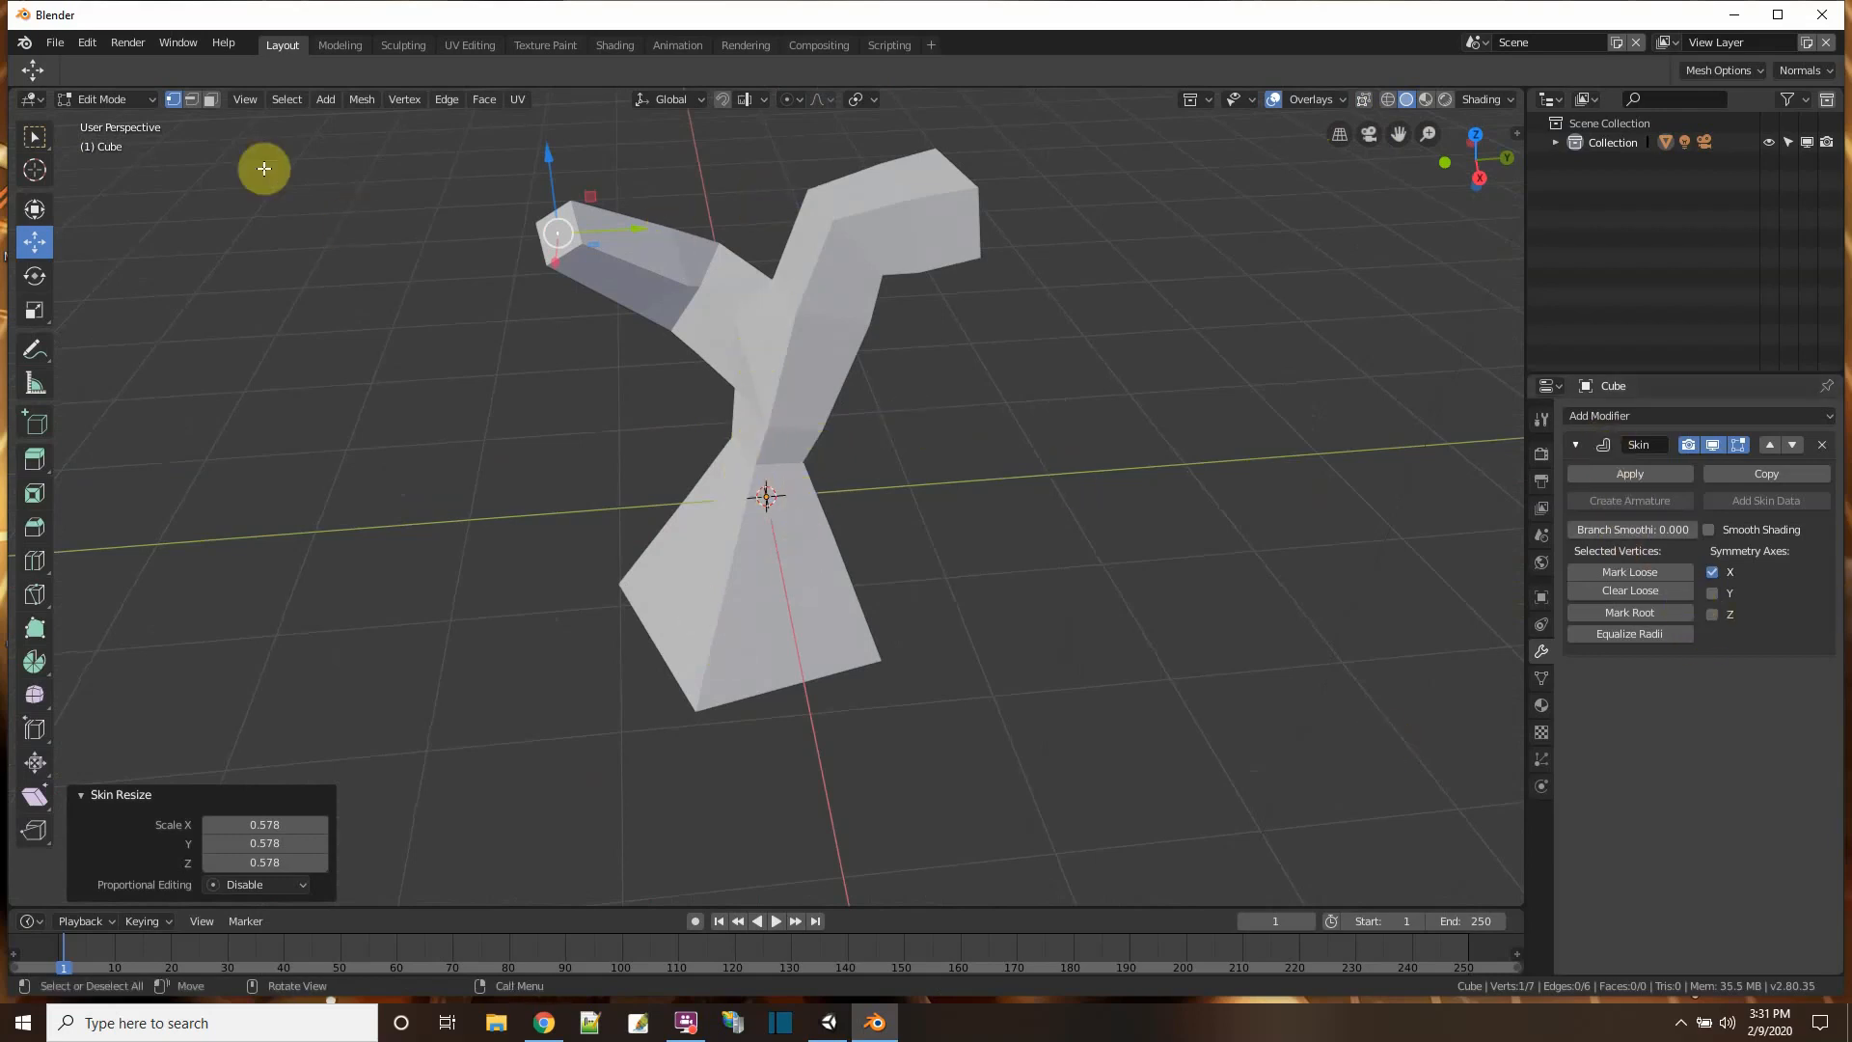
- In Object Mode, apply the Skin modifier and check the real mesh in wireframe and solid shading
key(Tab)
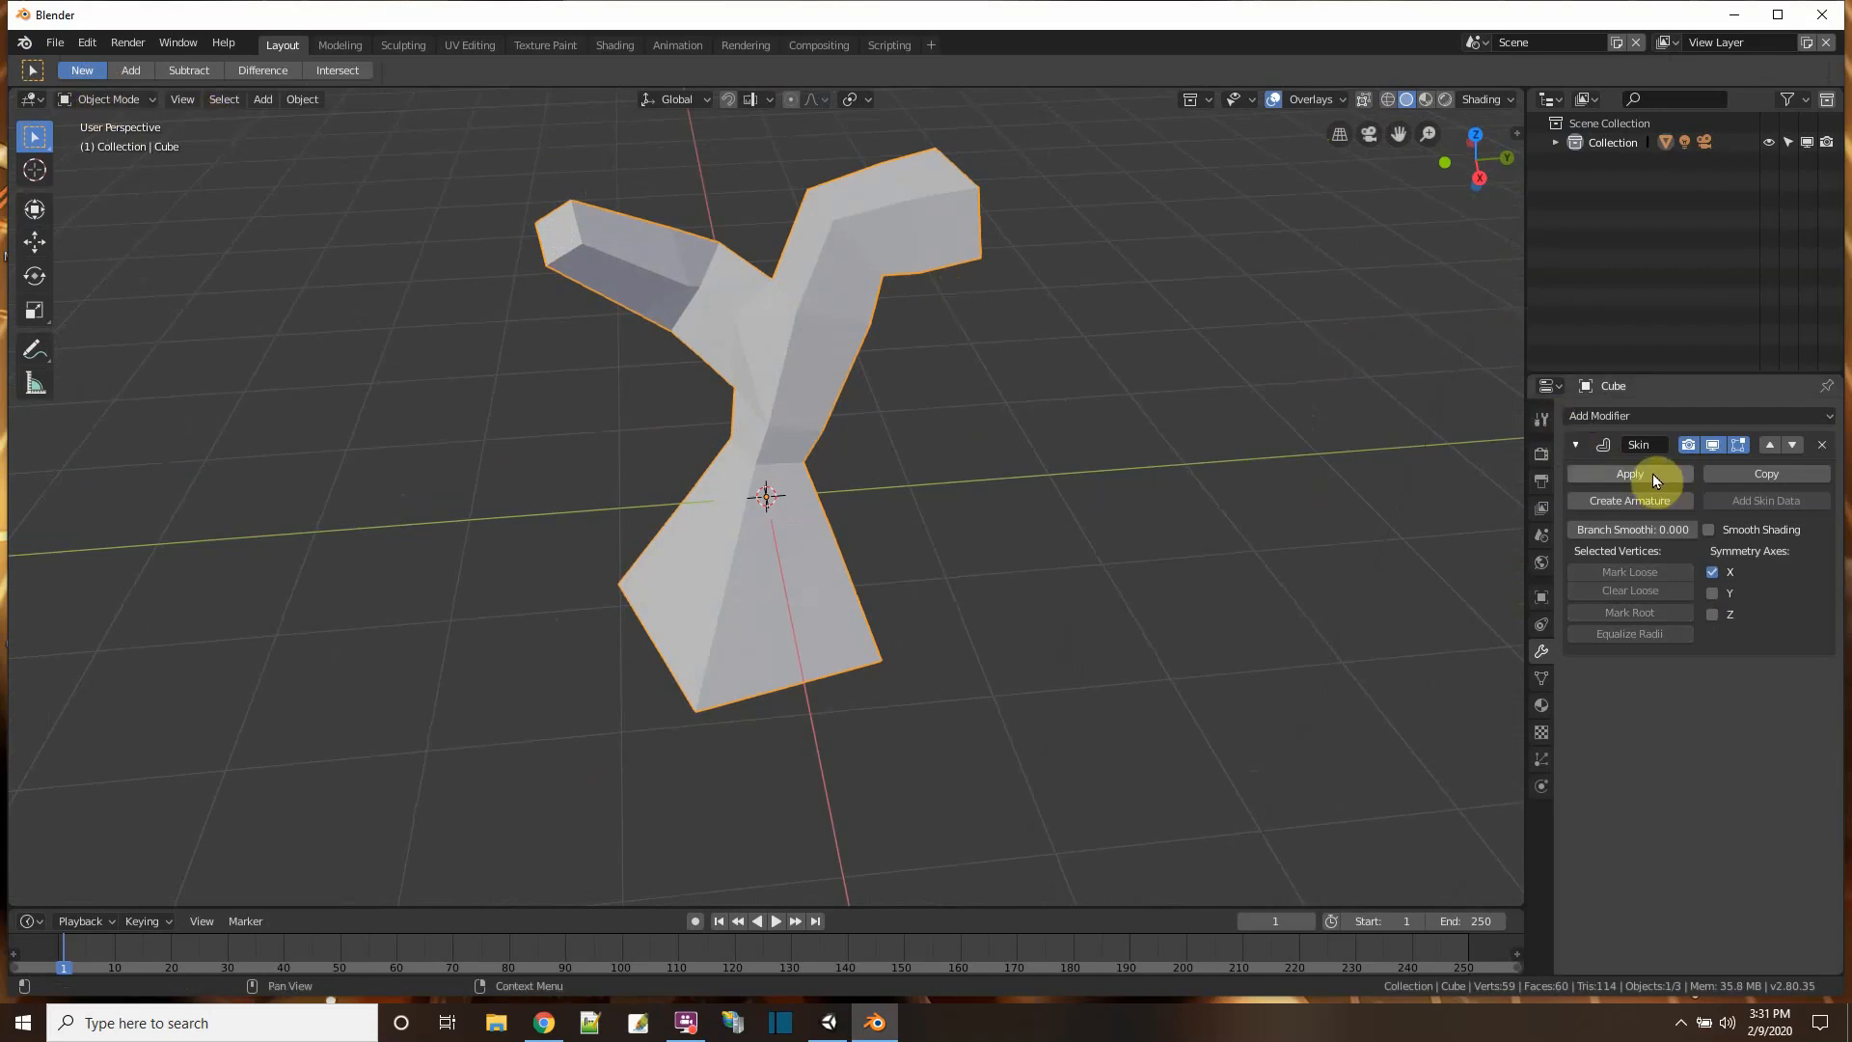
click(1629, 474)
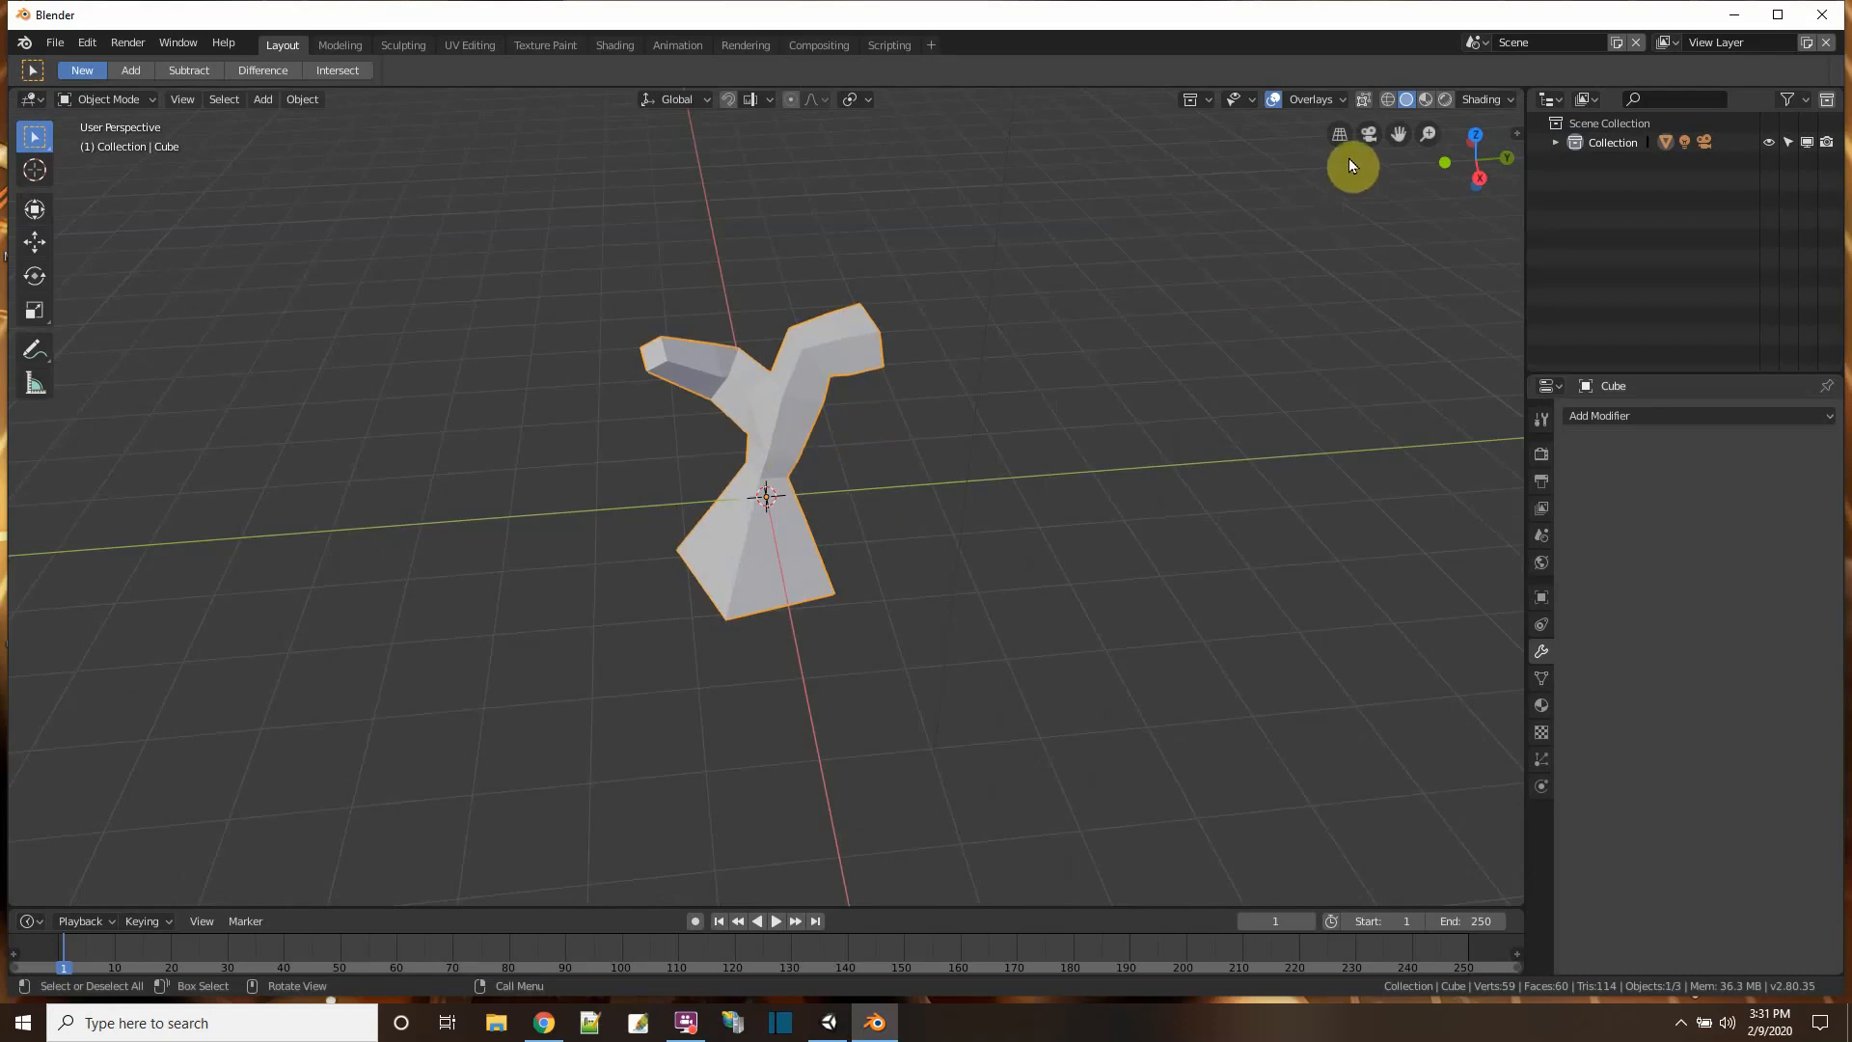
click(1387, 99)
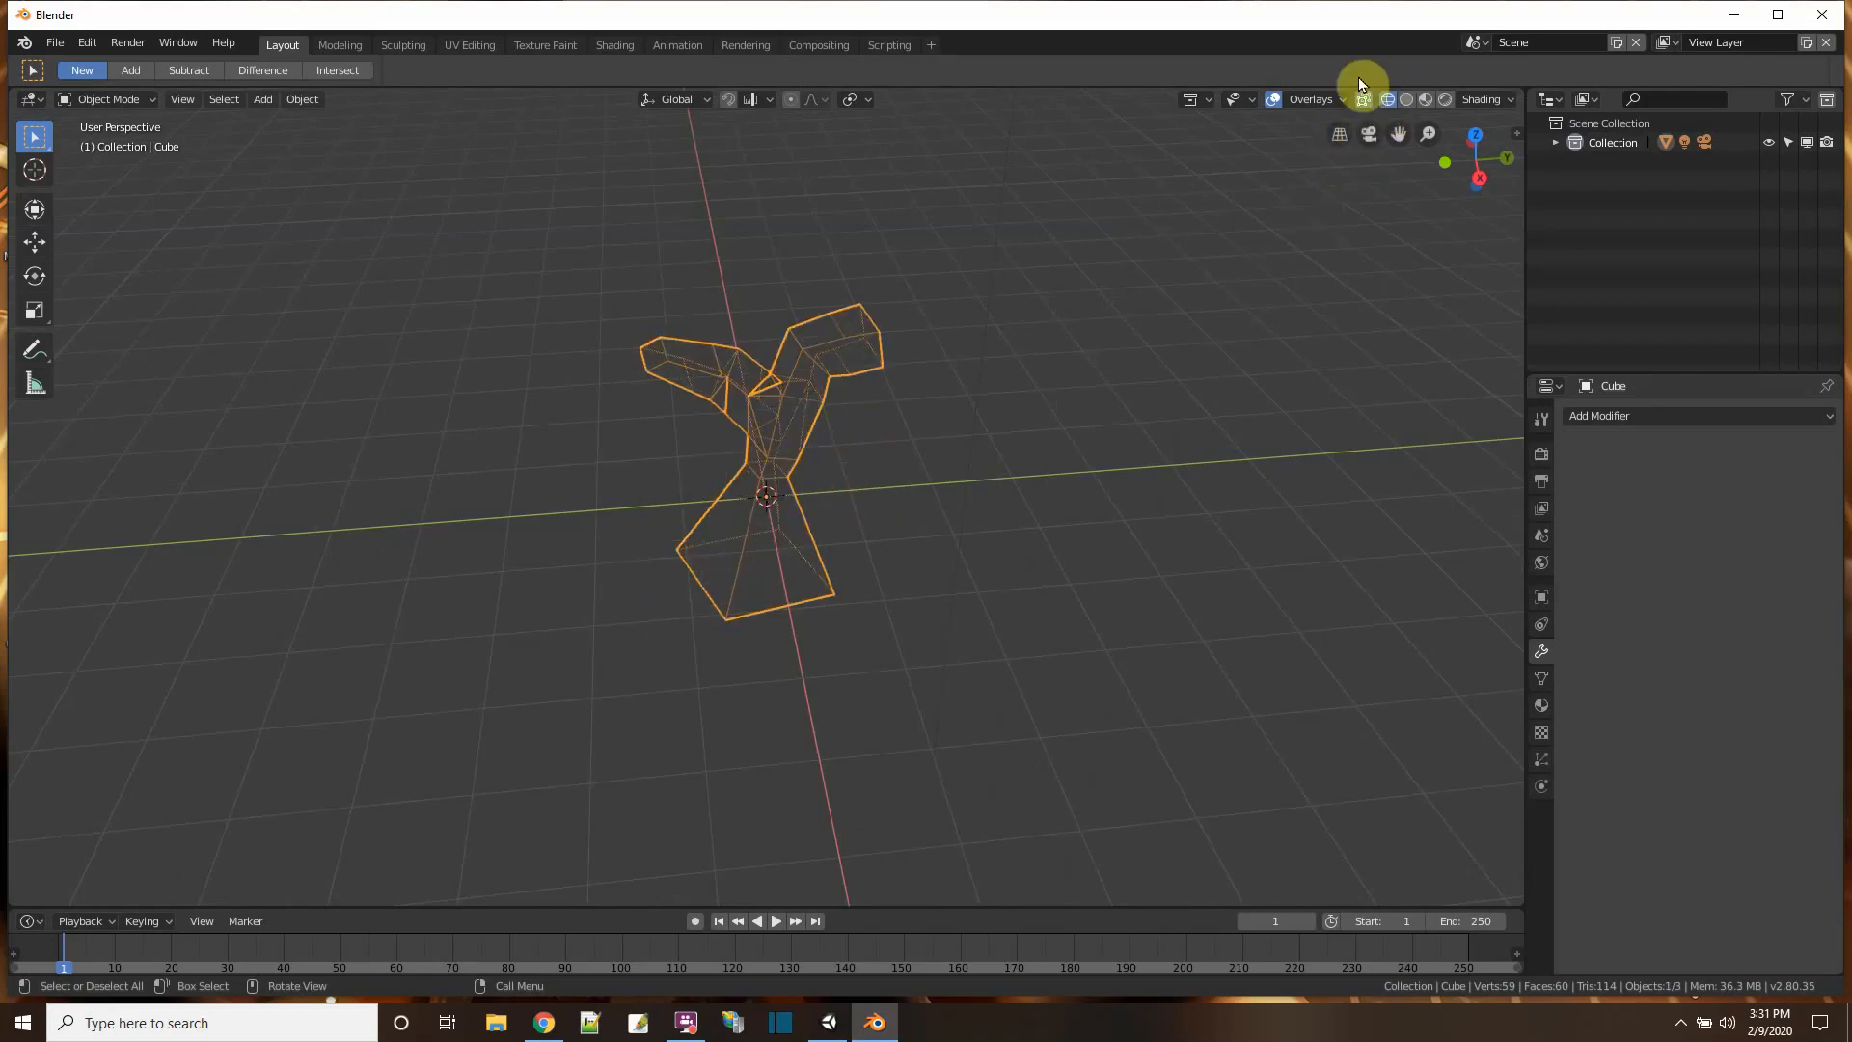
click(1405, 99)
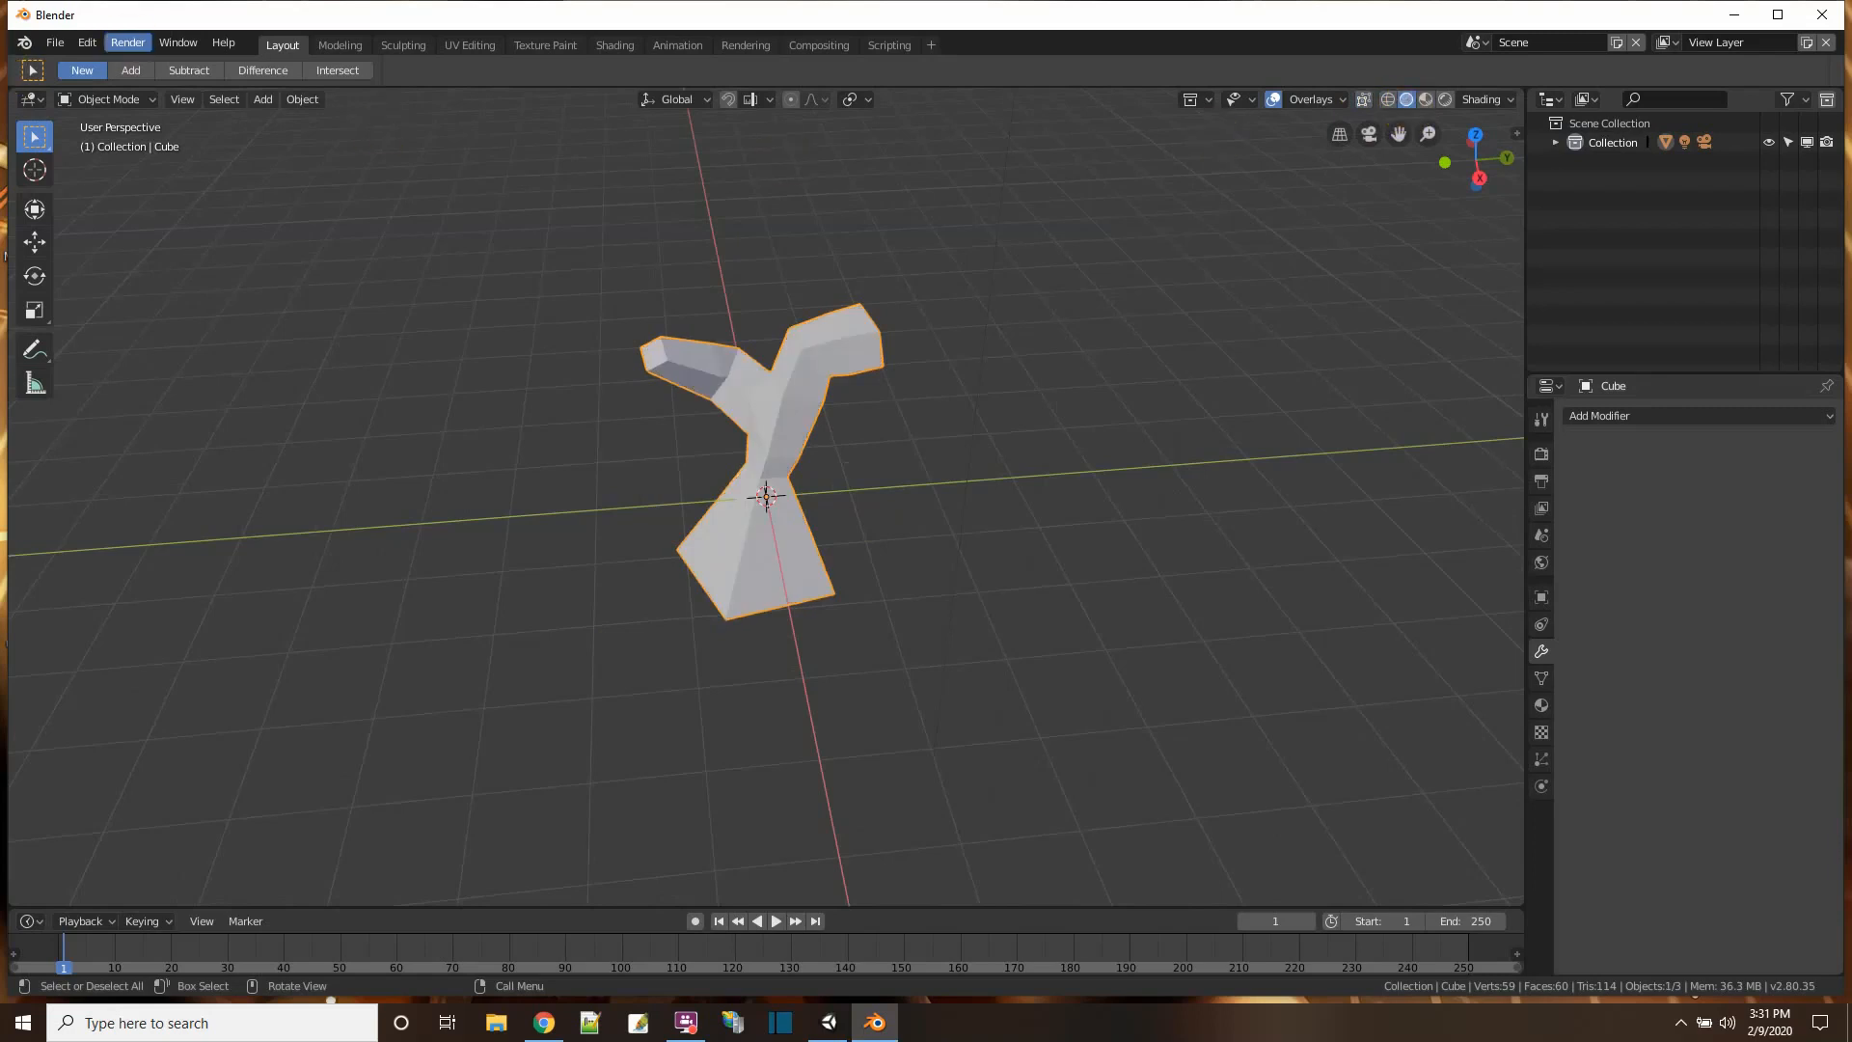